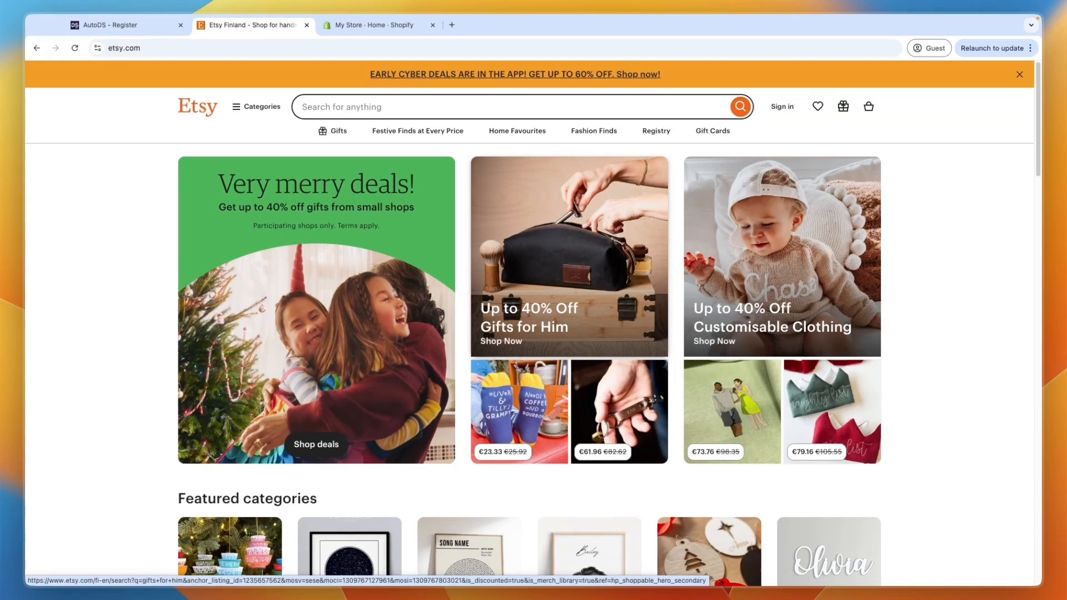
Look over the Shopify €1/month trial page and Etsy home, then return to the Shopify admin.
left_click(374, 25)
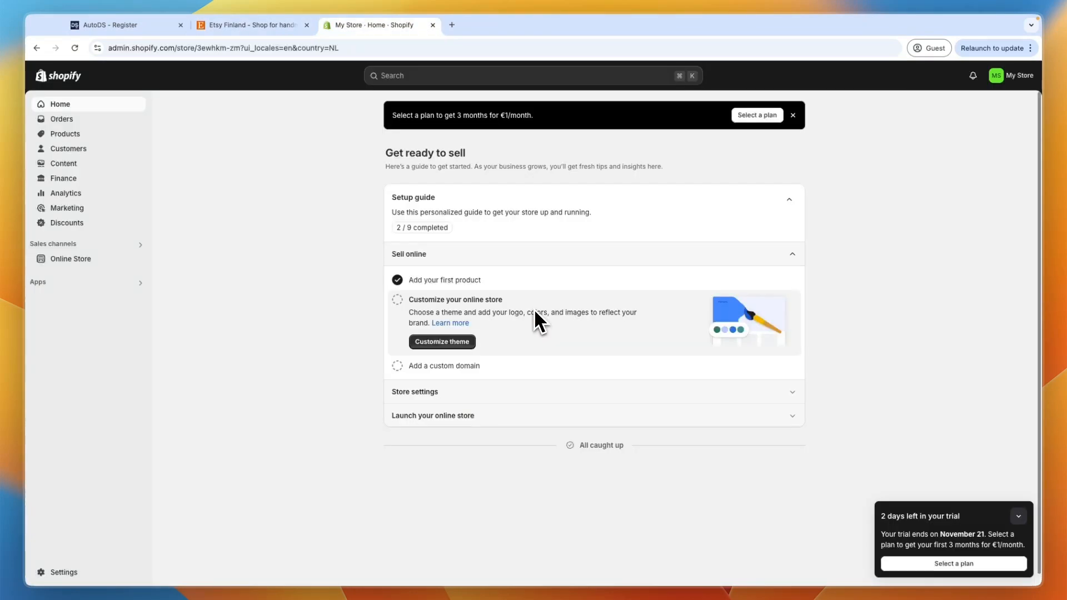
mouse_move(332, 145)
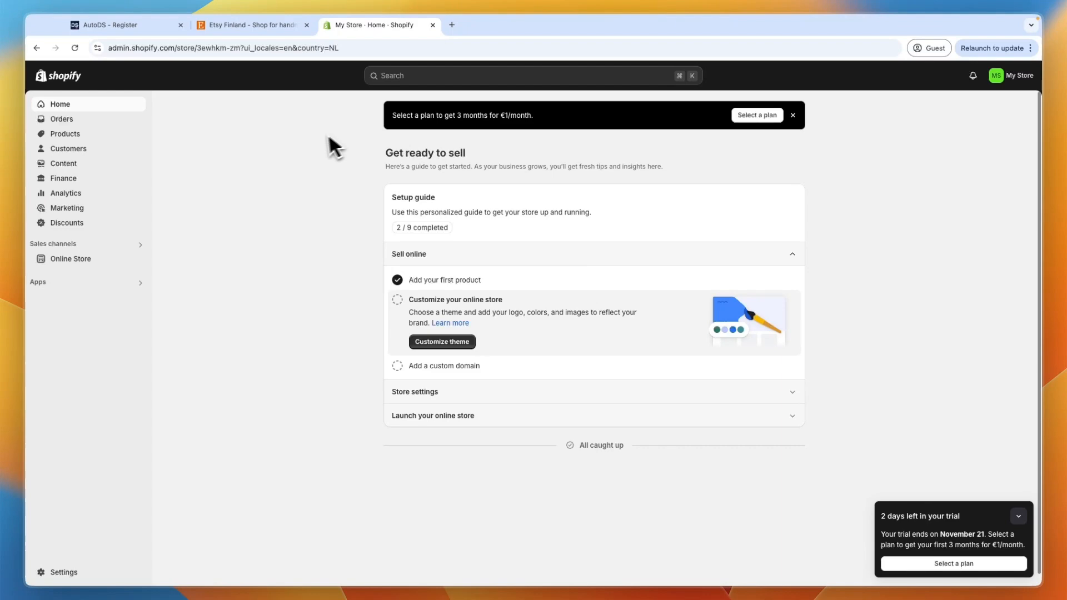
left_click(252, 25)
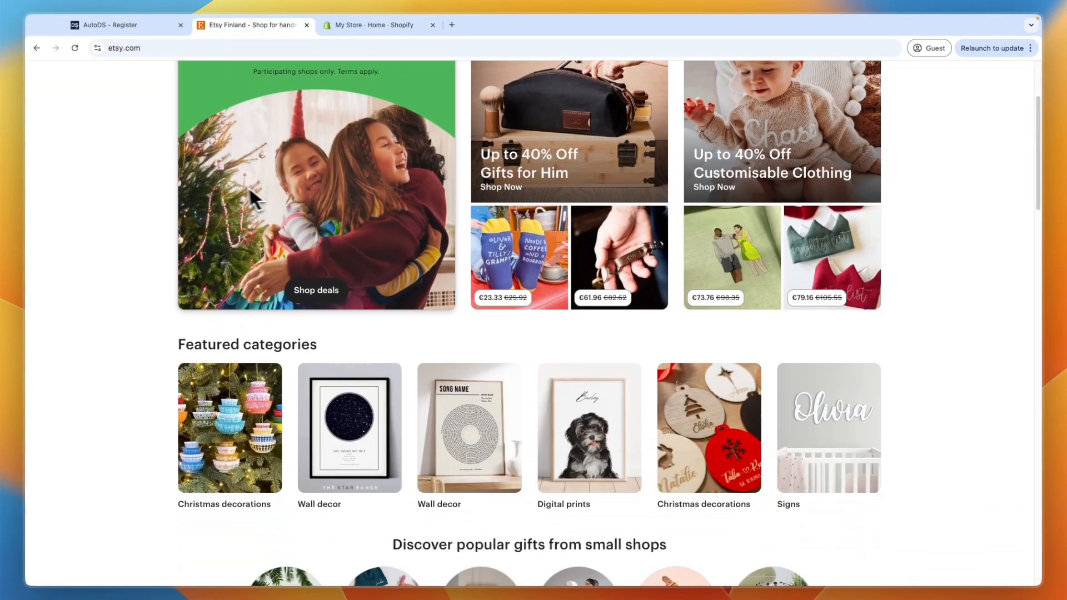
scroll("down", 3)
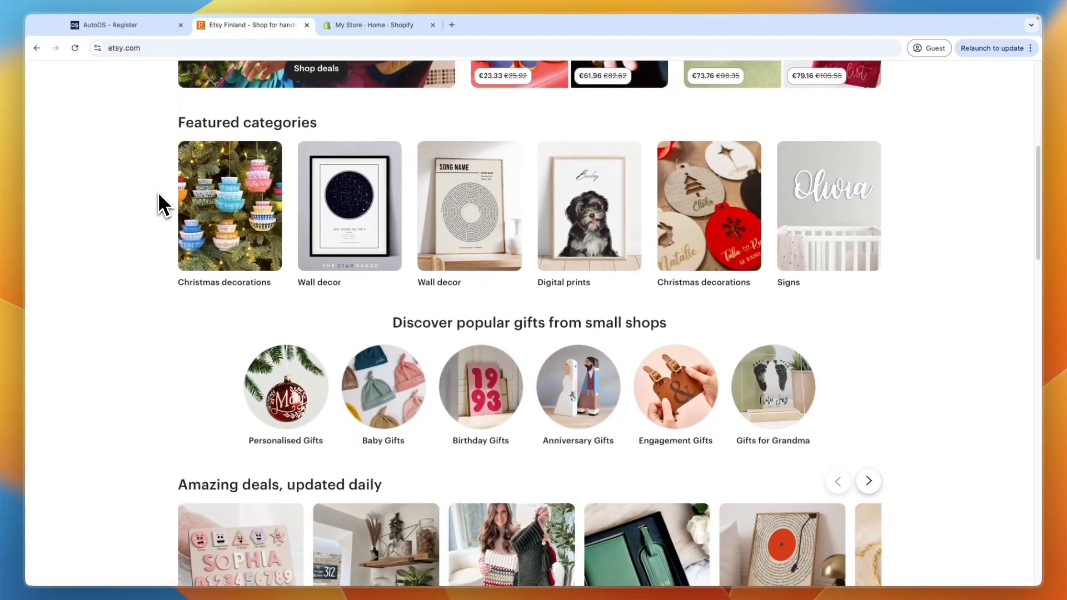
scroll("down", 3)
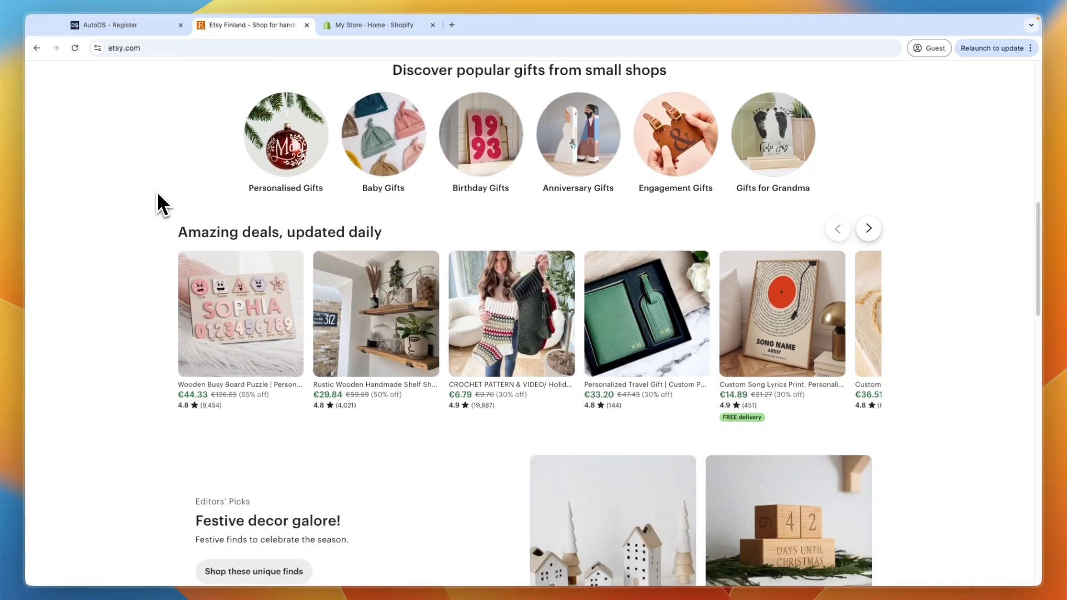
scroll("down", 3)
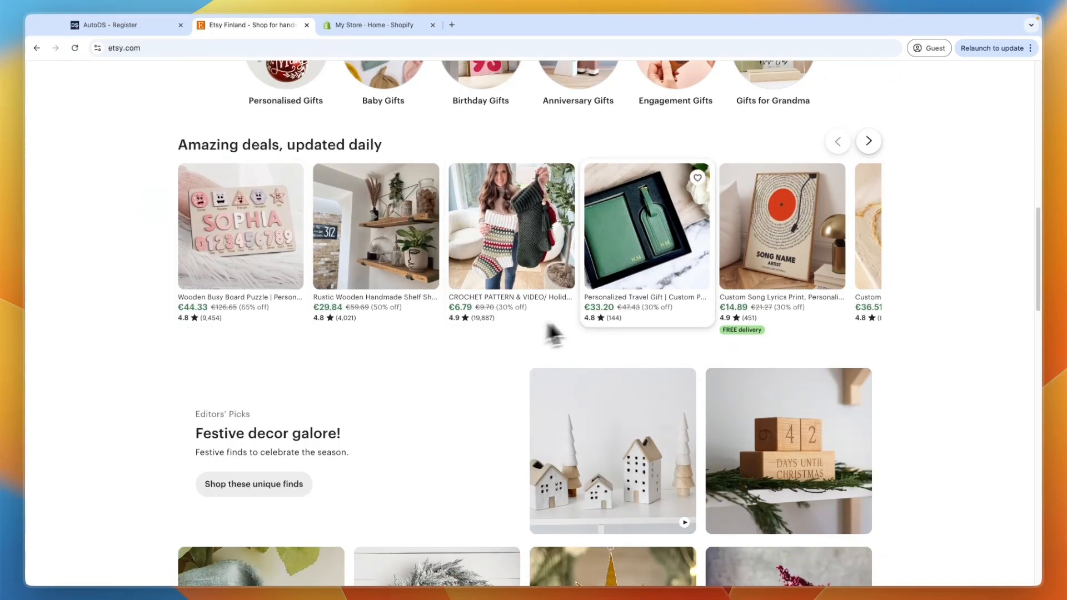
scroll("down", 3)
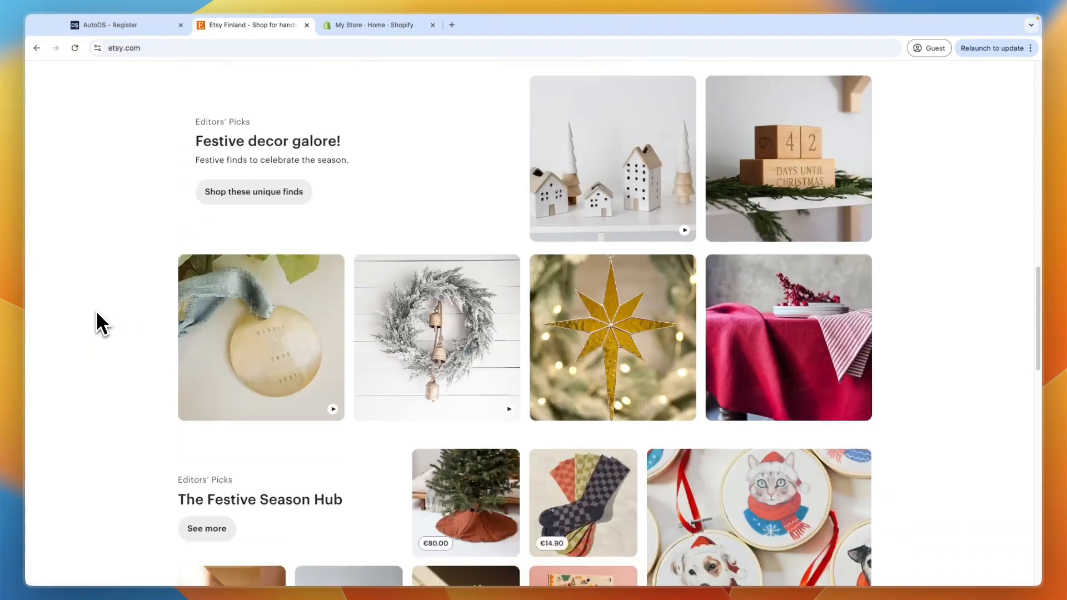
scroll("down", 3)
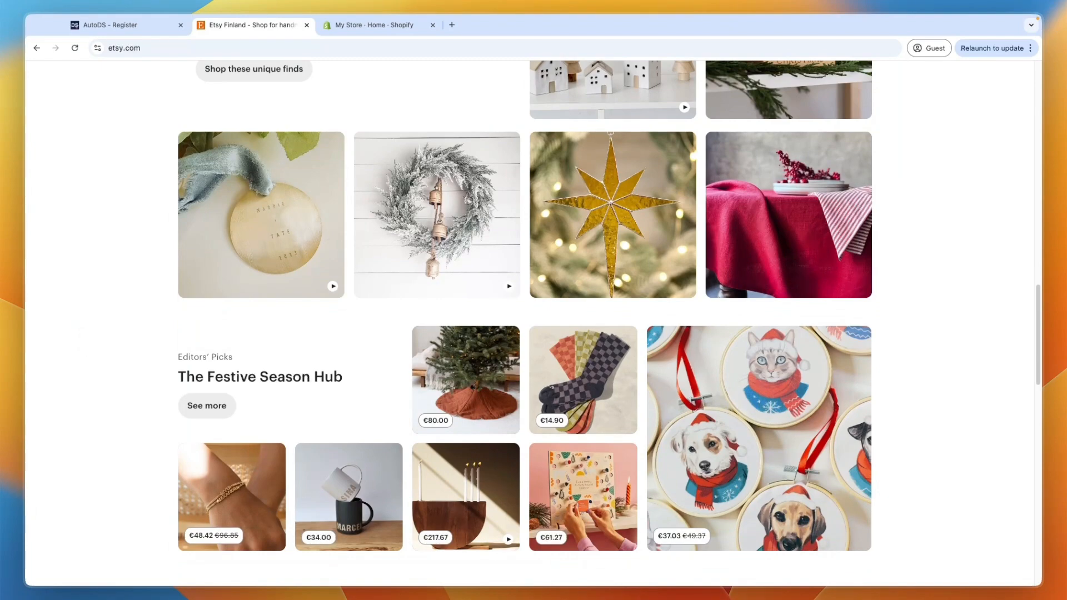
scroll("up", 3)
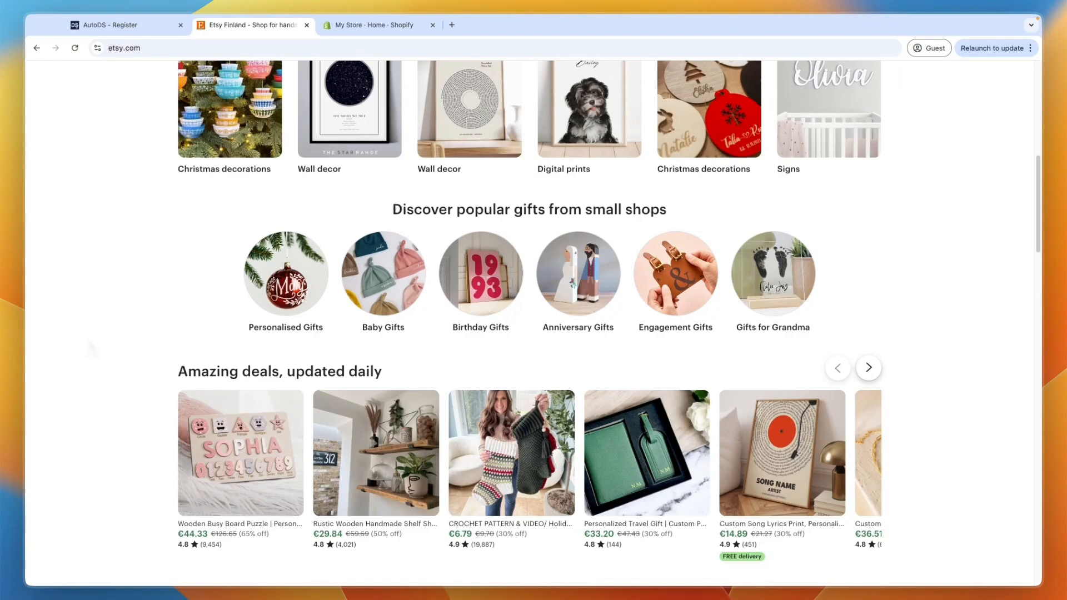
scroll("up", 3)
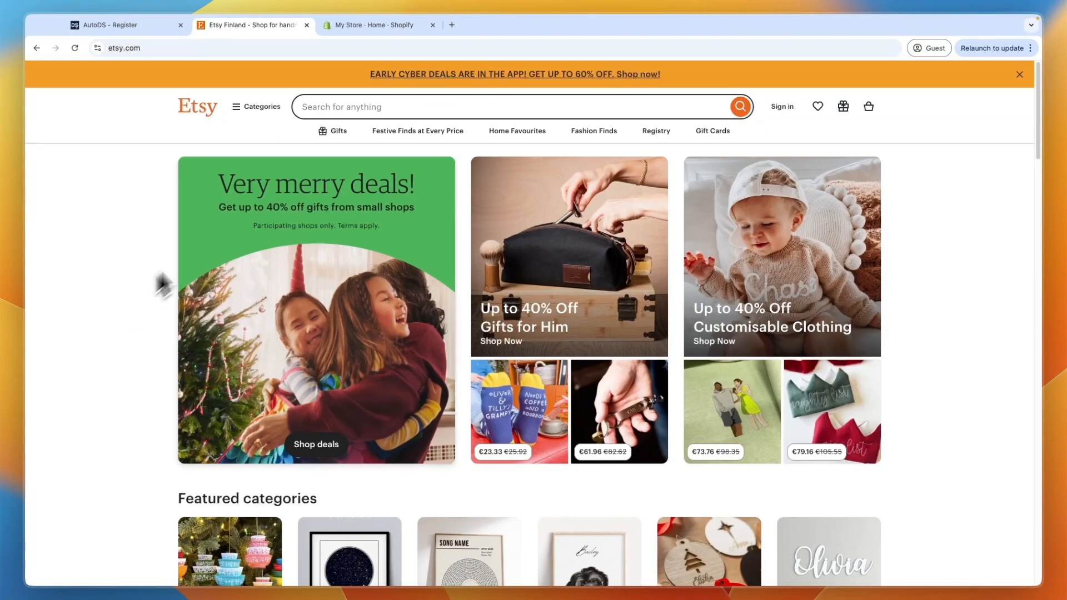
mouse_move(378, 74)
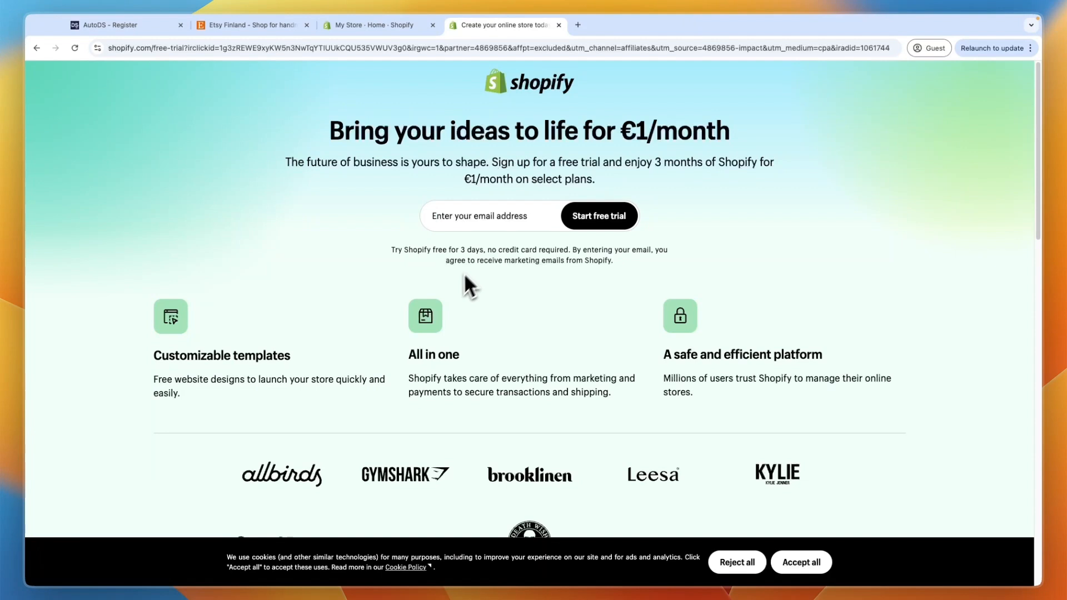
mouse_move(471, 267)
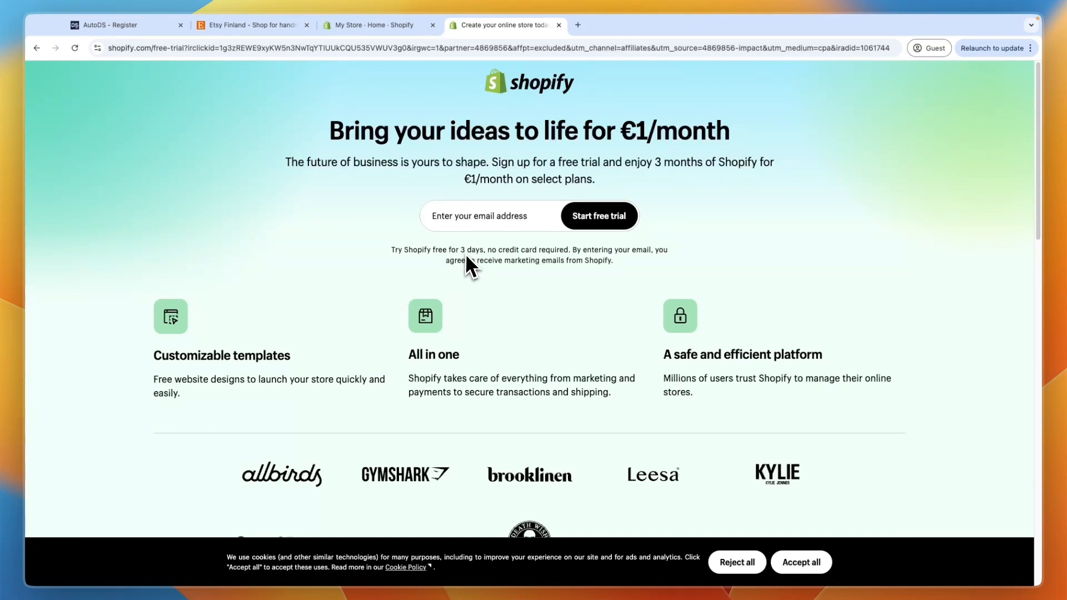
mouse_move(677, 184)
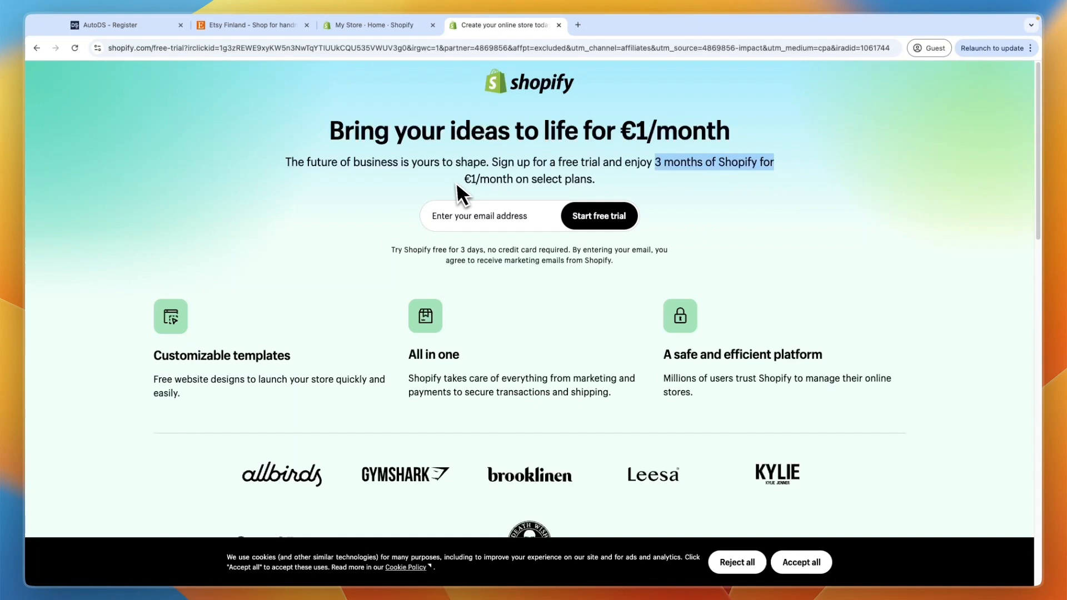
mouse_move(789, 193)
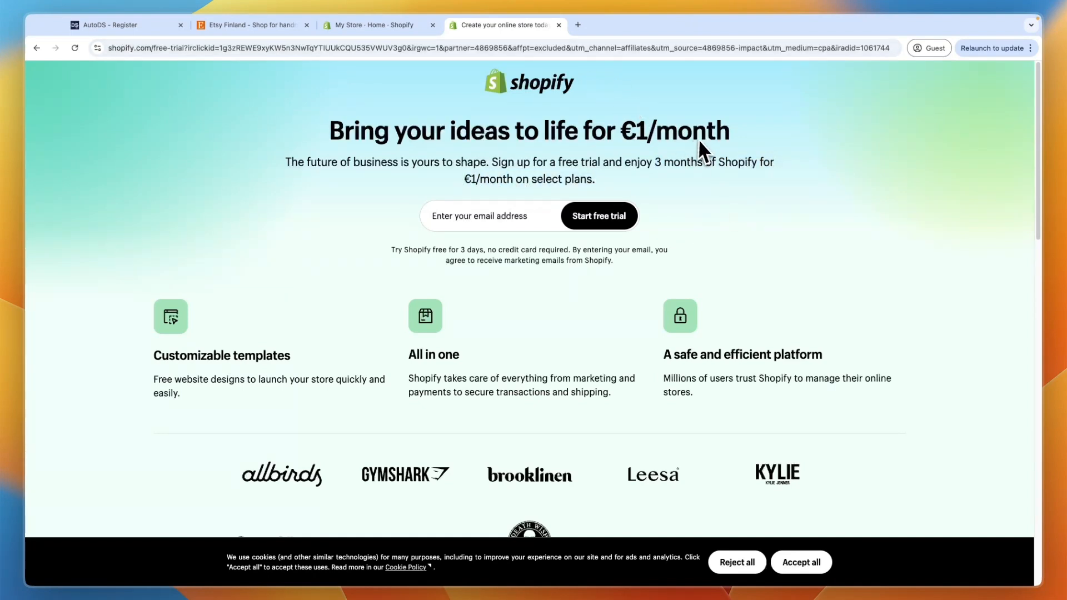
mouse_move(687, 153)
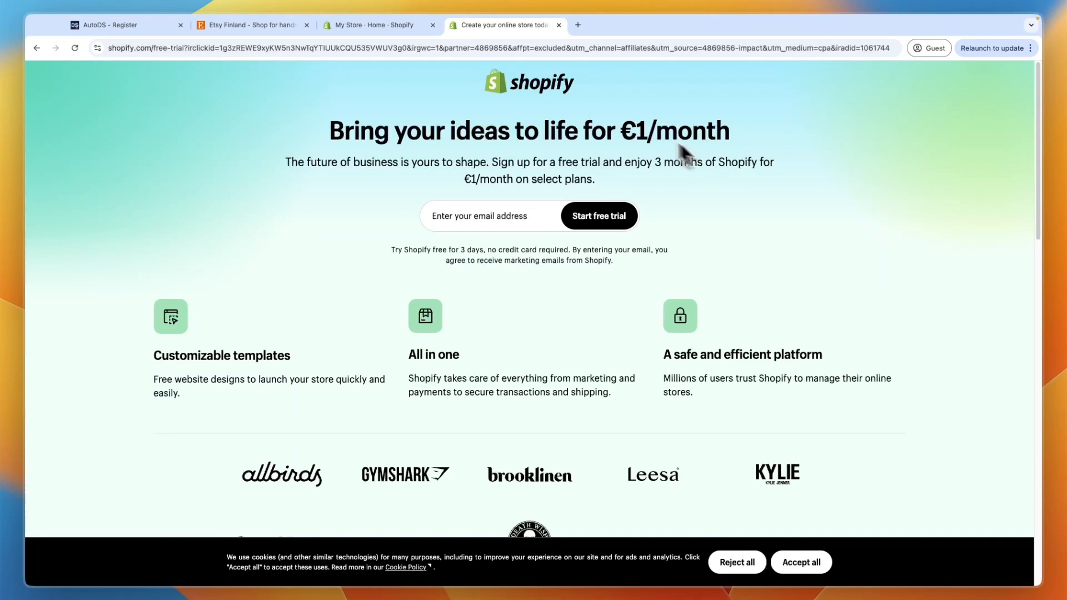
left_click(379, 24)
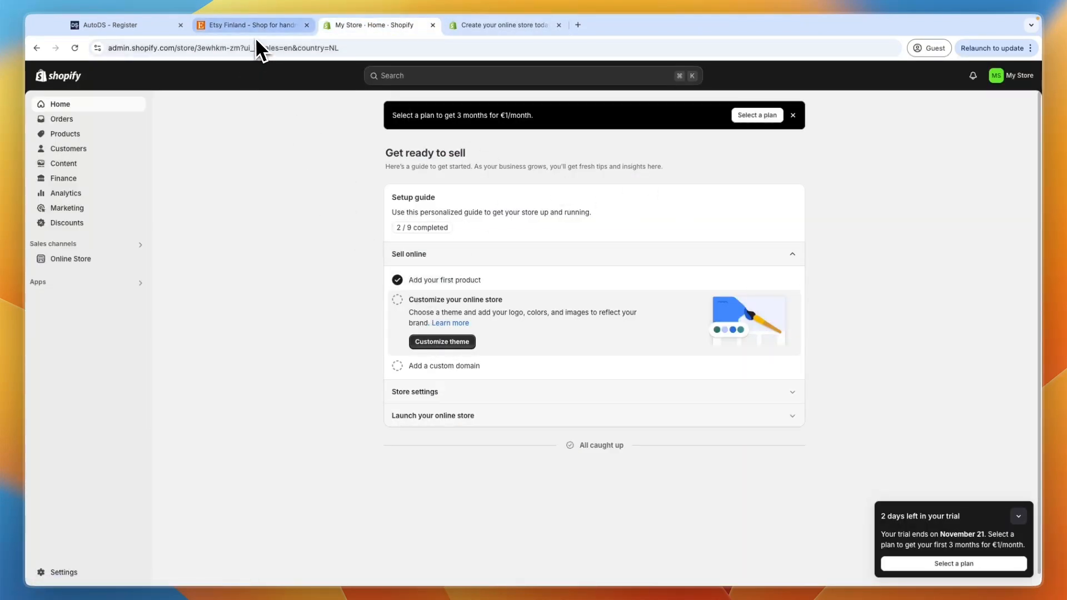
Scroll the Etsy home page back to the top, then bring up the empty AutoDS registration page.
left_click(252, 25)
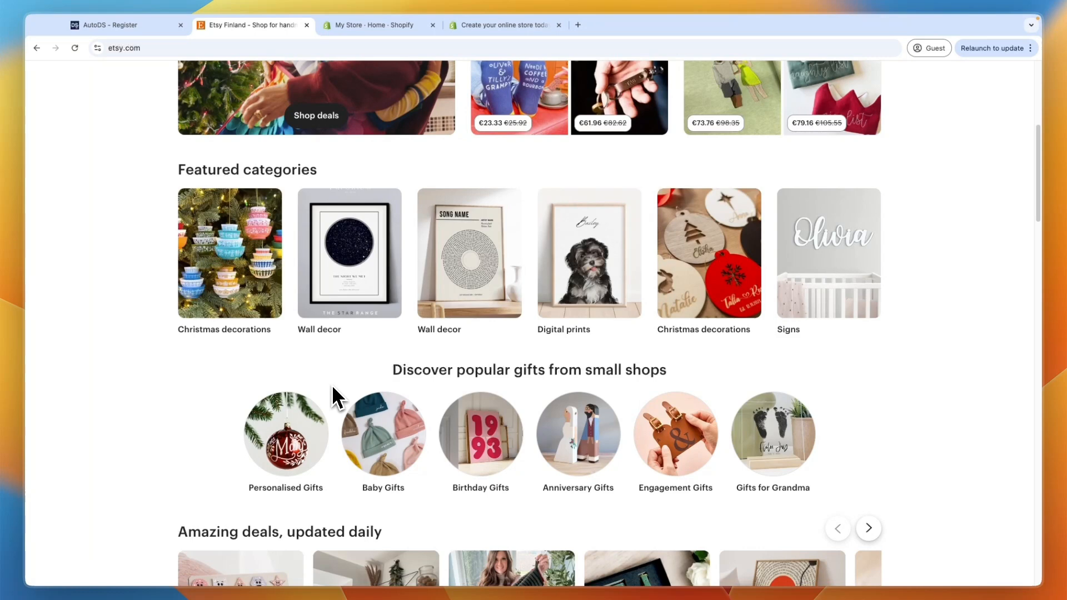
scroll("up", 3)
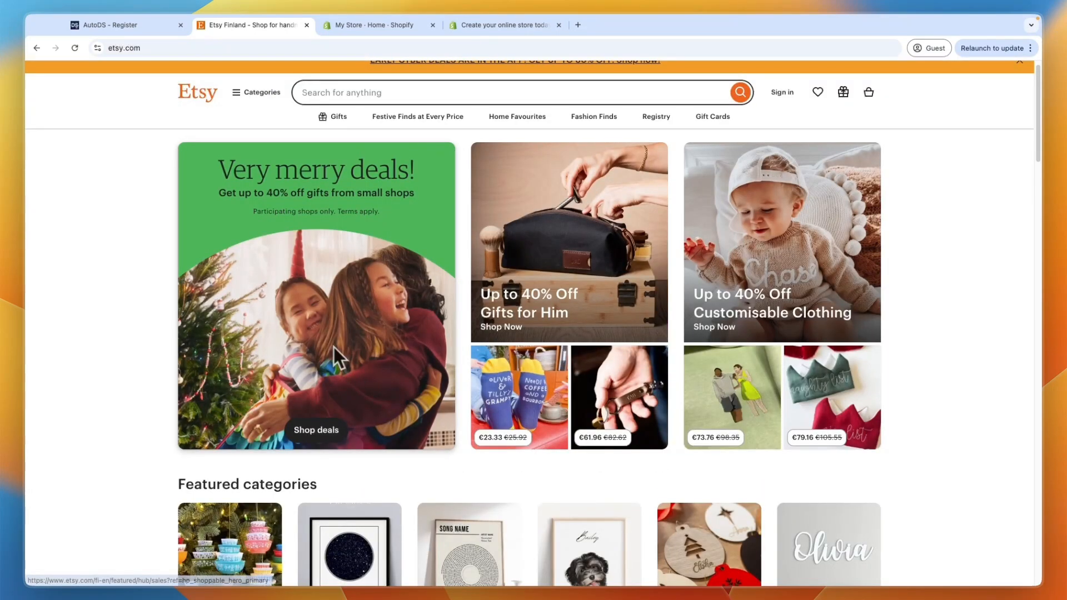
mouse_move(338, 358)
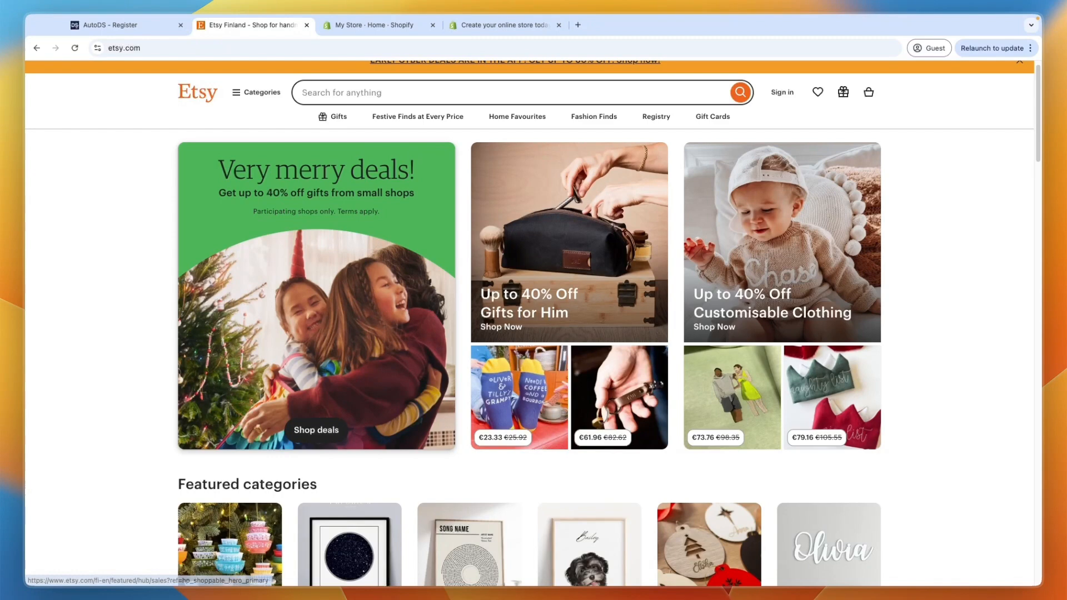
mouse_move(347, 354)
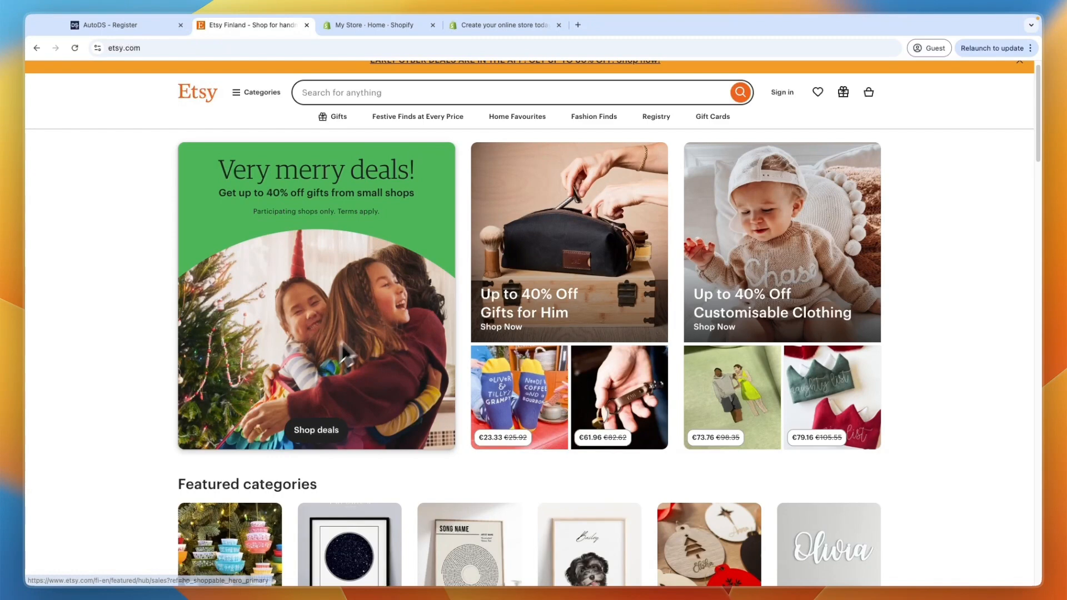
left_click(108, 25)
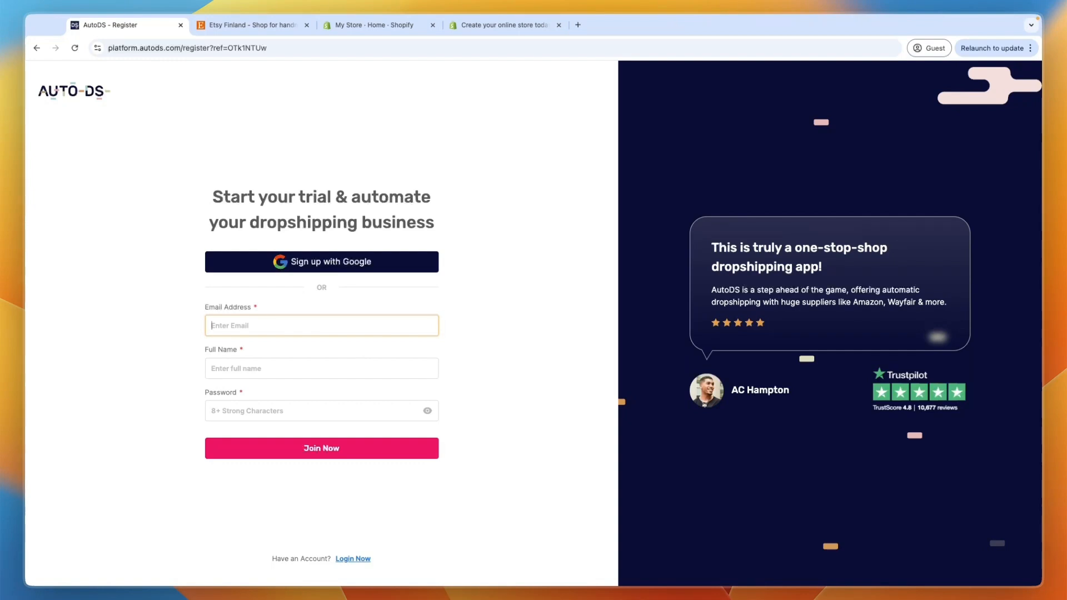
mouse_move(422, 265)
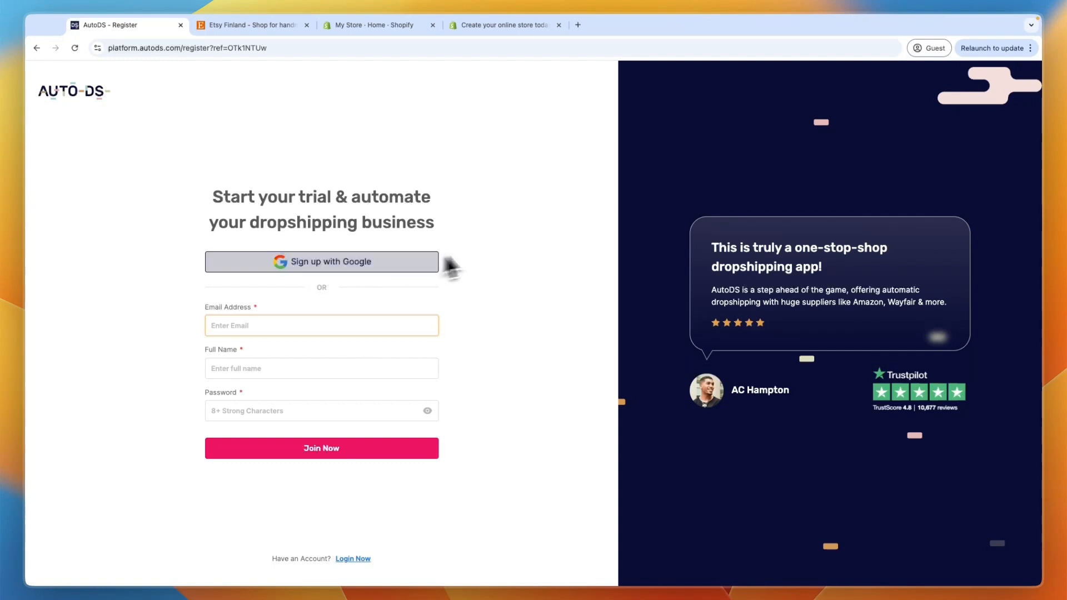
mouse_move(179, 89)
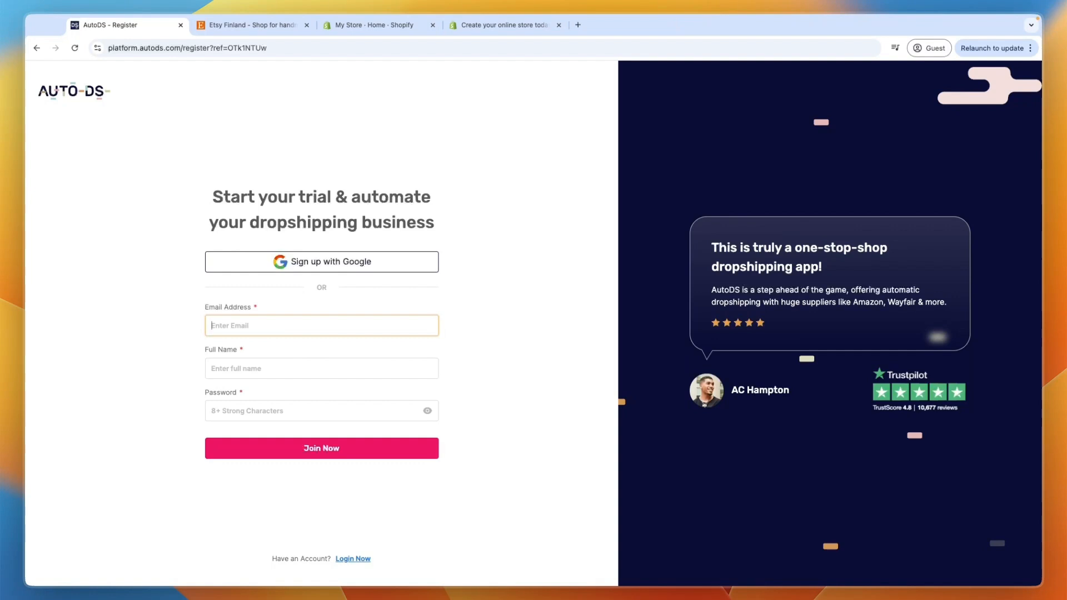
mouse_move(548, 320)
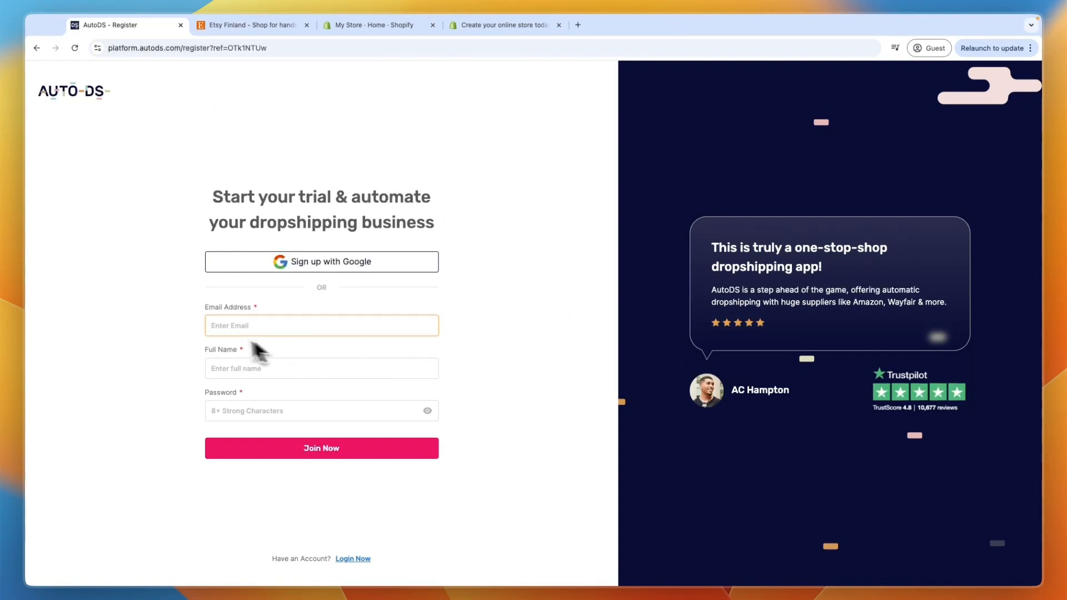
mouse_move(258, 386)
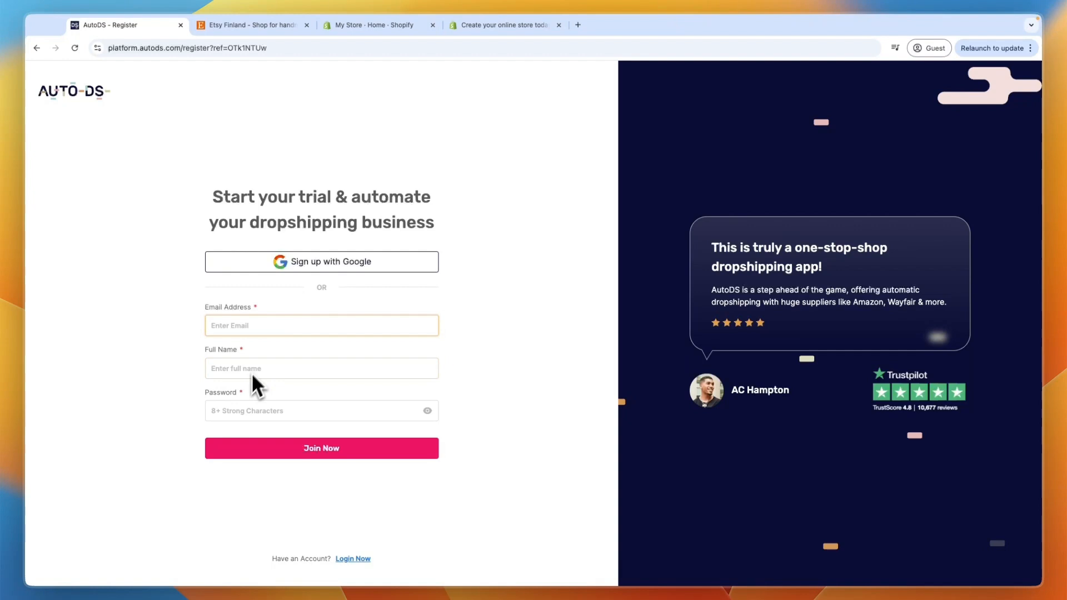
mouse_move(344, 347)
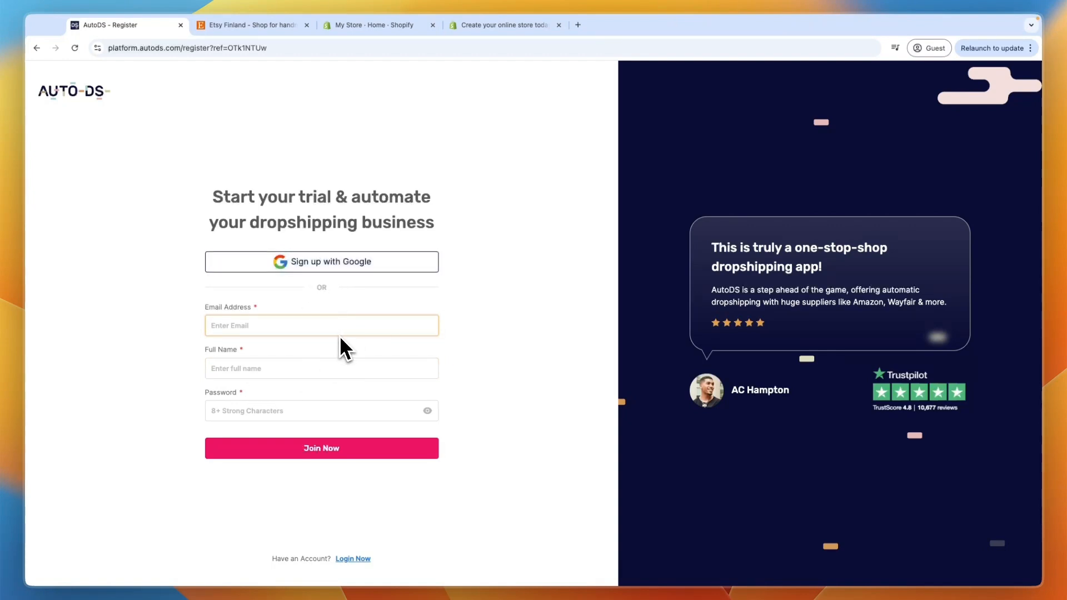
Finish AutoDS signup with Google and pick Shopify as the selling channel.
left_click(321, 448)
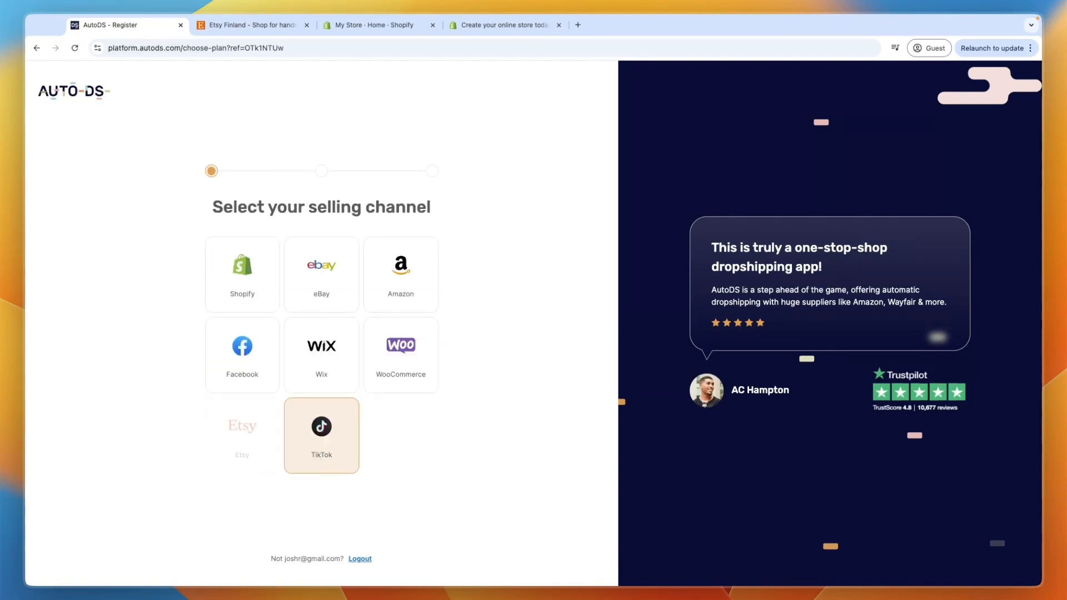
left_click(242, 274)
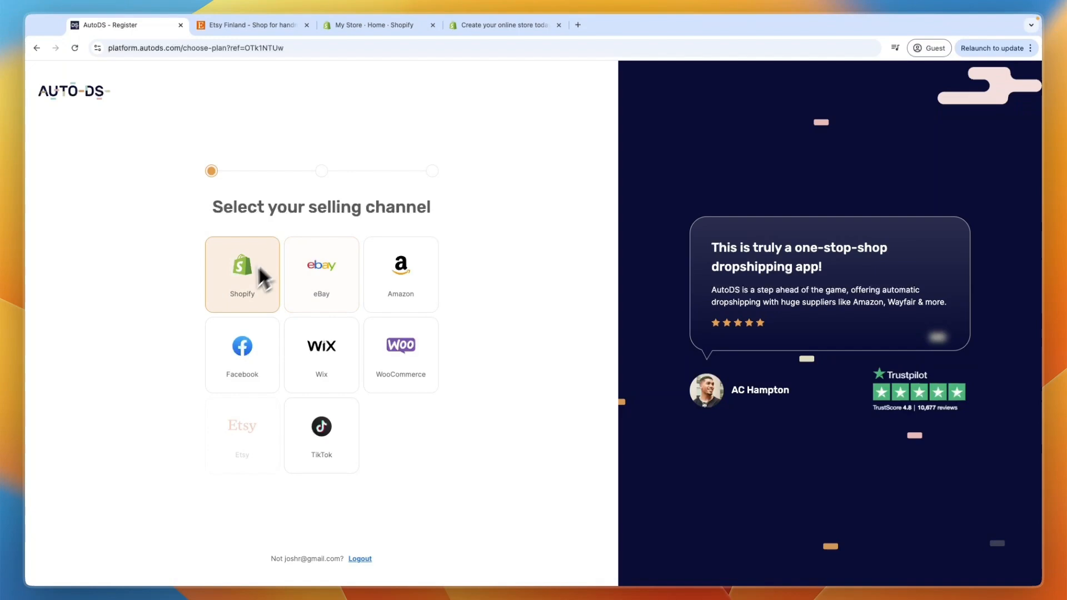
left_click(241, 274)
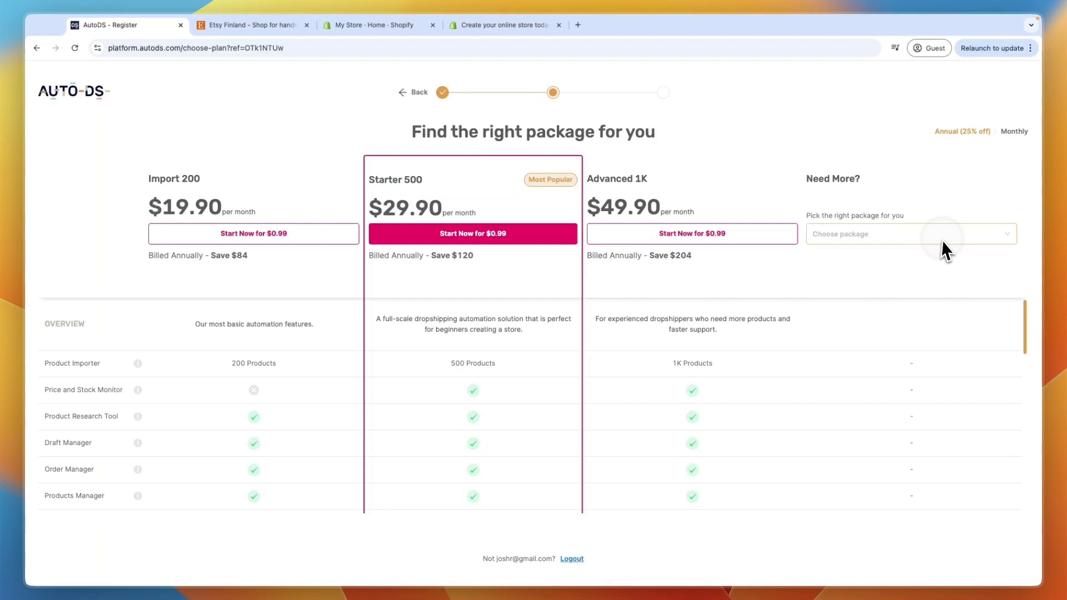
Switch package prices to monthly and start the Starter 500 plan's $0.99 trial.
left_click(1015, 132)
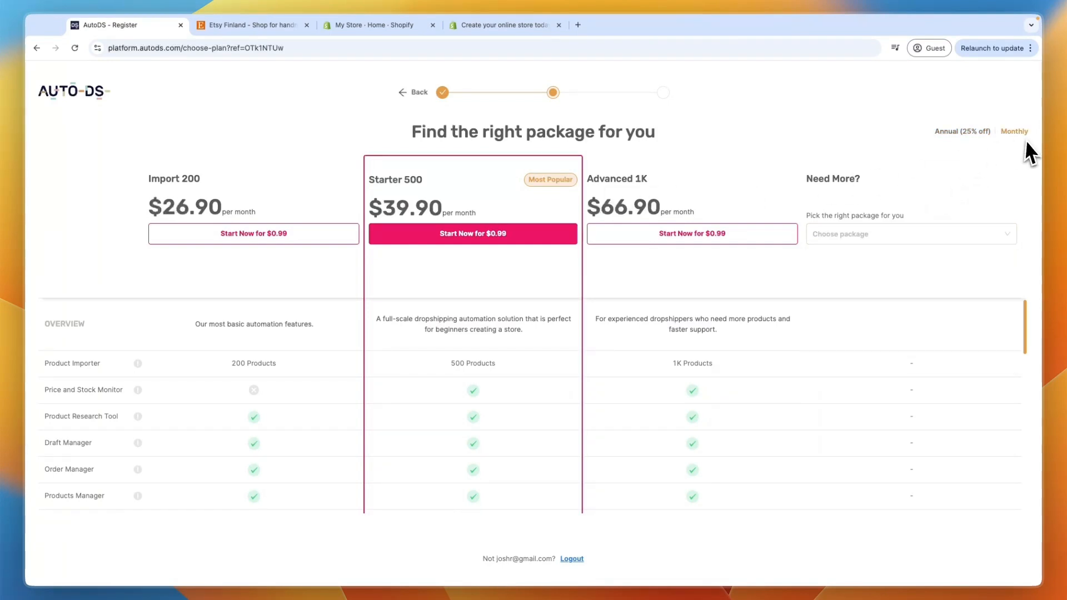
mouse_move(982, 155)
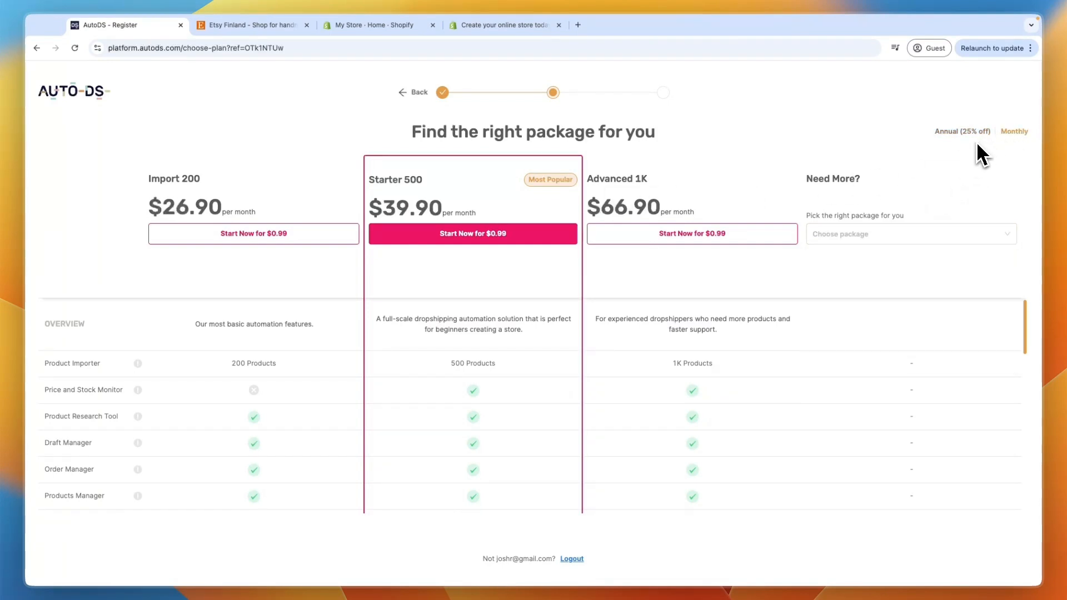
mouse_move(499, 162)
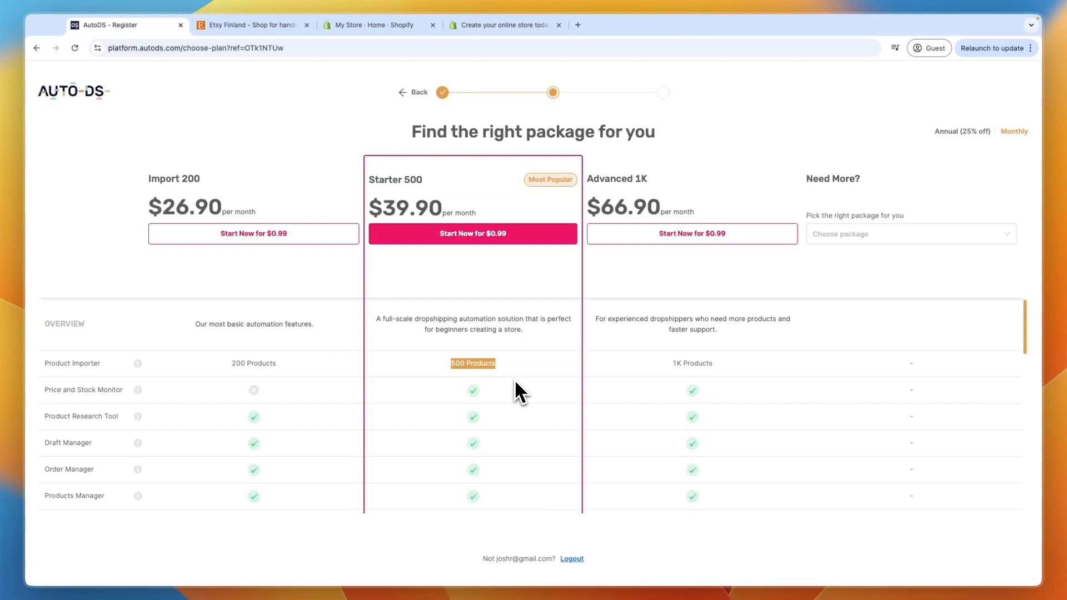
mouse_move(382, 231)
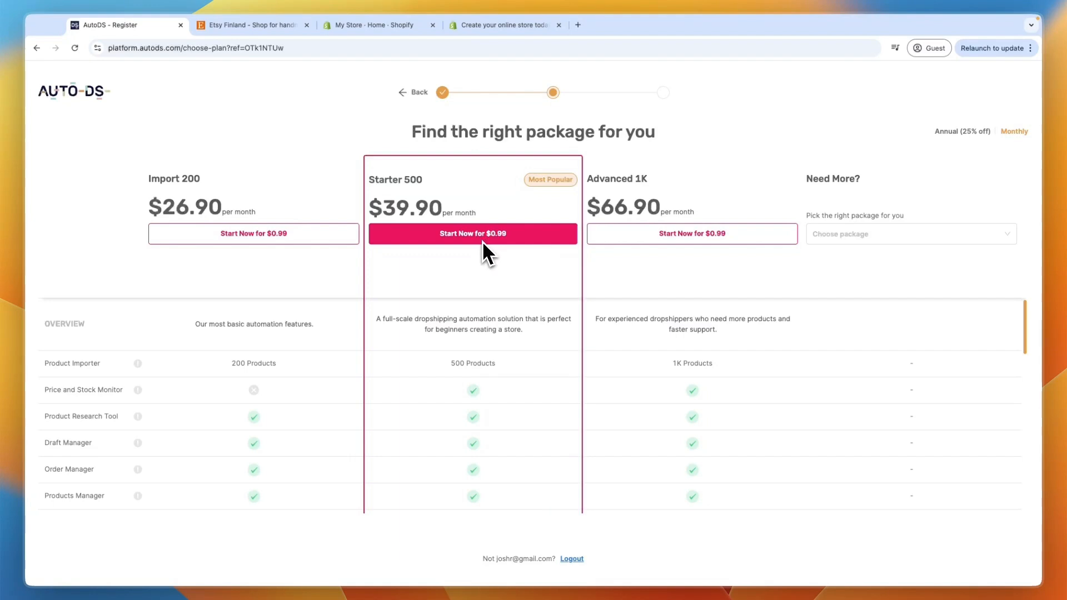
mouse_move(473, 269)
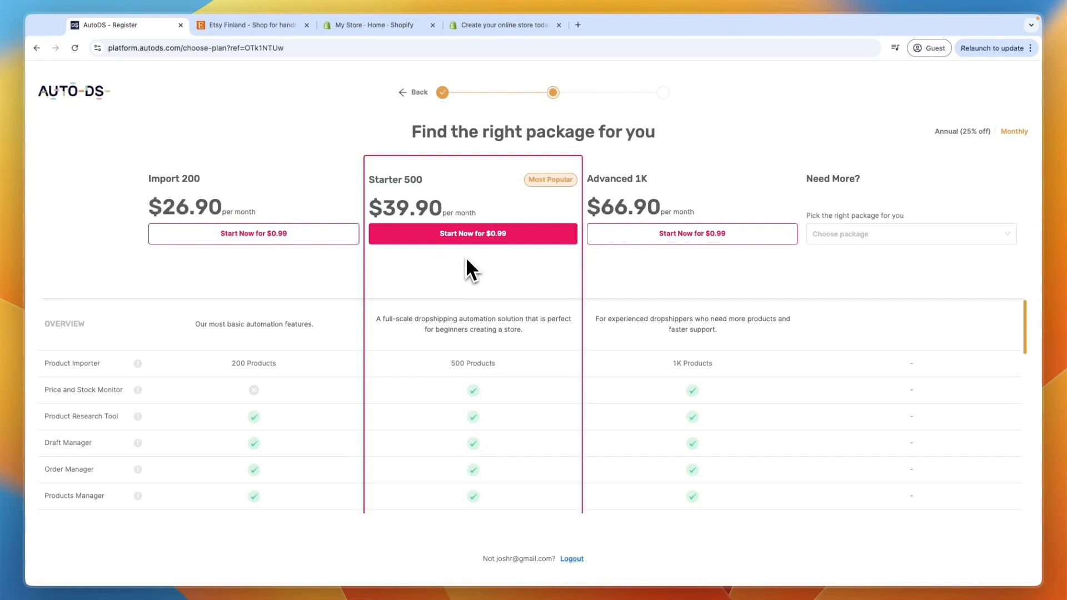
left_click(473, 233)
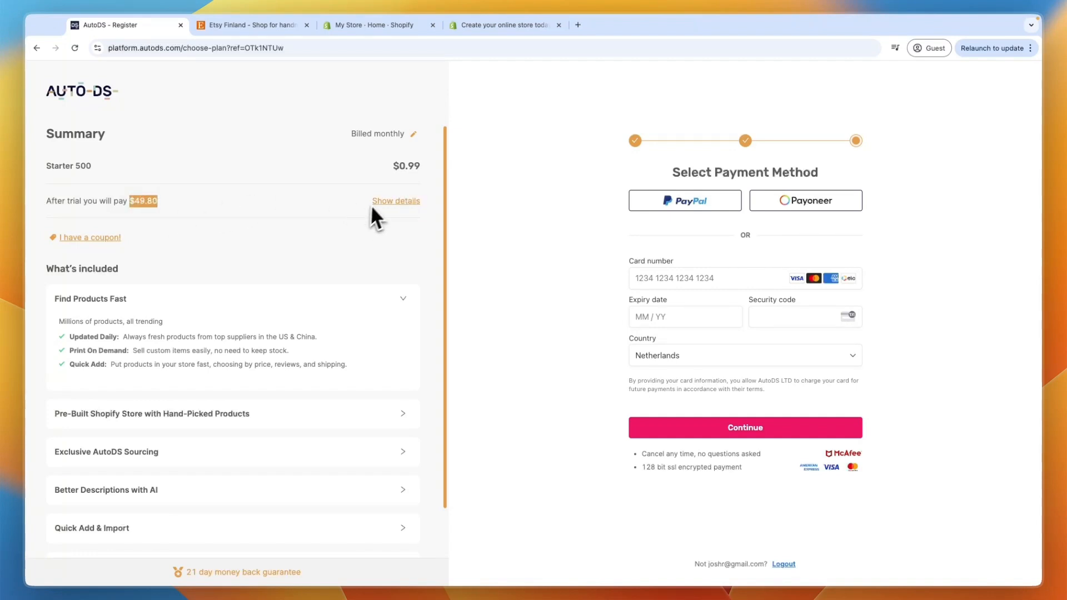
Expand the Starter 500 summary details to review add-ons and the $49.80 after-trial price.
left_click(396, 201)
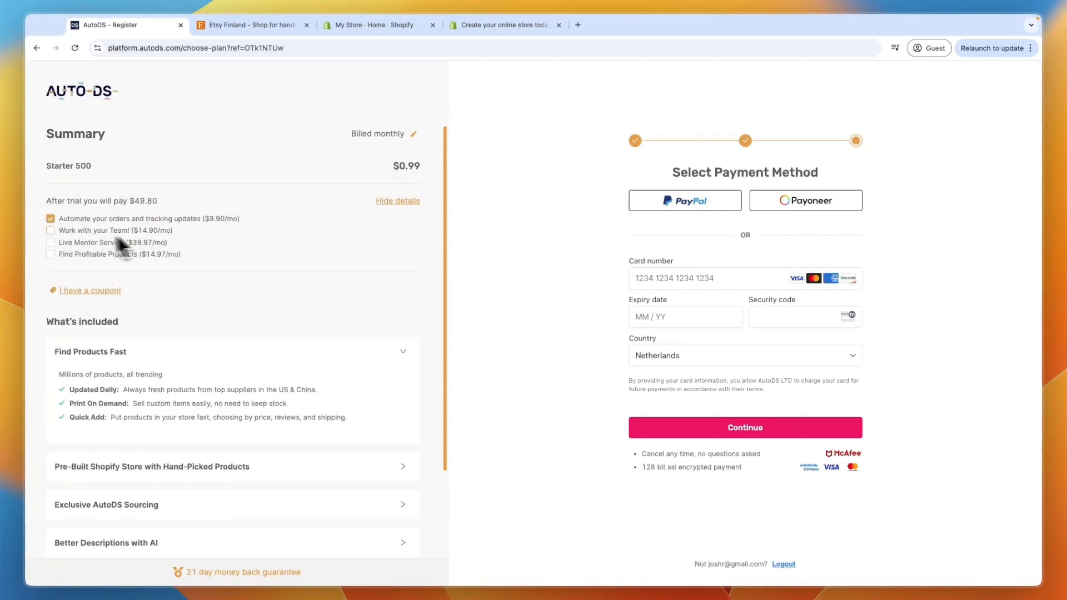
mouse_move(157, 219)
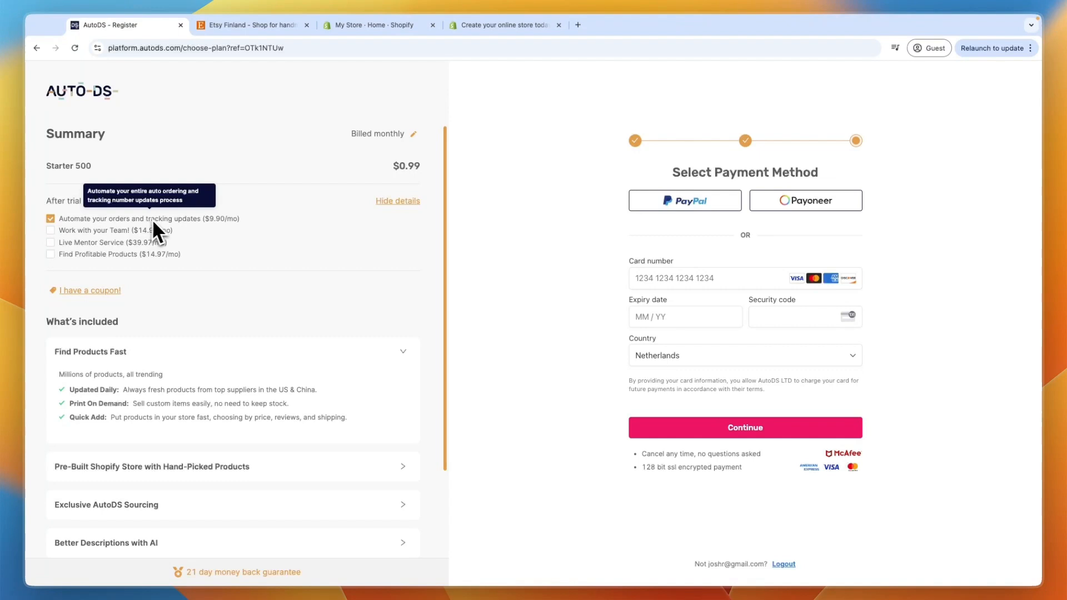
mouse_move(279, 303)
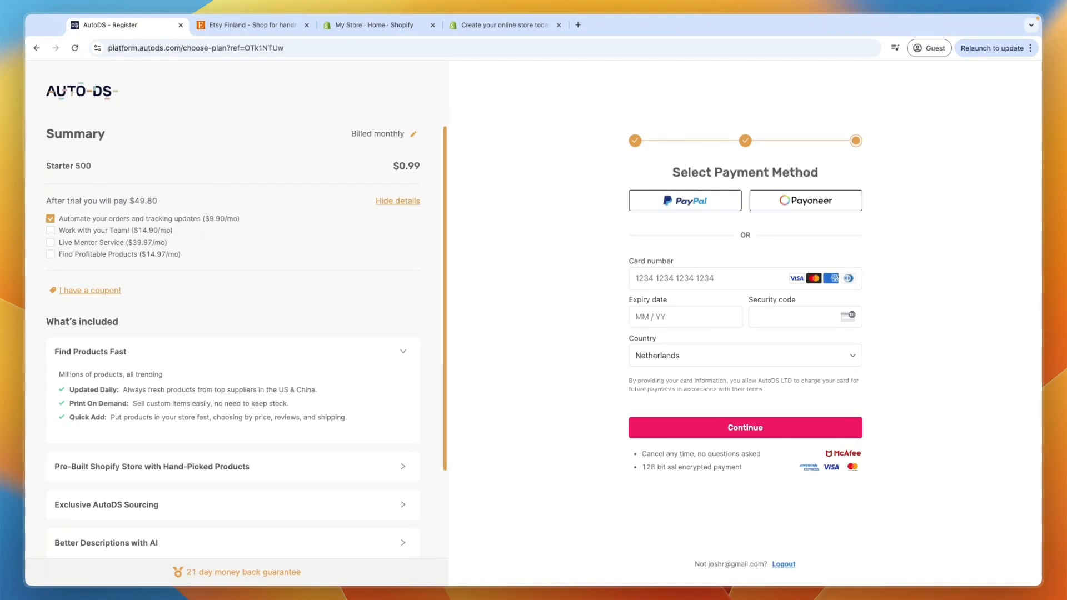
mouse_move(255, 303)
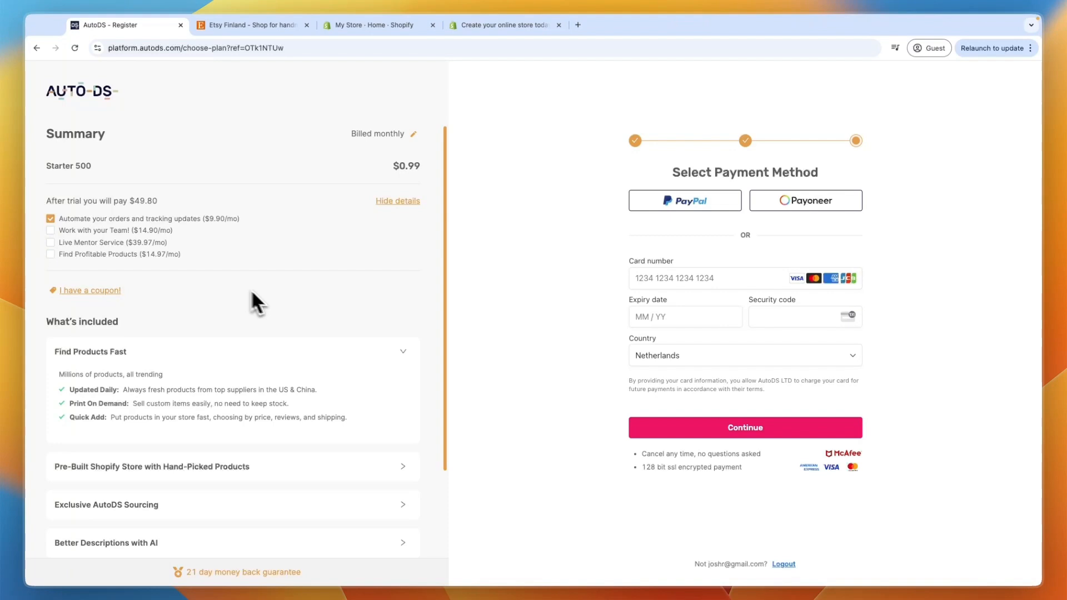
scroll("down", 3)
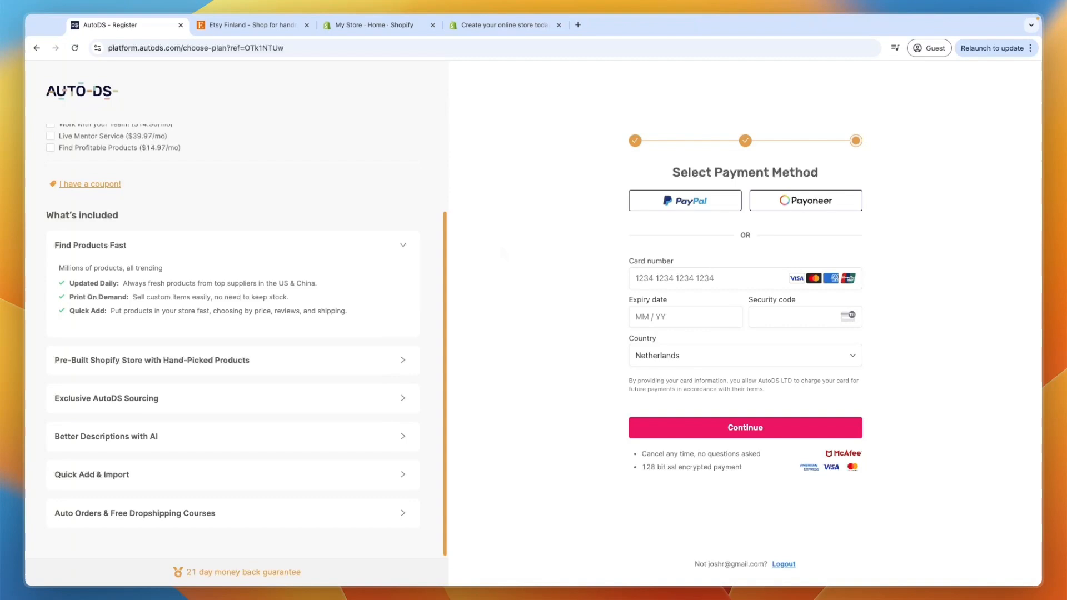
Answer onboarding with YouTube, Home & Garden, and order fulfillment plus price/stock monitoring goals.
left_click(745, 428)
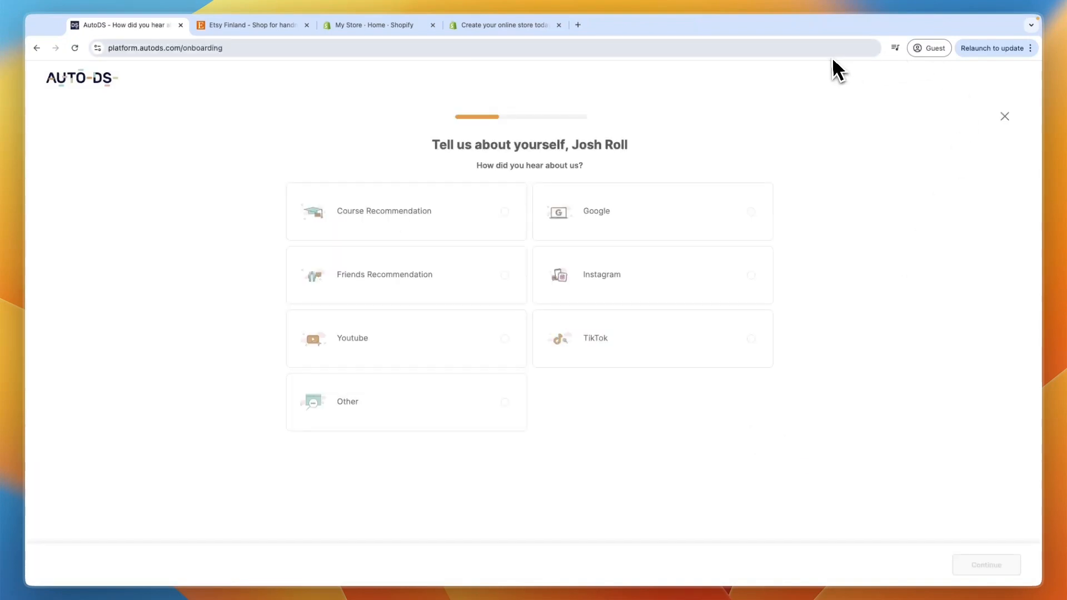
mouse_move(488, 184)
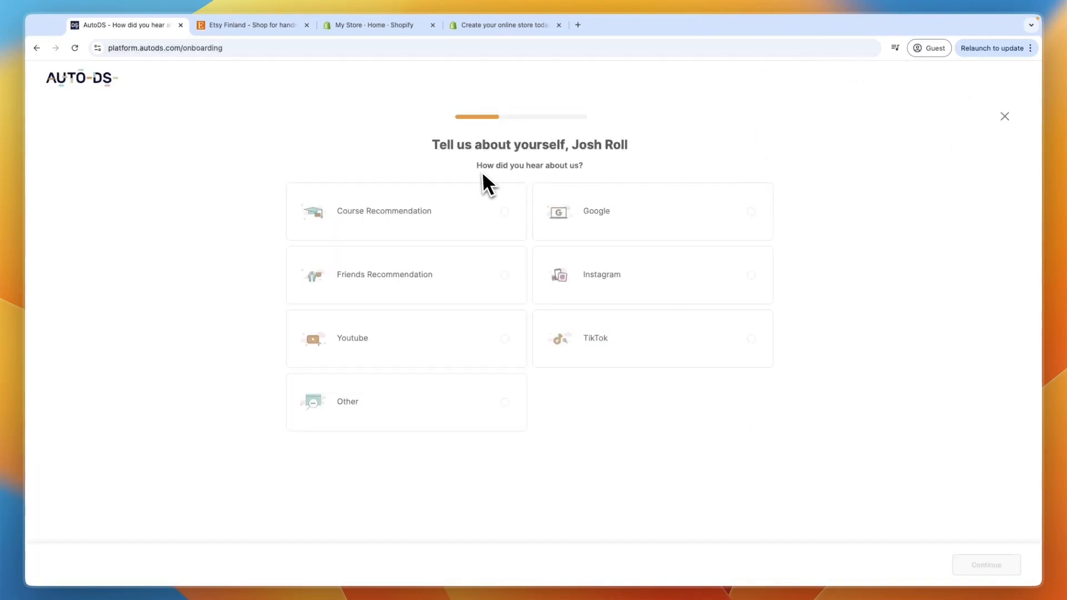
mouse_move(392, 334)
type("Dani's Tutorials")
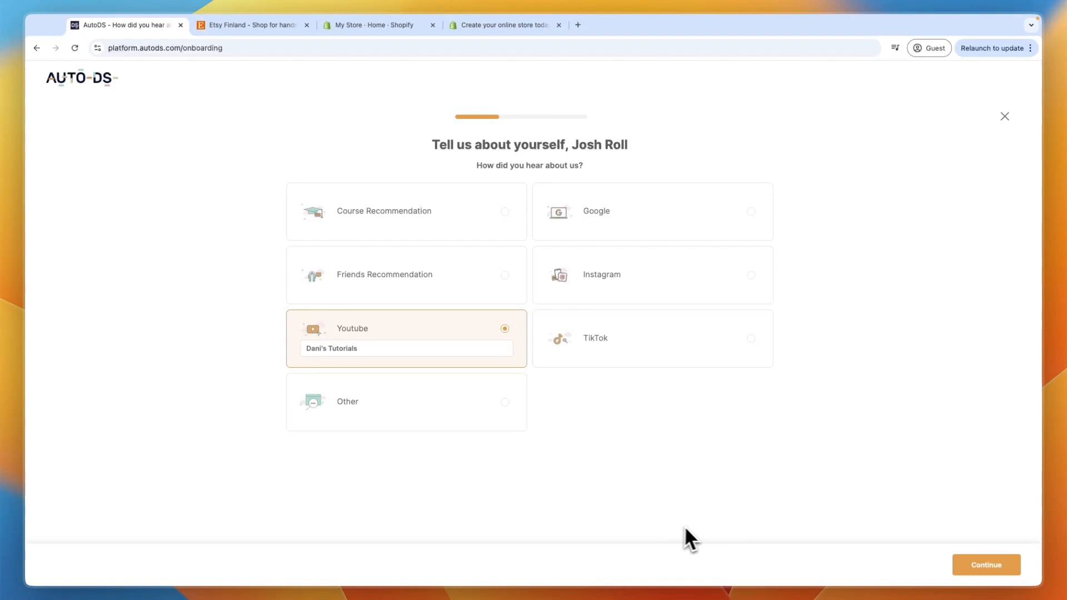
left_click(985, 565)
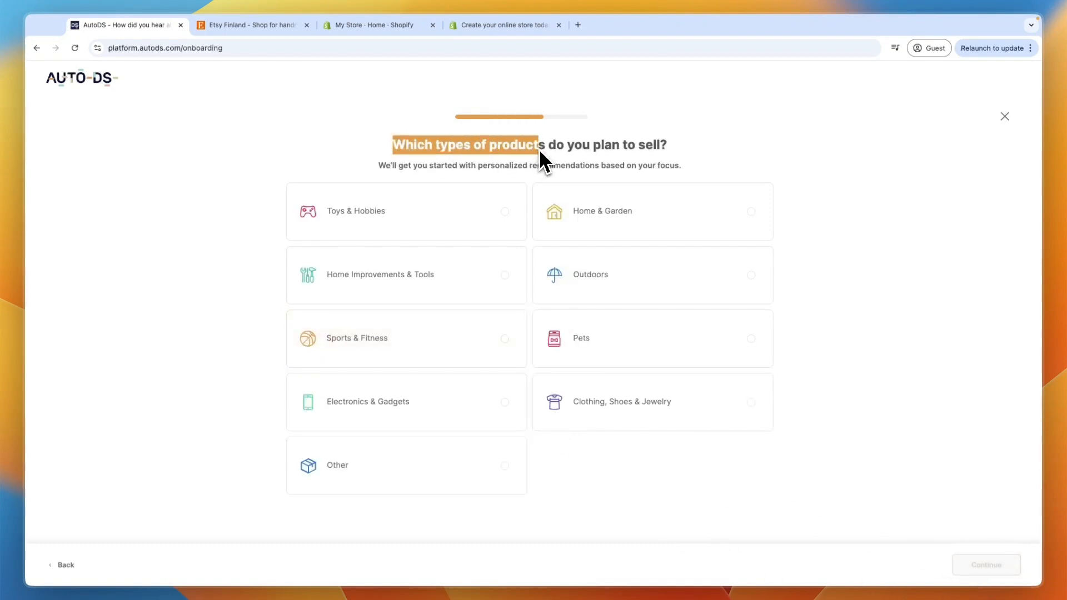
mouse_move(636, 209)
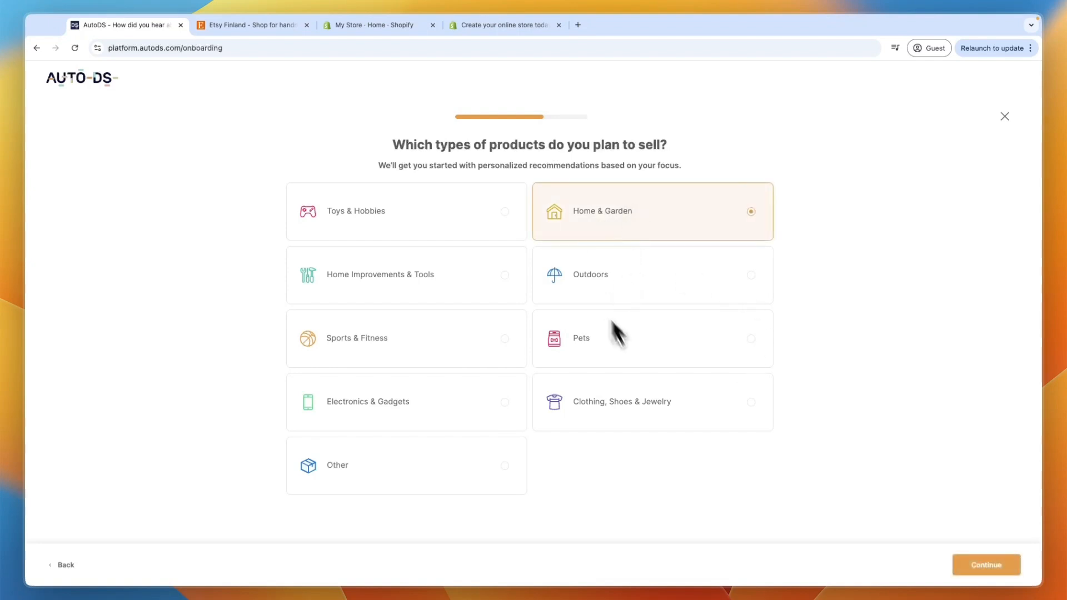
mouse_move(626, 235)
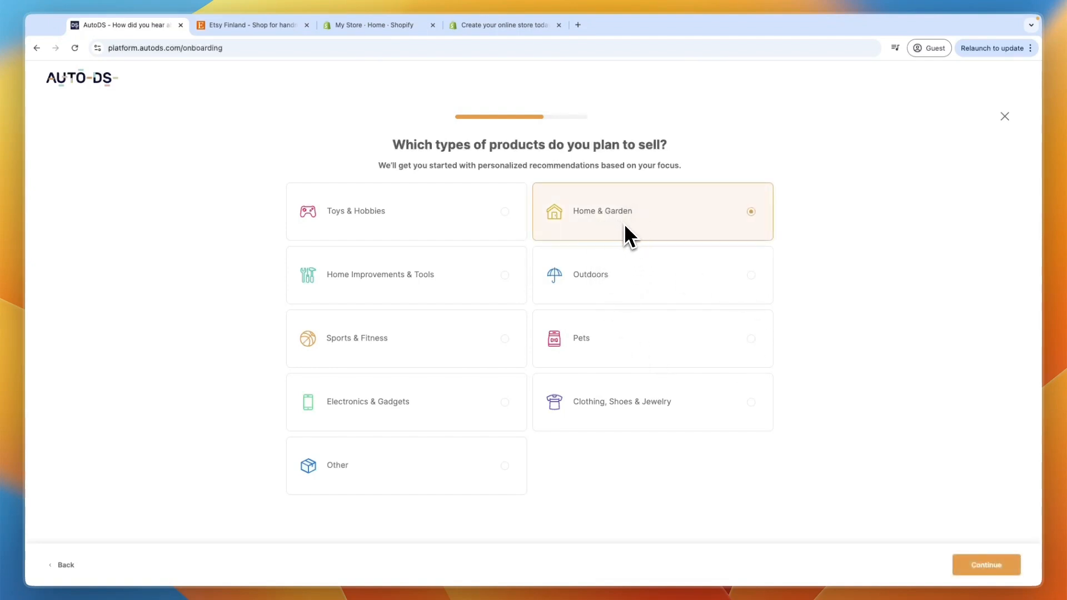
mouse_move(660, 307)
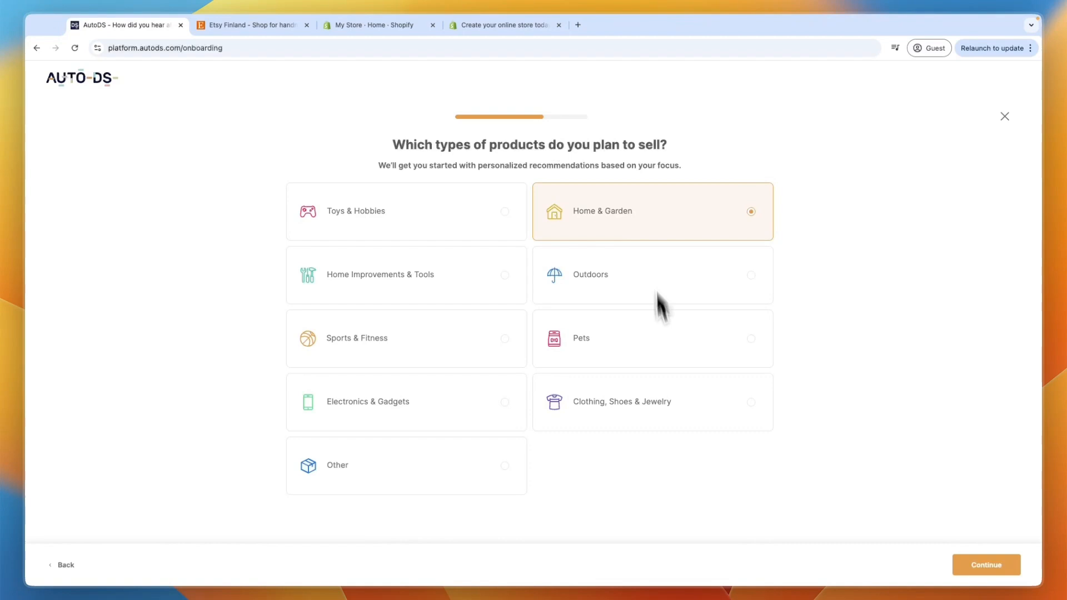
left_click(985, 565)
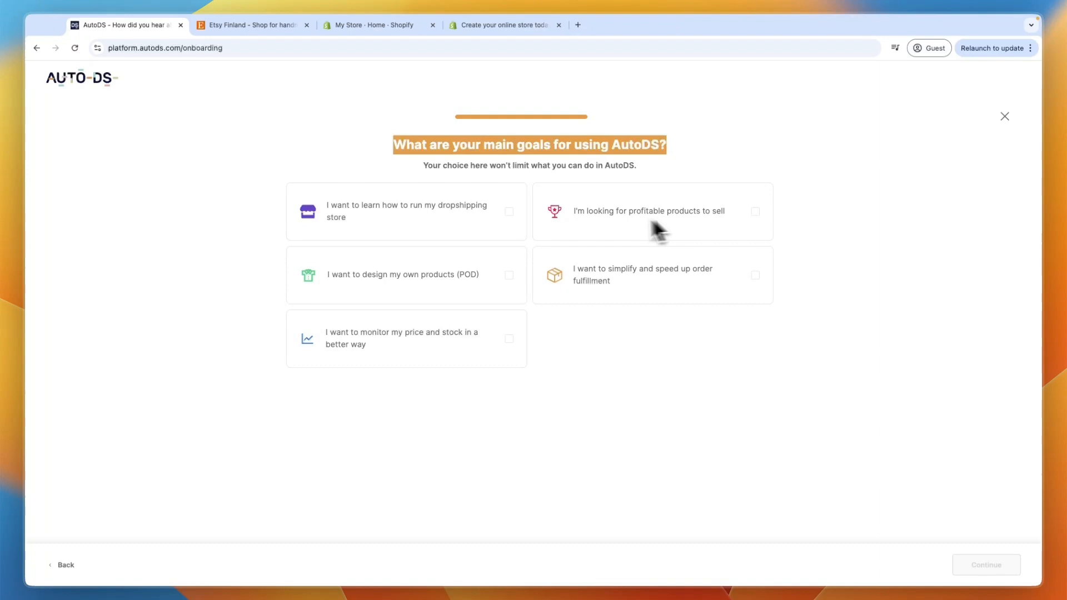
mouse_move(715, 239)
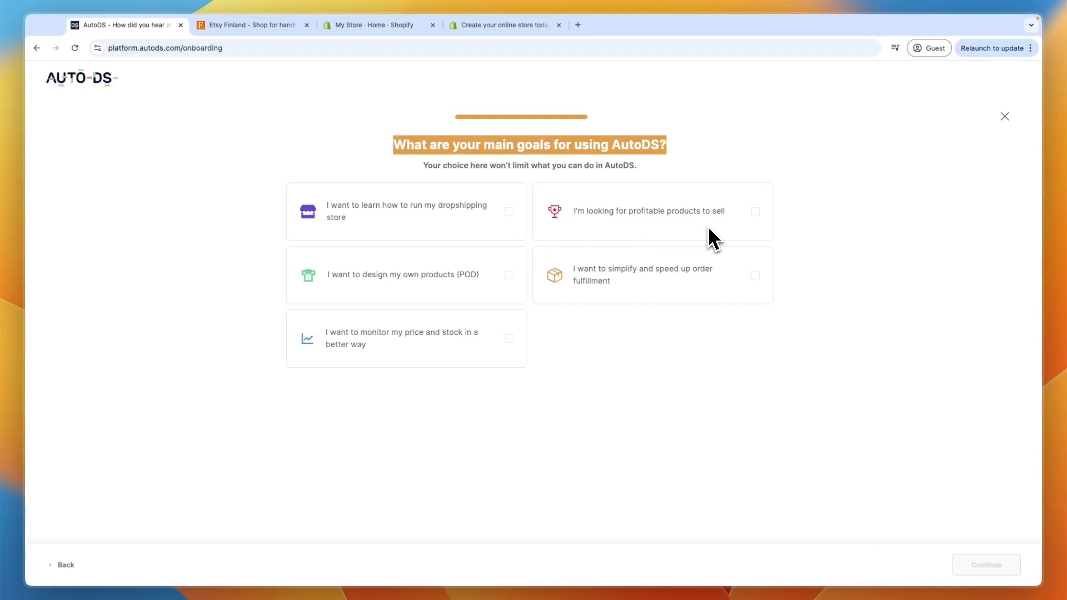
mouse_move(628, 282)
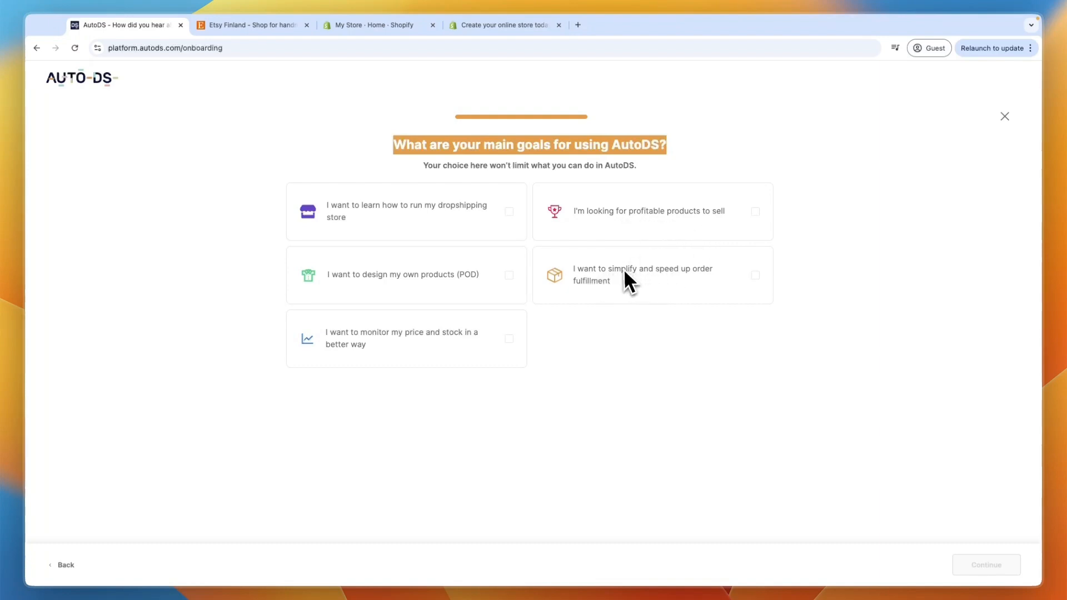
left_click(652, 275)
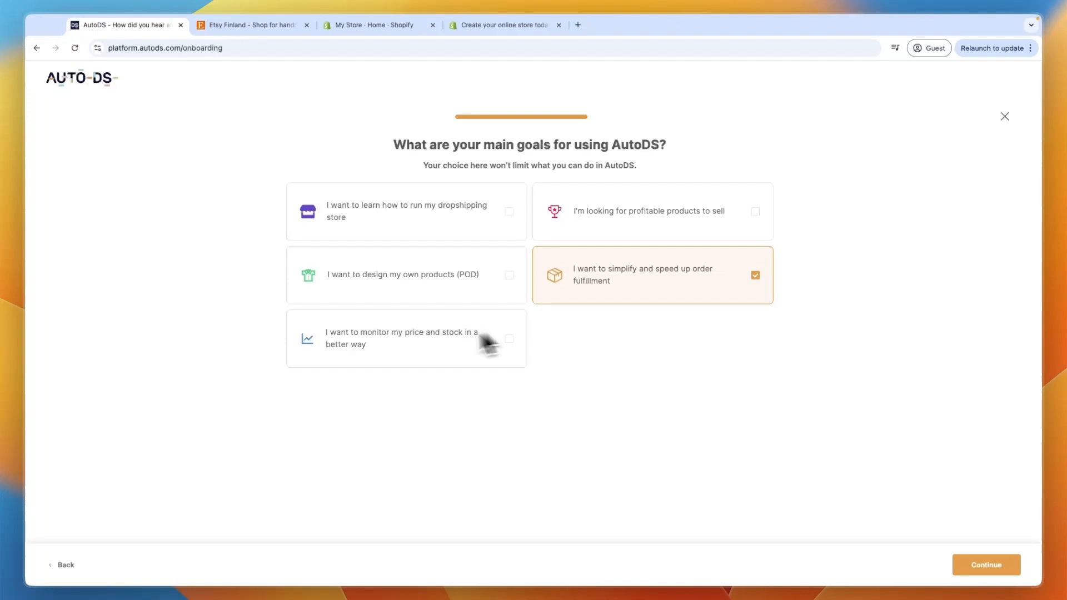
mouse_move(498, 351)
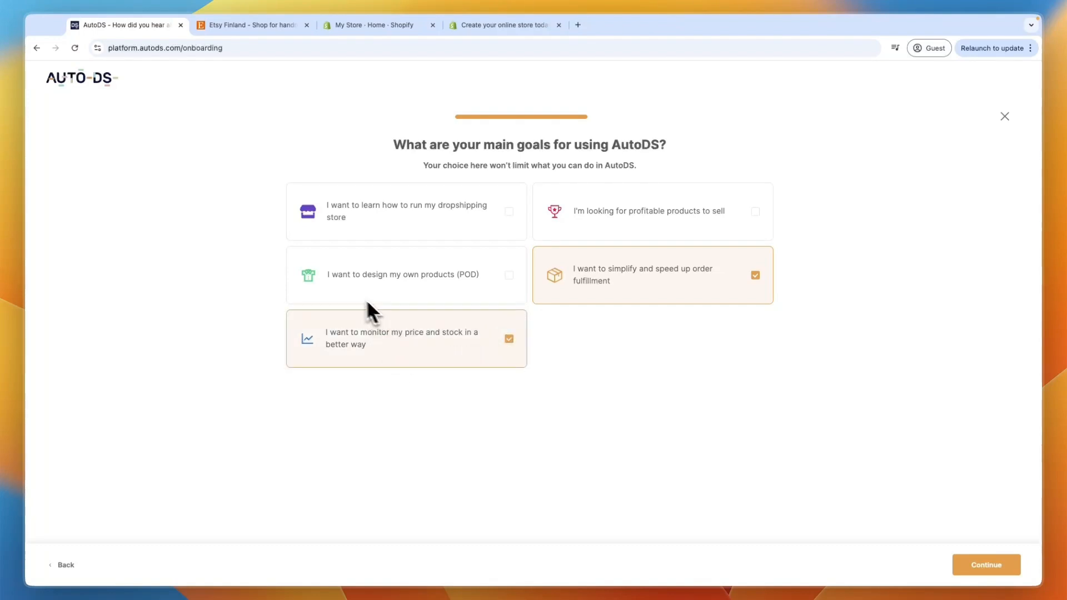
mouse_move(349, 234)
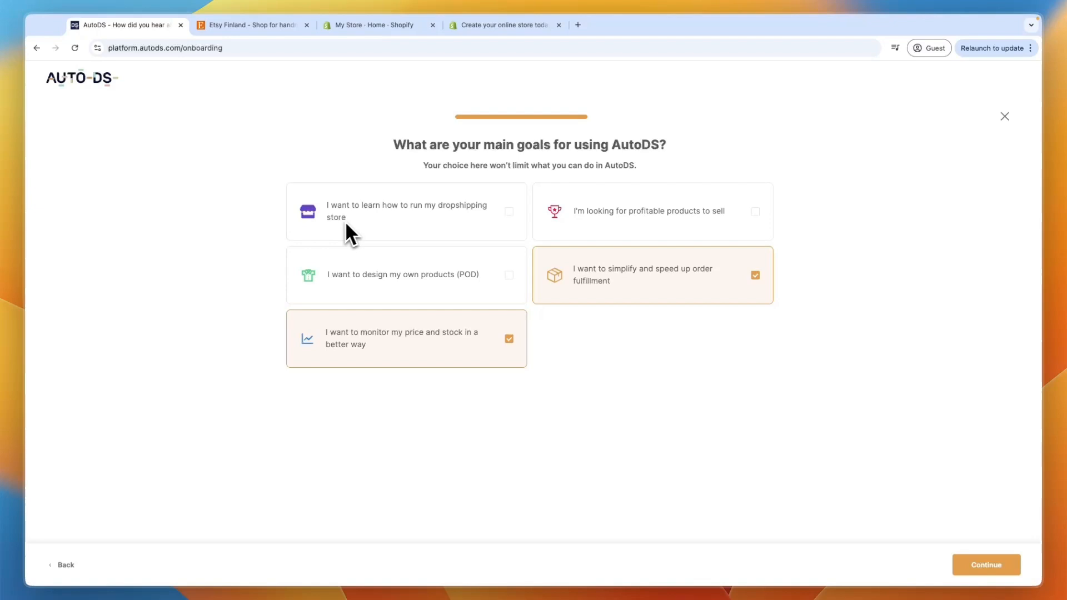
mouse_move(521, 313)
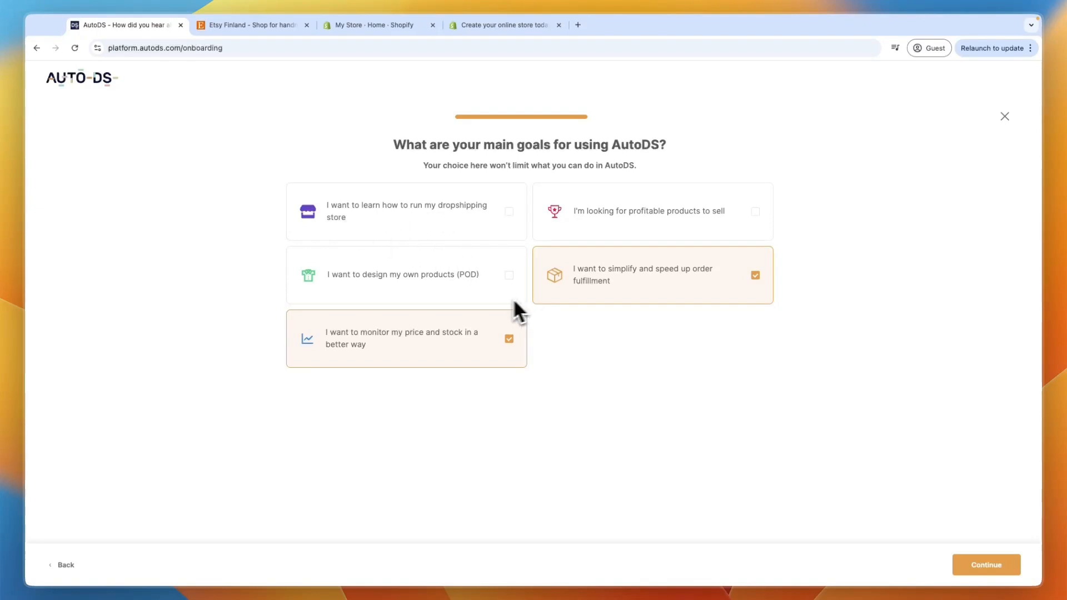
left_click(986, 564)
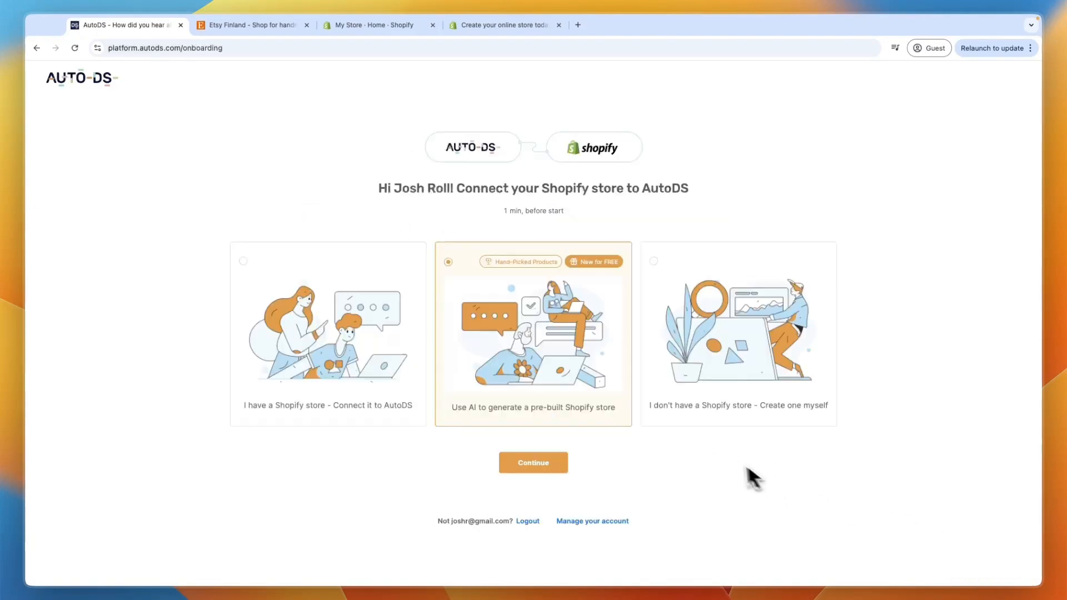
mouse_move(452, 201)
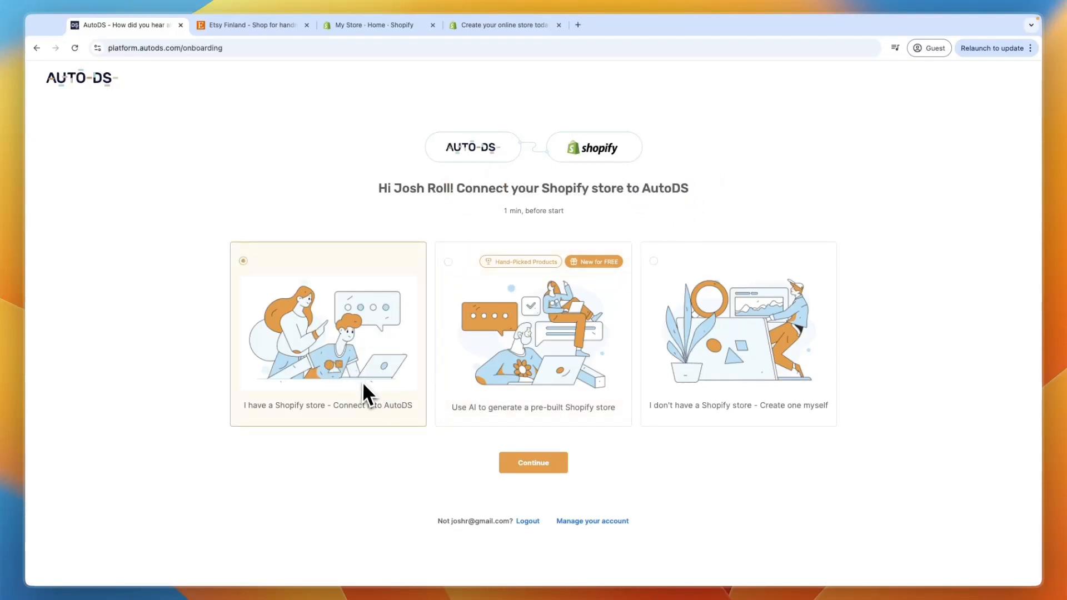
mouse_move(490, 421)
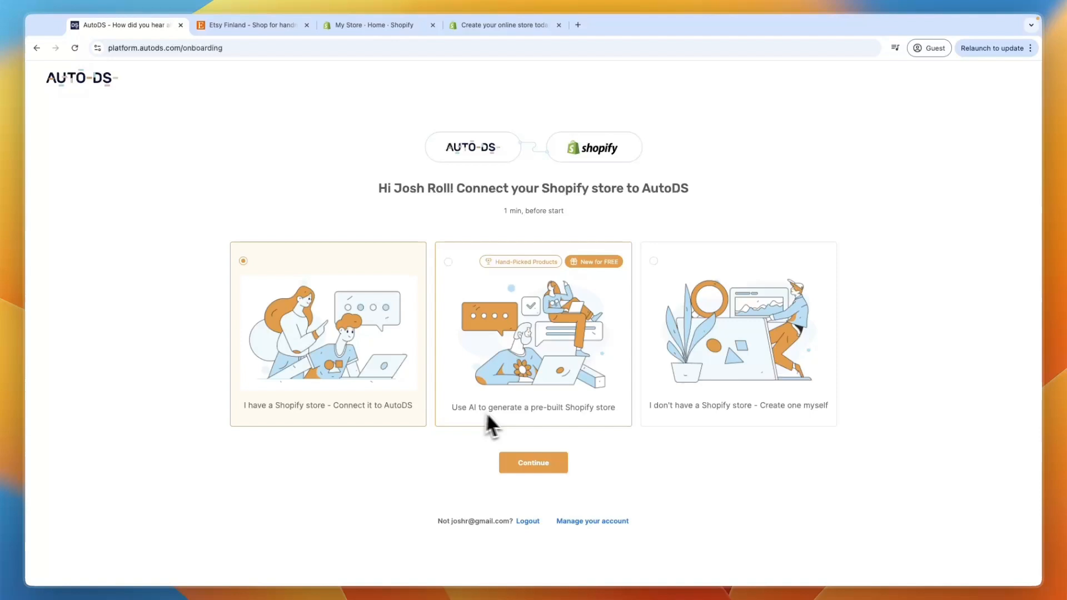
mouse_move(493, 406)
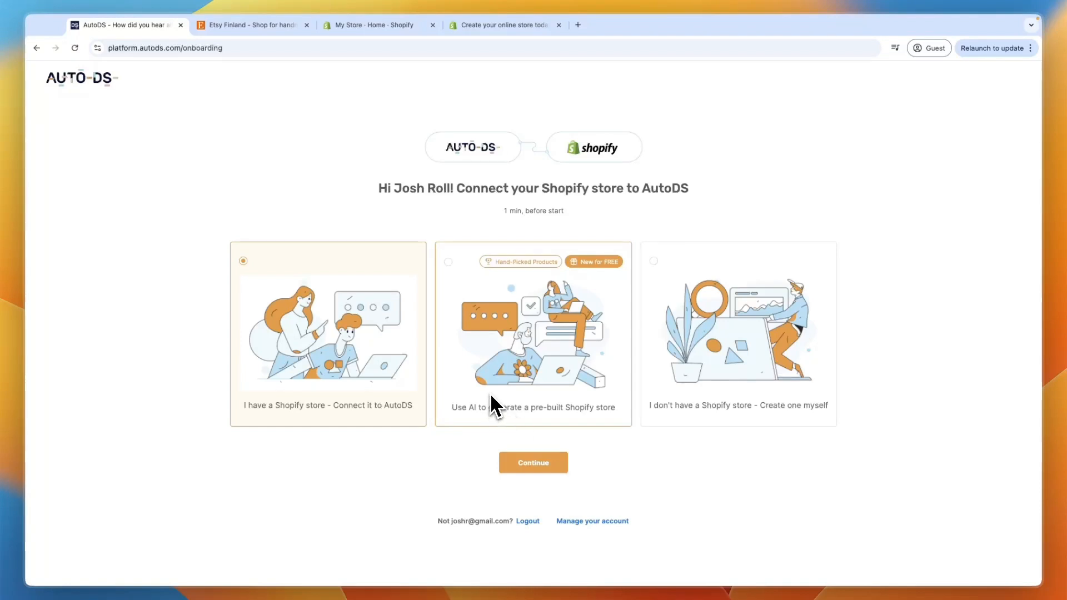
mouse_move(495, 409)
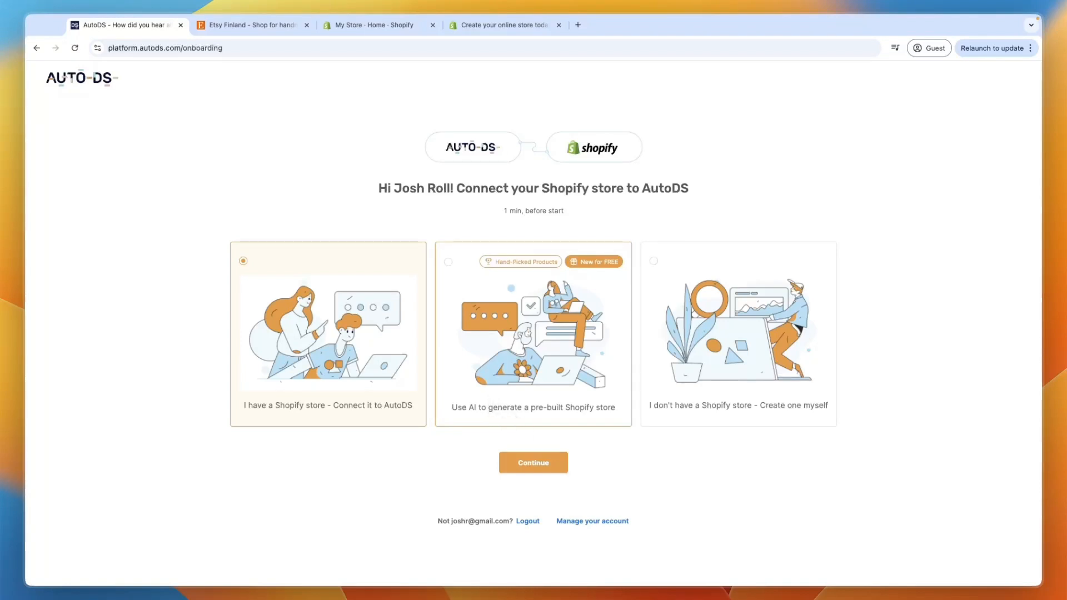
mouse_move(494, 407)
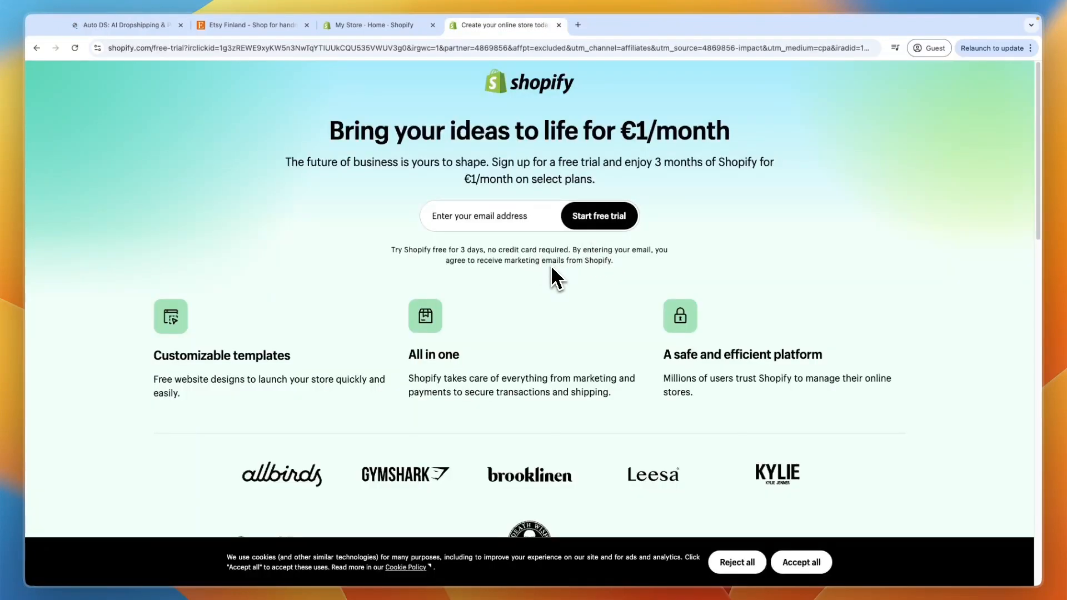
mouse_move(507, 271)
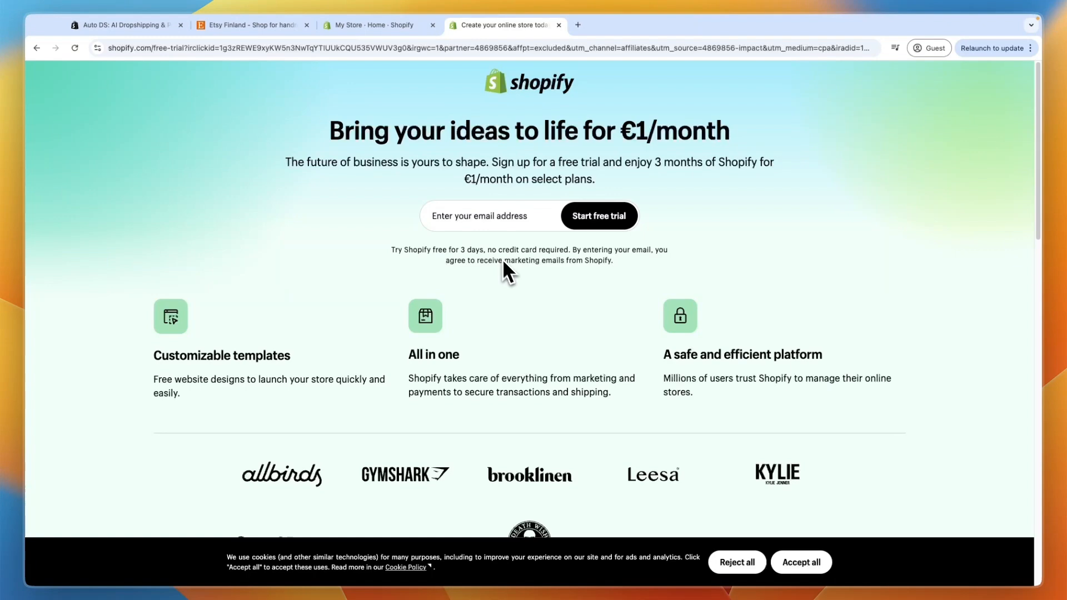
Install the AutoDS app from its Shopify App Store listing, approving its data access.
left_click(126, 25)
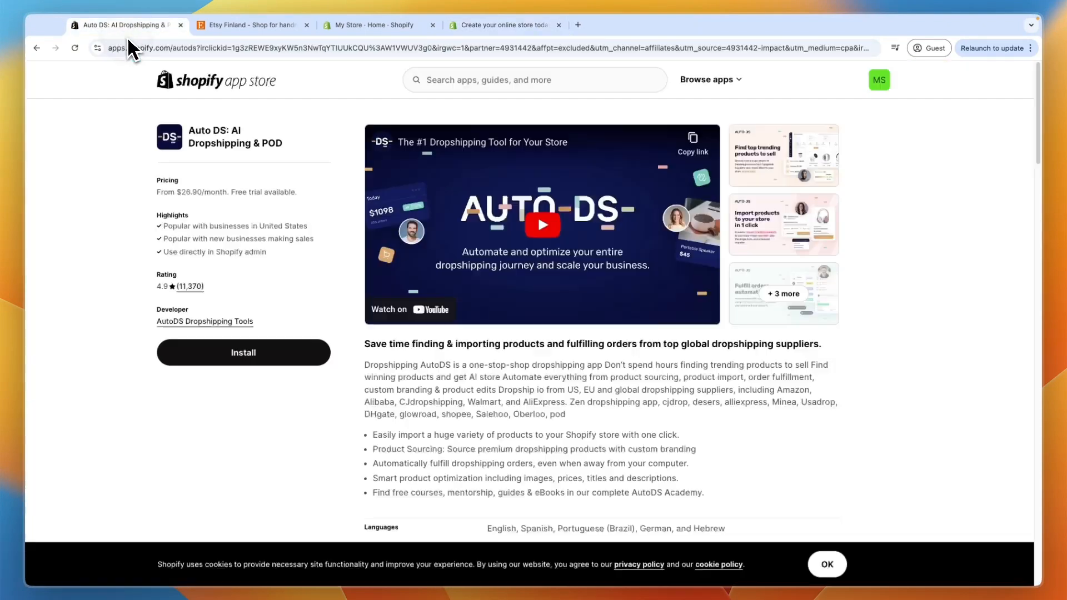
mouse_move(882, 95)
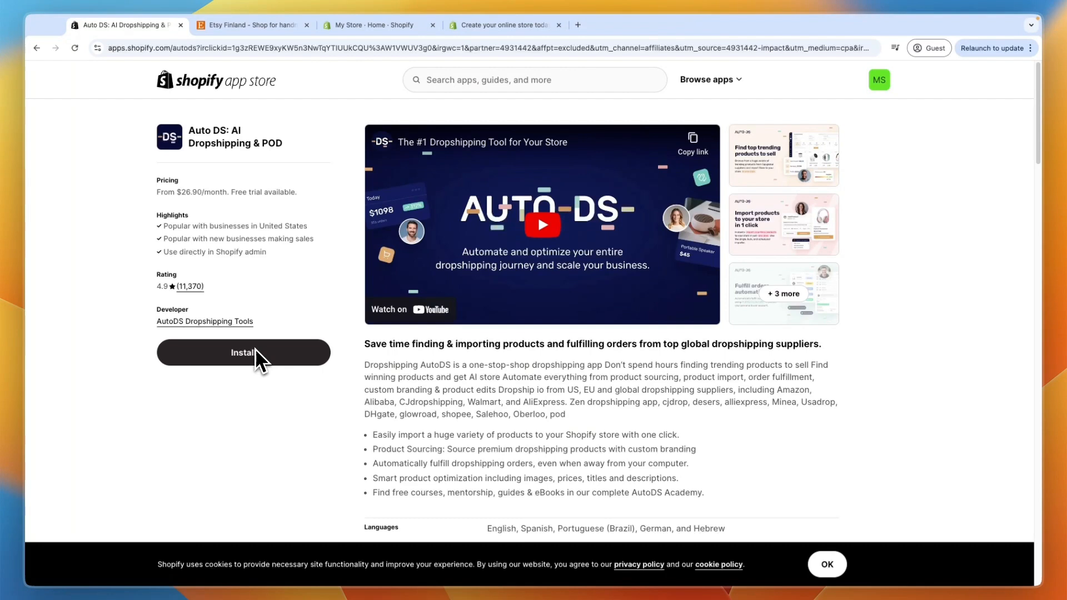
mouse_move(163, 300)
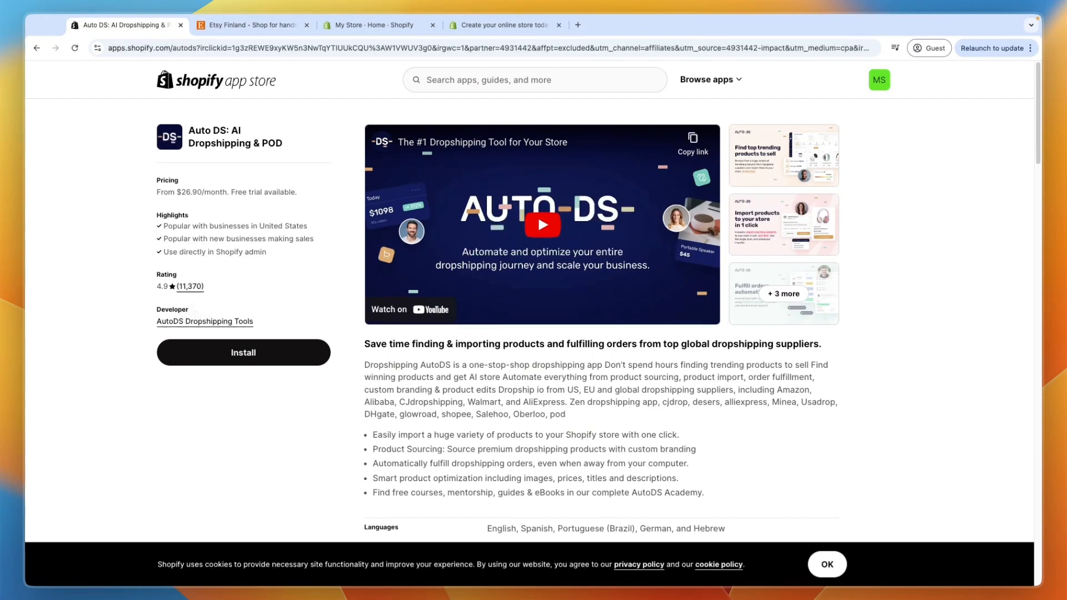
mouse_move(204, 322)
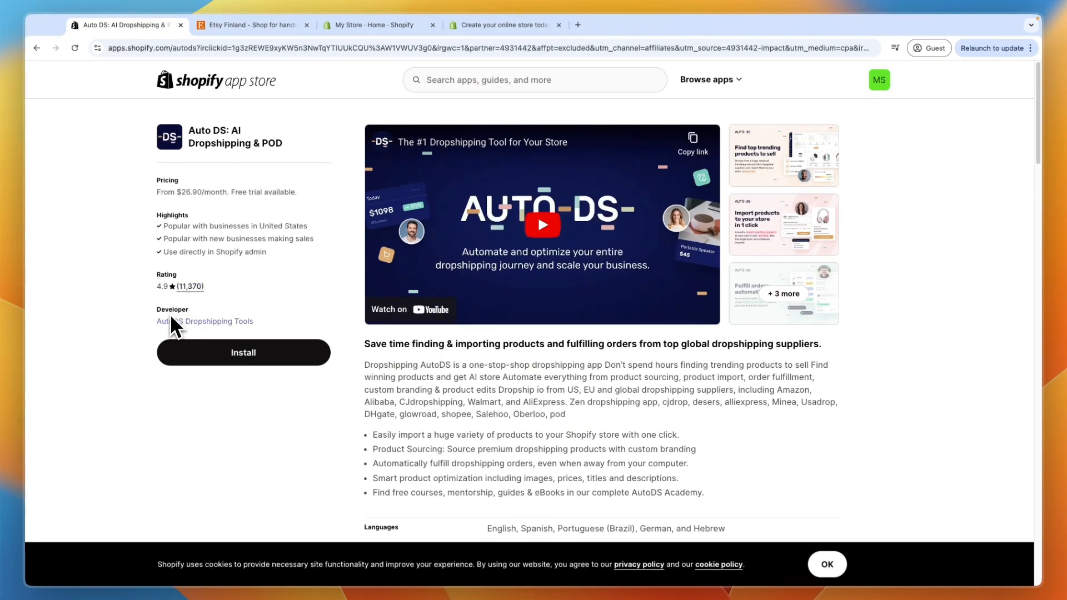
left_click(243, 353)
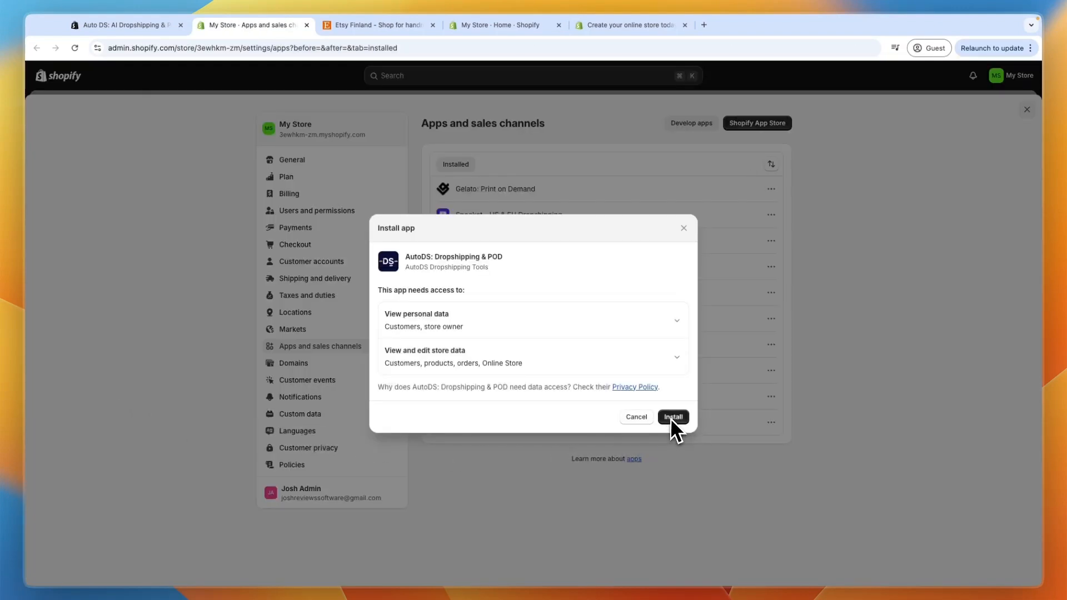
left_click(672, 416)
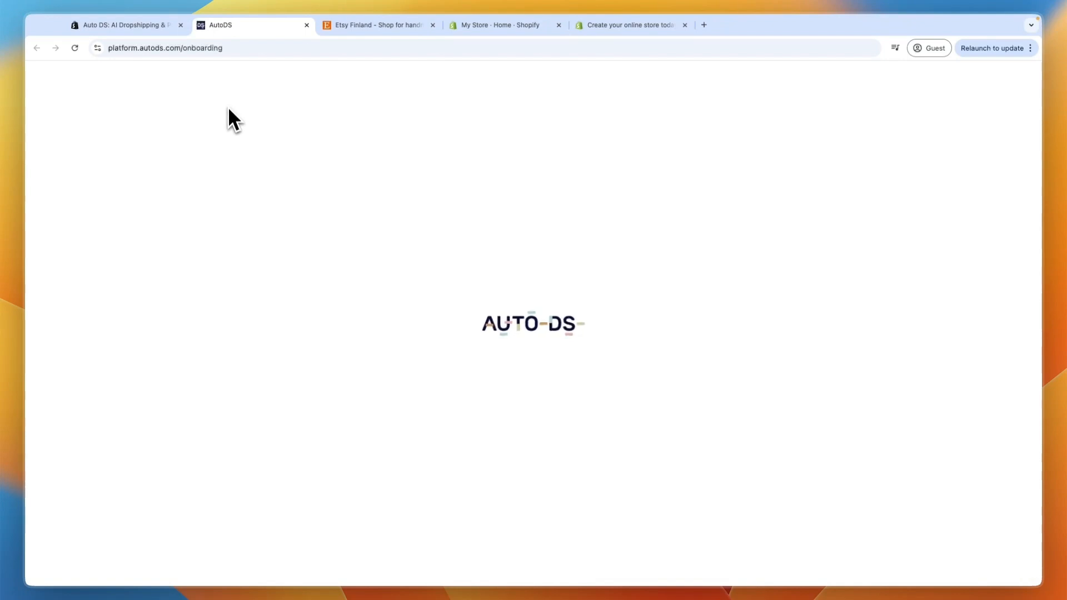
mouse_move(286, 88)
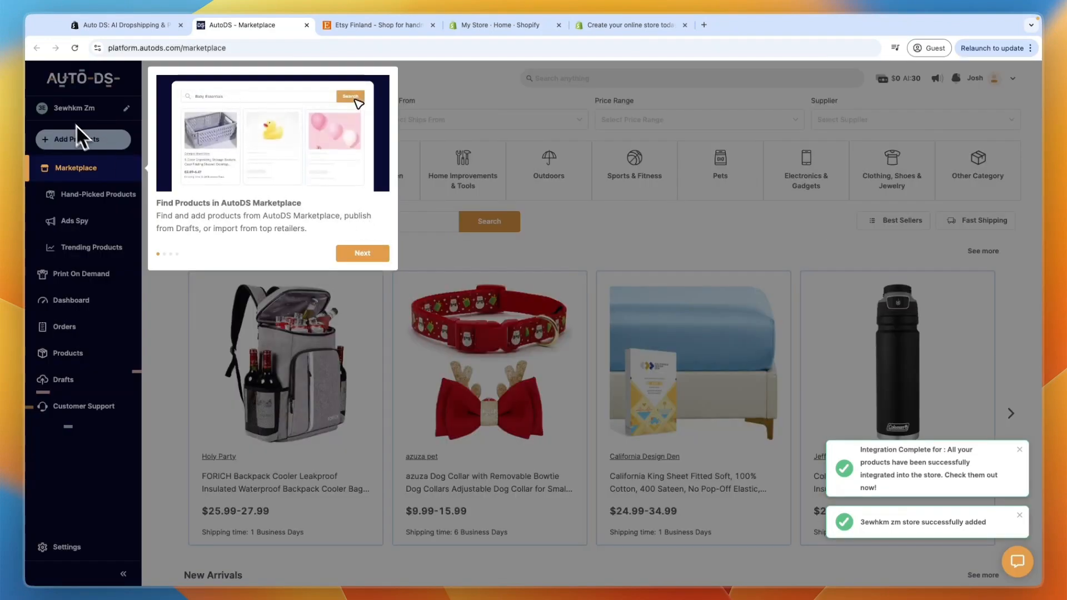
Step through the AutoDS marketplace walkthrough tips and finish it.
left_click(362, 252)
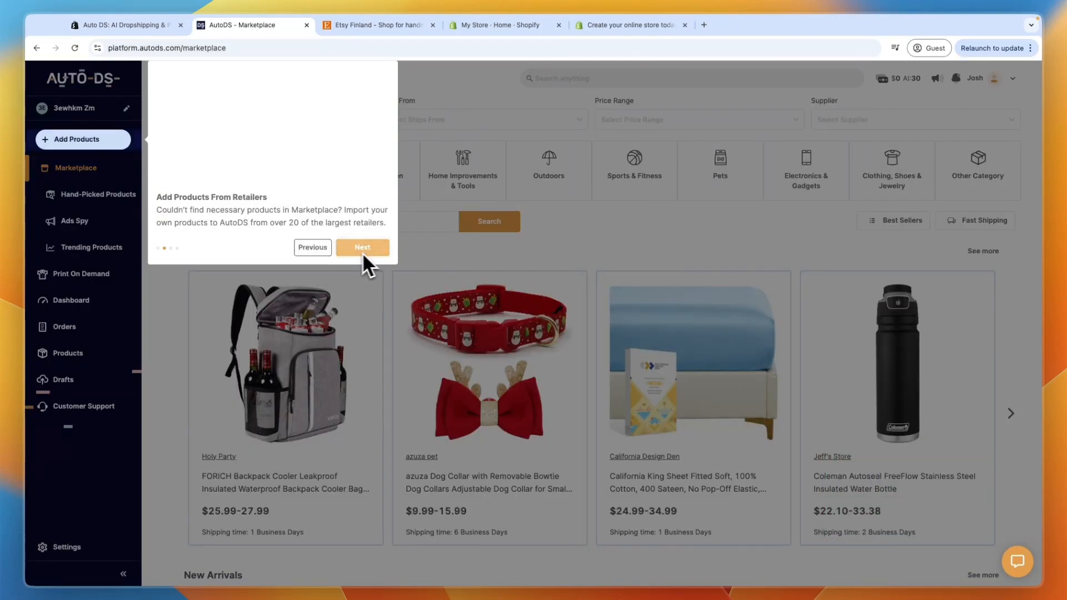
left_click(361, 247)
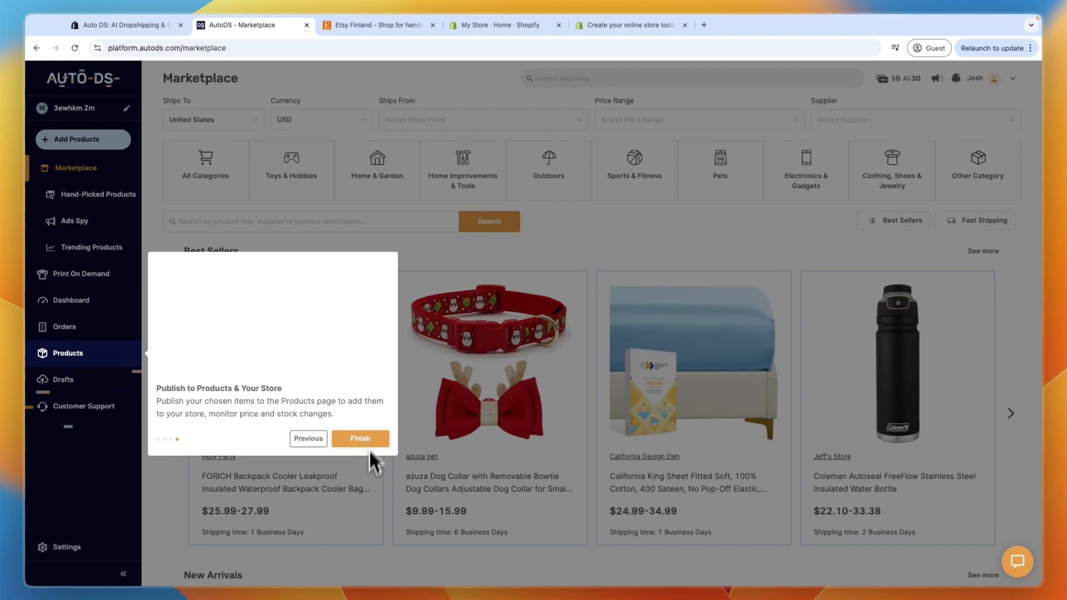
left_click(360, 439)
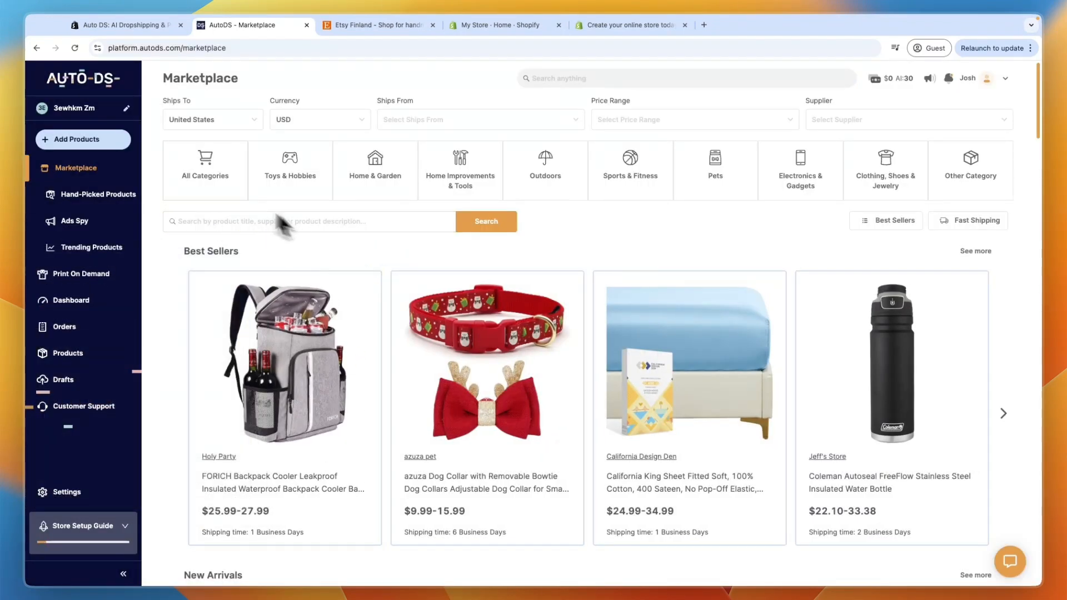
Open the Single Product import form under Add Products, then scroll Etsy's homepage.
left_click(83, 139)
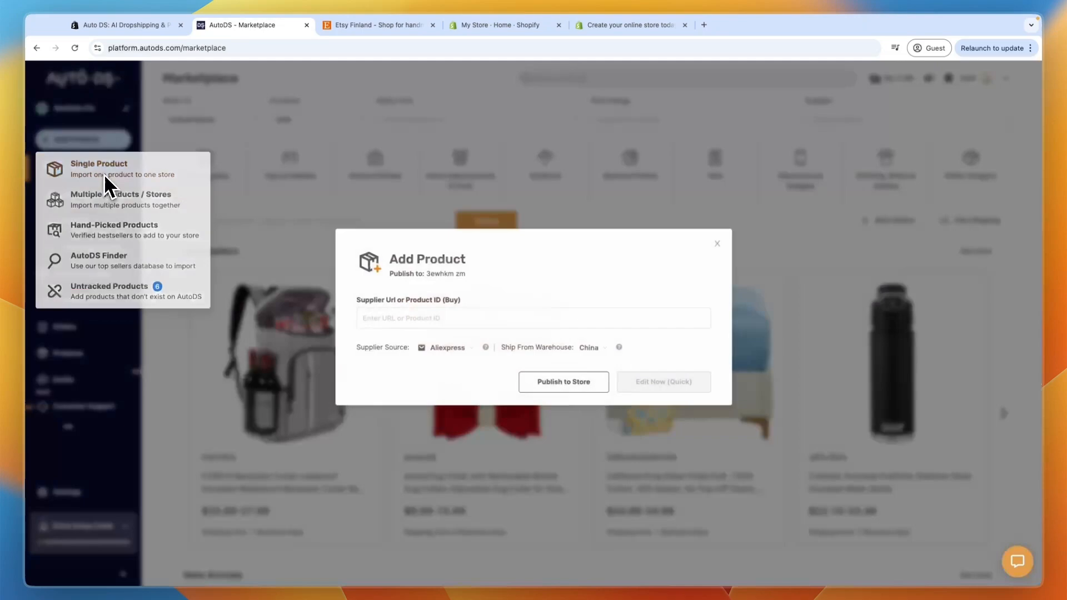
left_click(376, 25)
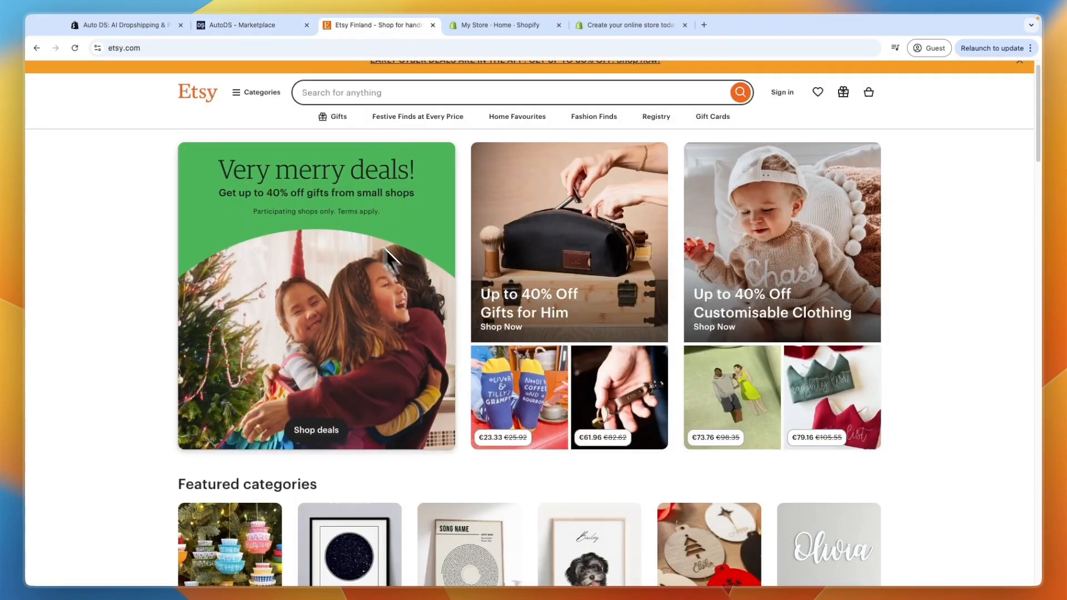
scroll("down", 3)
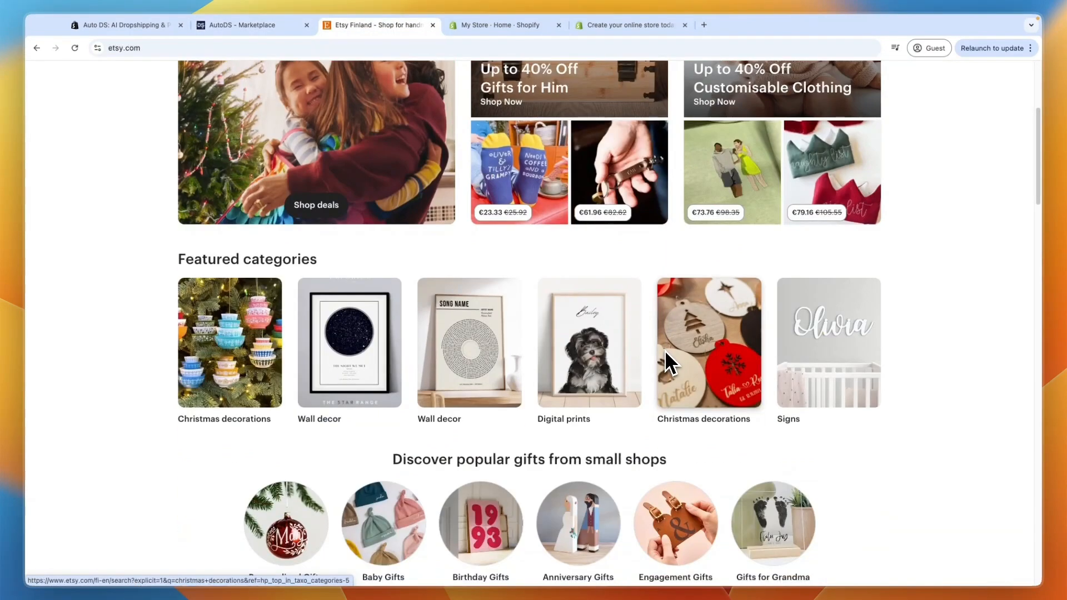
Open the rustic wooden handmade shelf listing on Etsy and copy its URL.
scroll("down", 3)
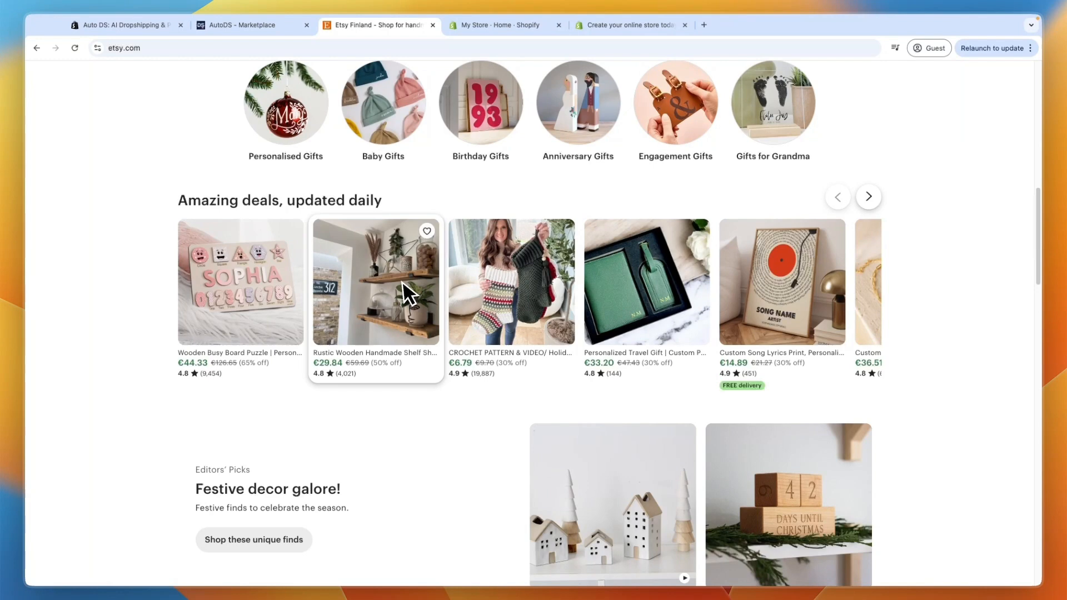
mouse_move(401, 279)
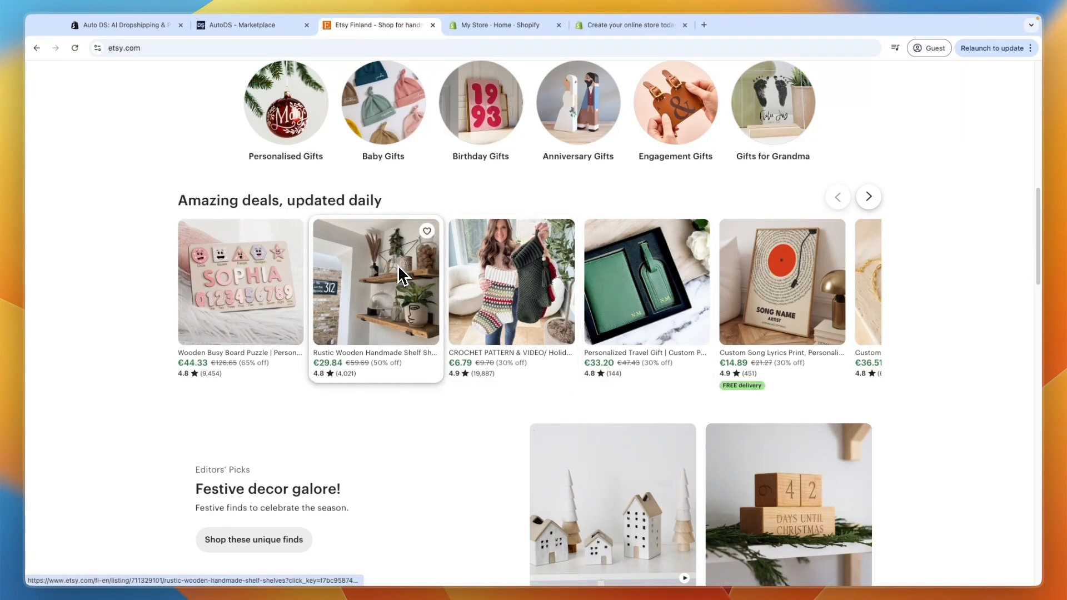
left_click(375, 282)
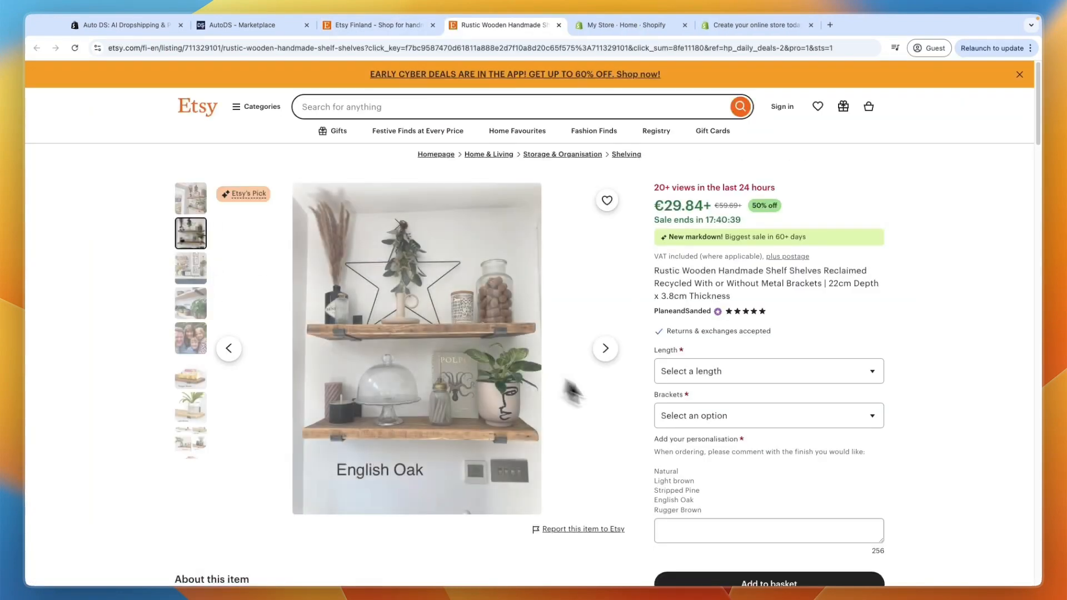
mouse_move(321, 64)
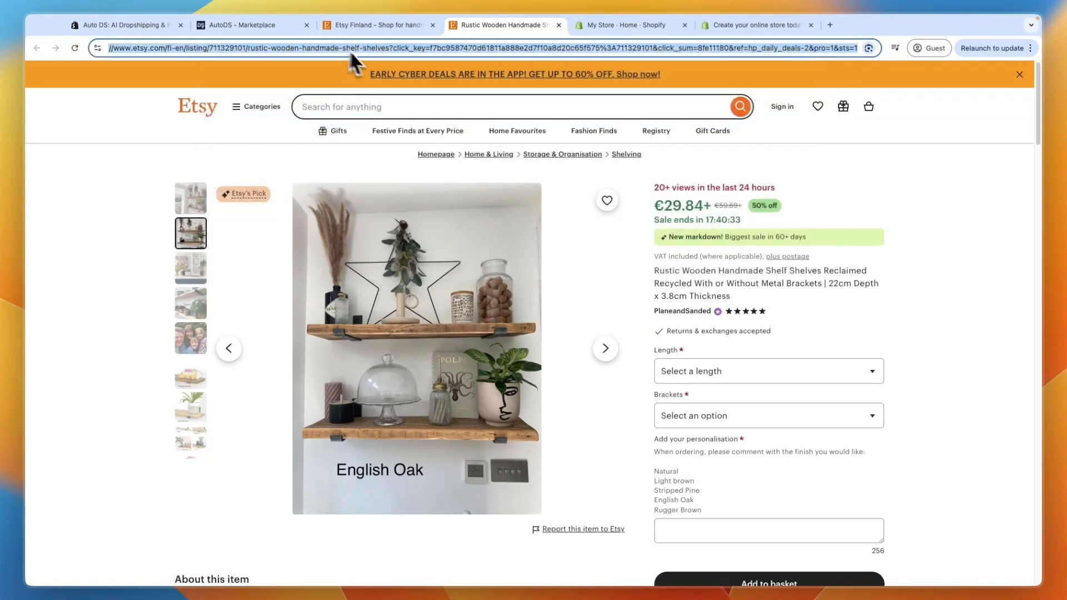
left_click(252, 25)
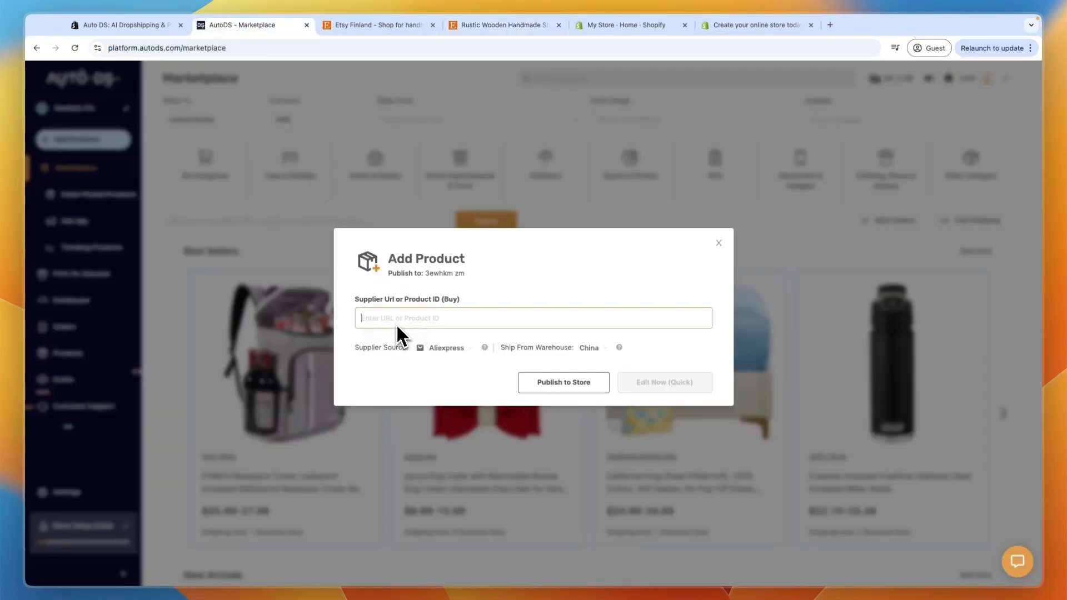
Paste the Etsy shelf URL as the supplier link and start Quick editing.
type("11a888e2d7f10a8d20c65f575%3A711329101&click_sum=8fe11180&ref=hp_daily_deals-2&pro=1&sts=1")
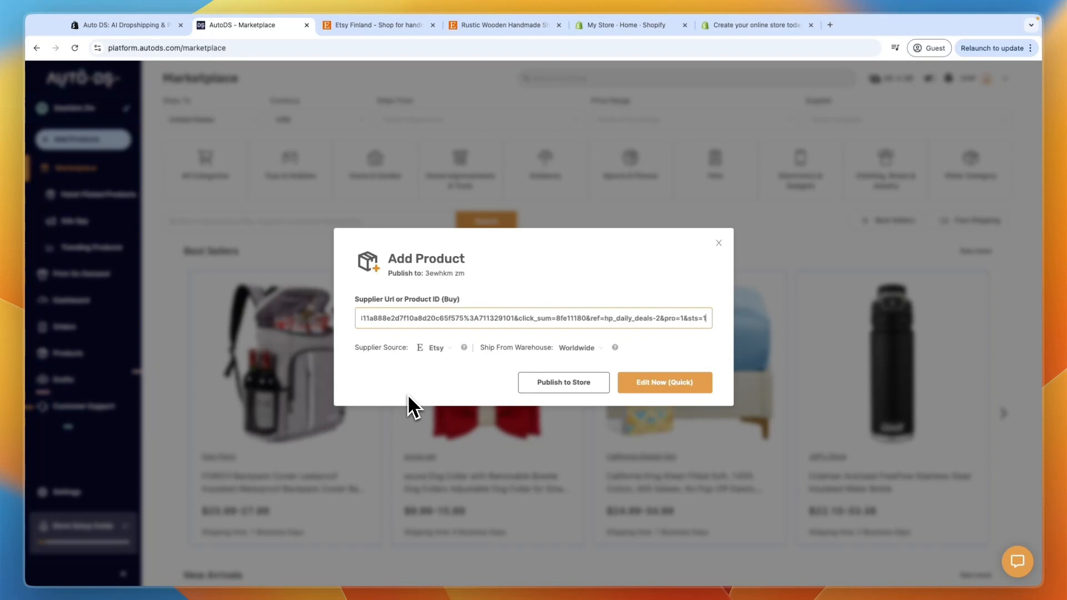
mouse_move(445, 364)
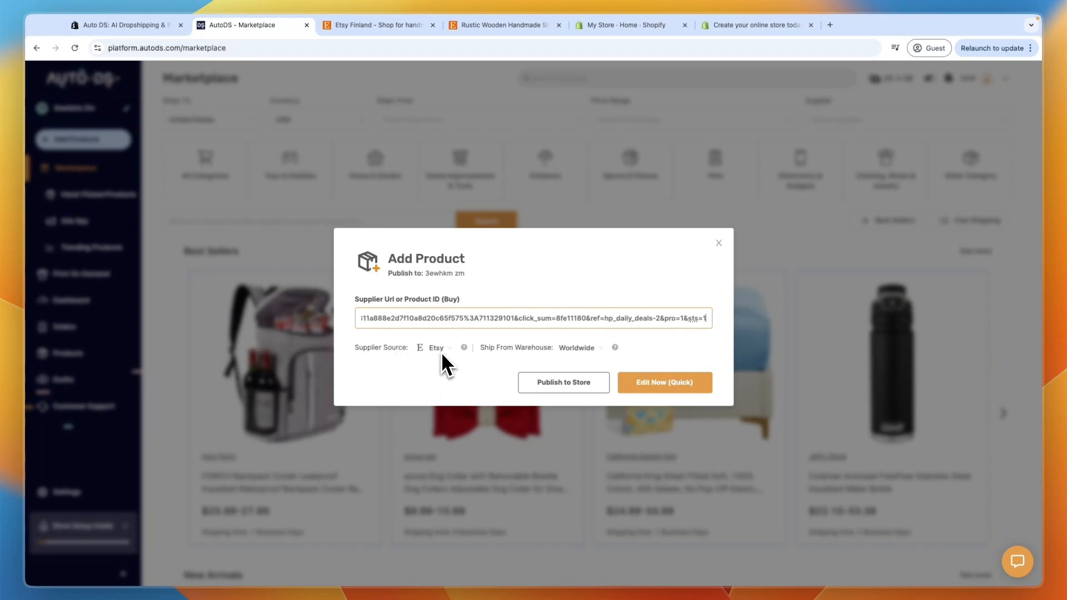
mouse_move(670, 409)
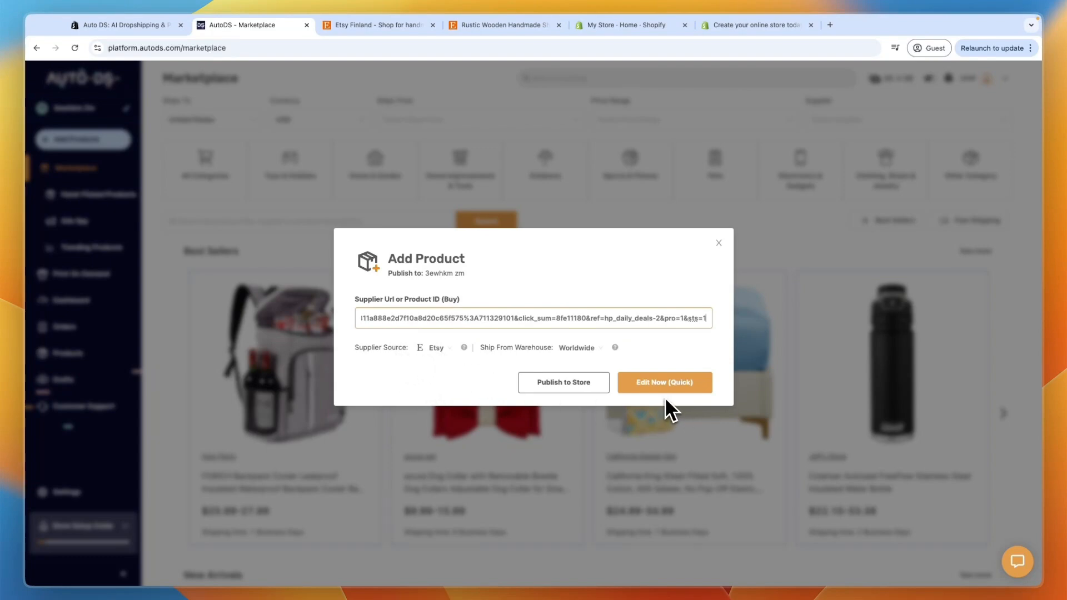
left_click(663, 382)
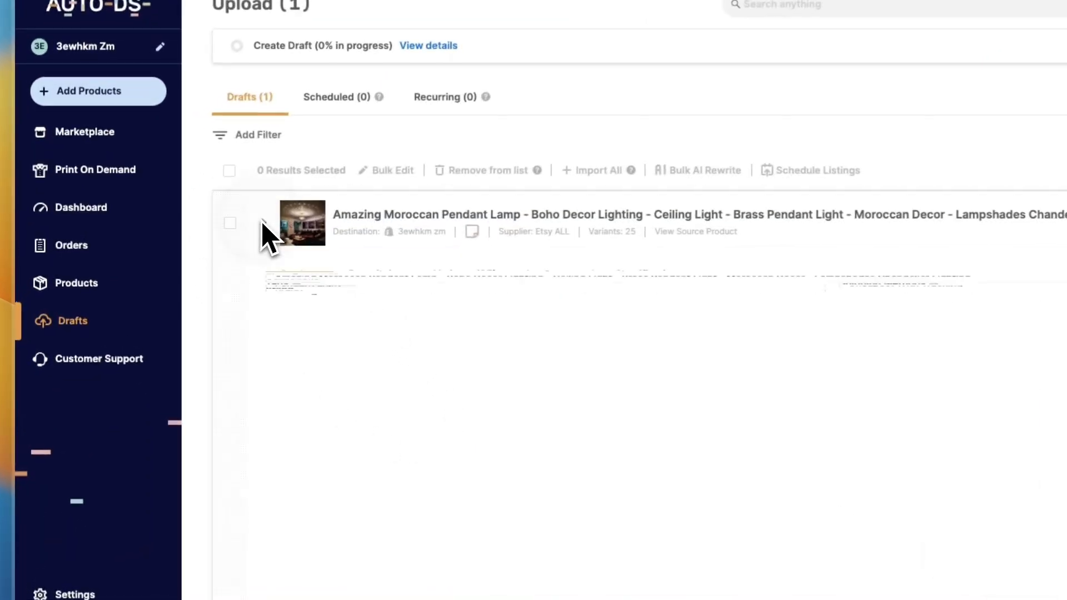
Expand the Moroccan pendant lamp draft to show its long title, collections, tags and brand.
left_click(301, 221)
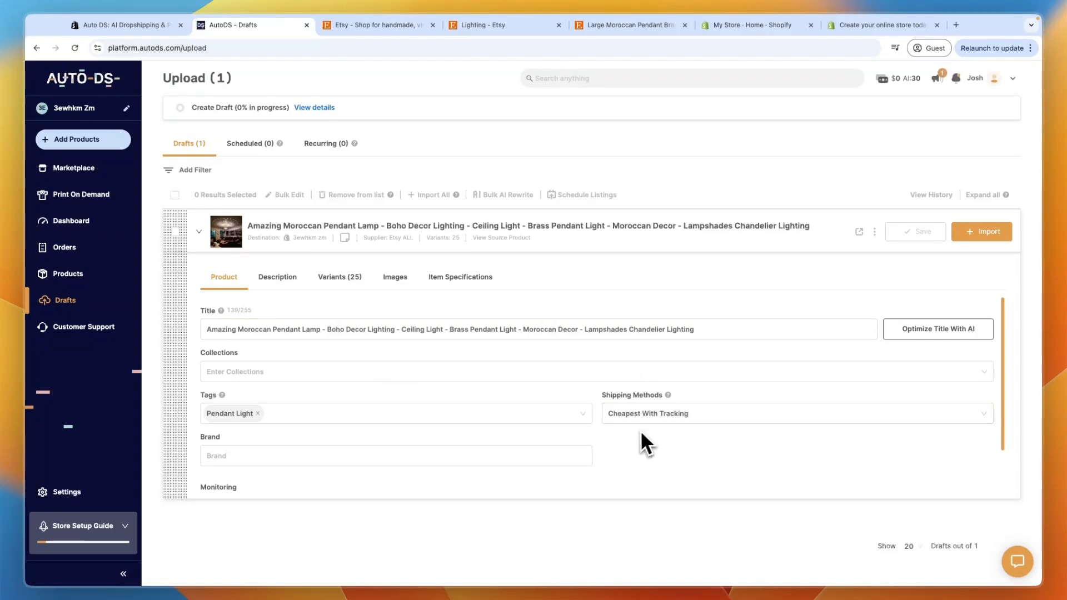
mouse_move(252, 340)
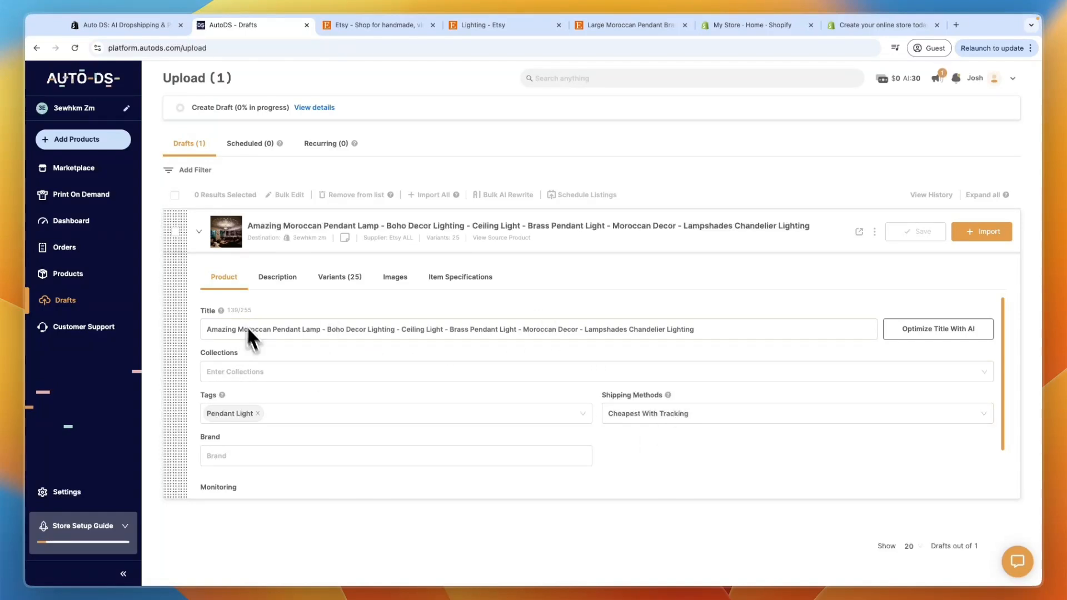
scroll("down", 3)
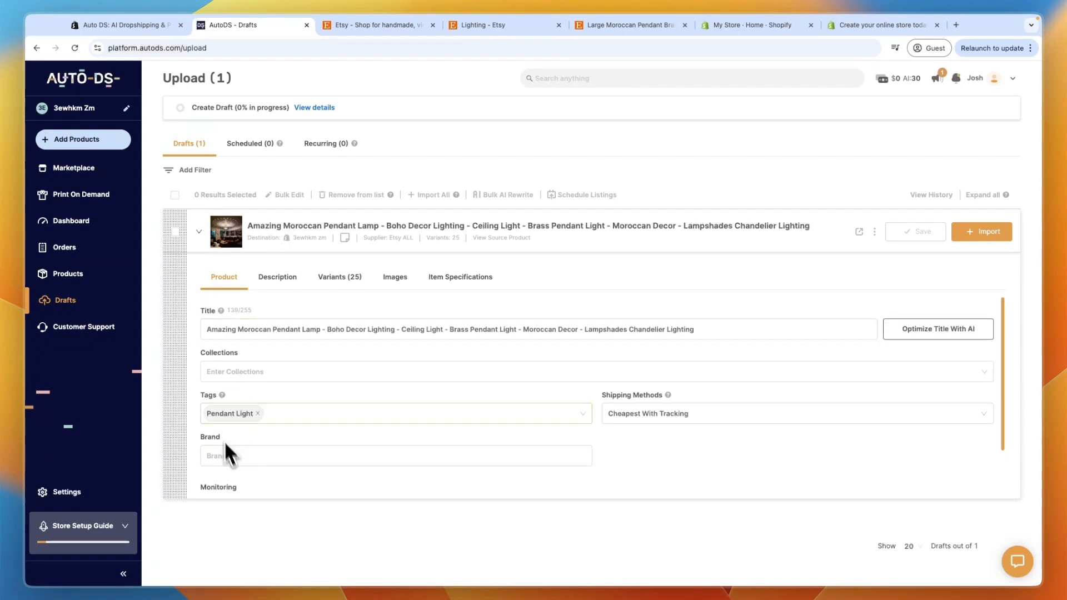
left_click(796, 413)
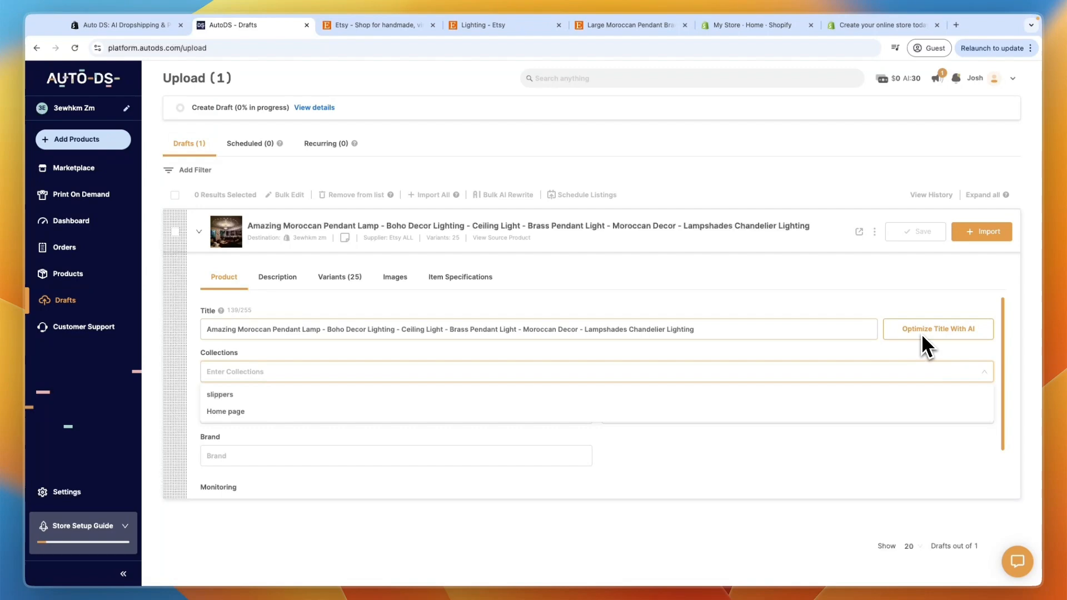
left_click(937, 329)
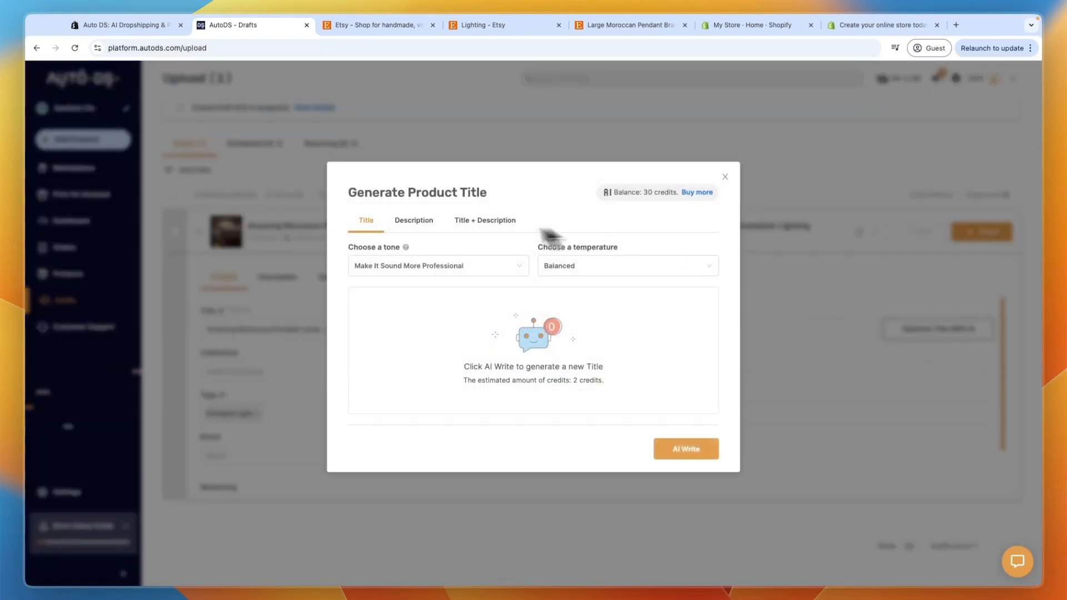
Generate and apply an AI title and description in a professional tone.
left_click(485, 220)
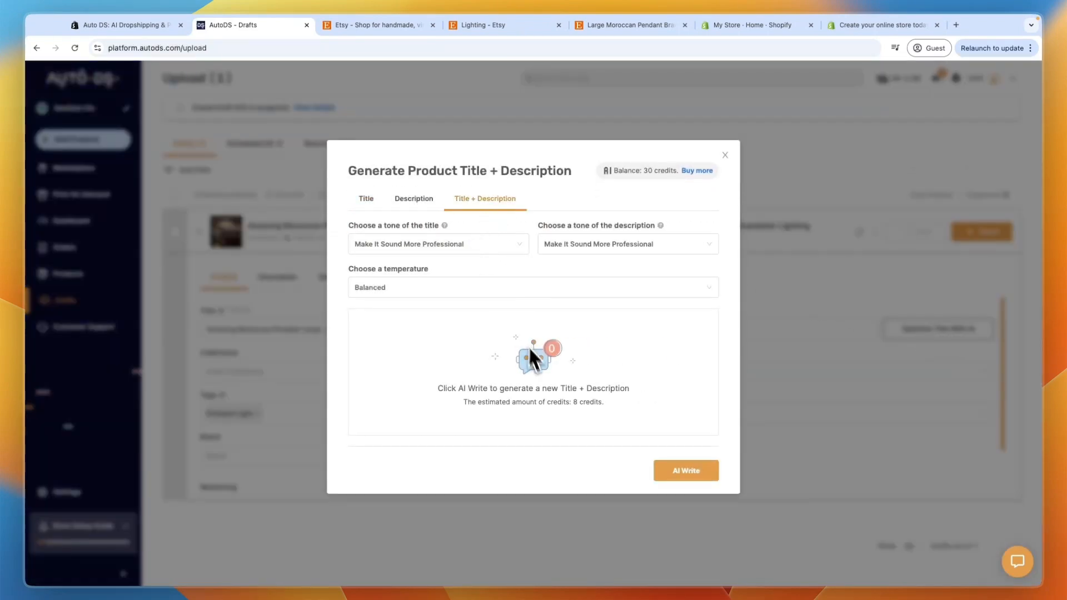
left_click(627, 243)
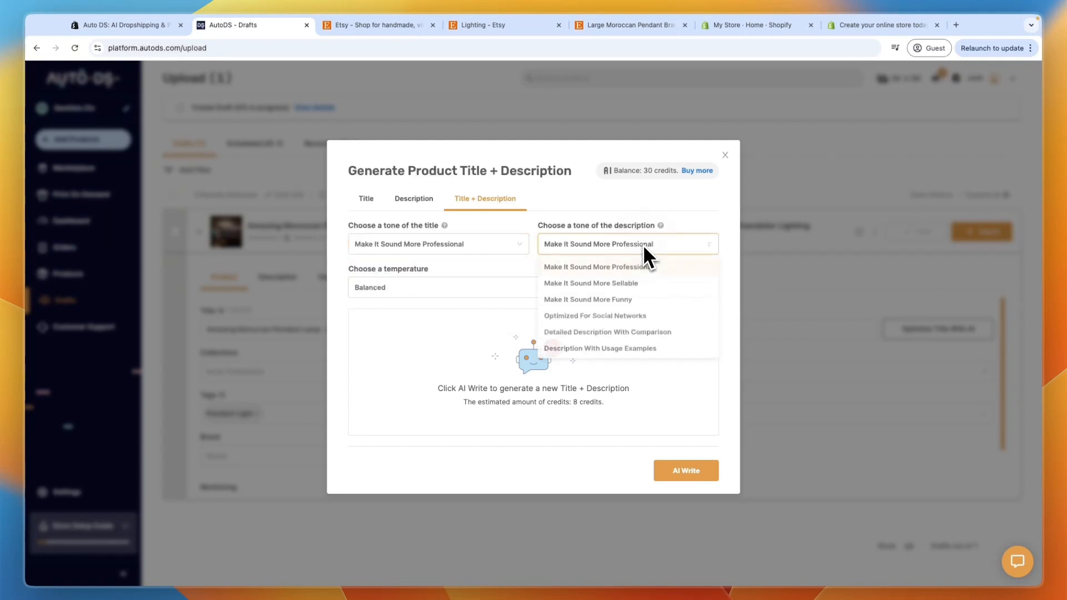
left_click(598, 266)
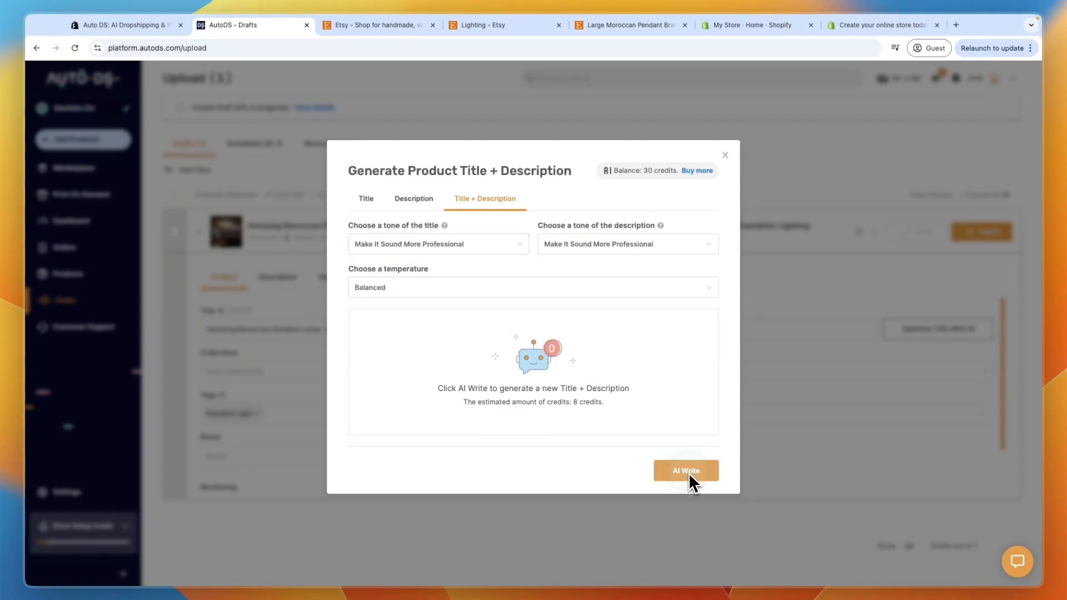
left_click(686, 470)
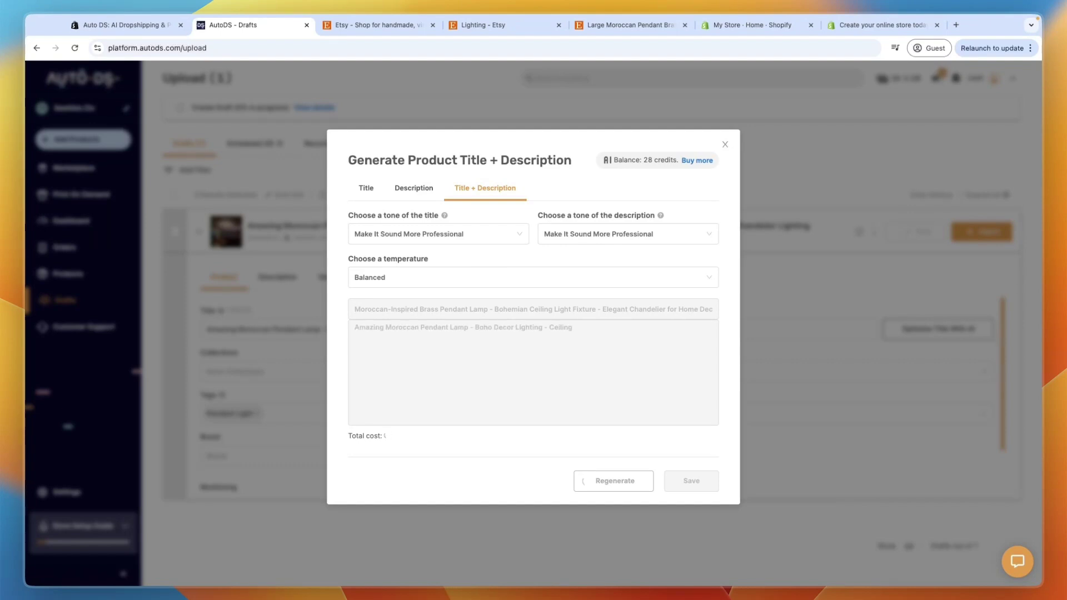
left_click(612, 480)
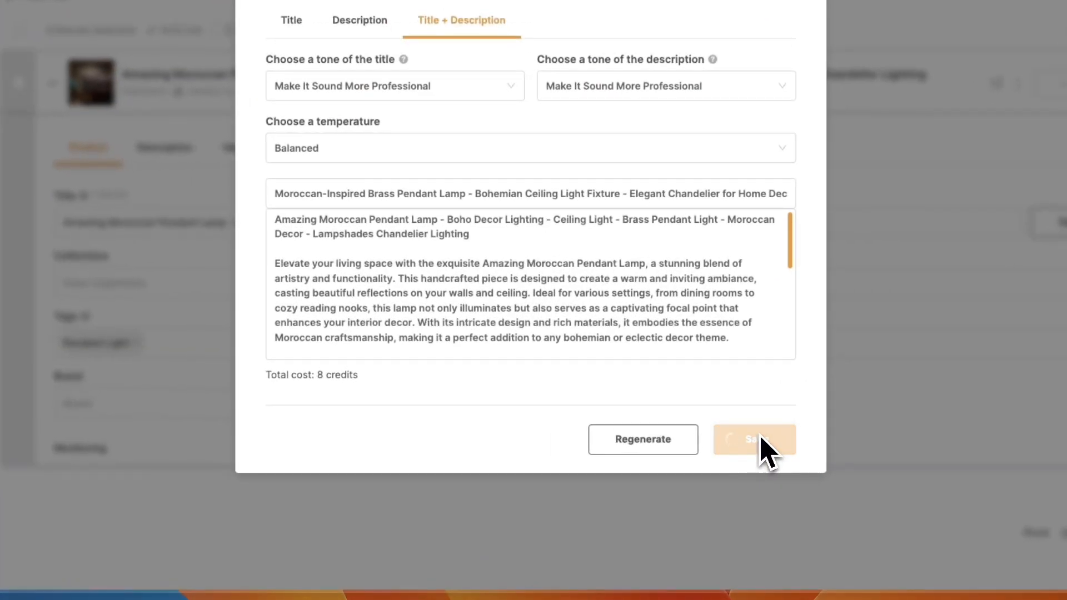
left_click(755, 439)
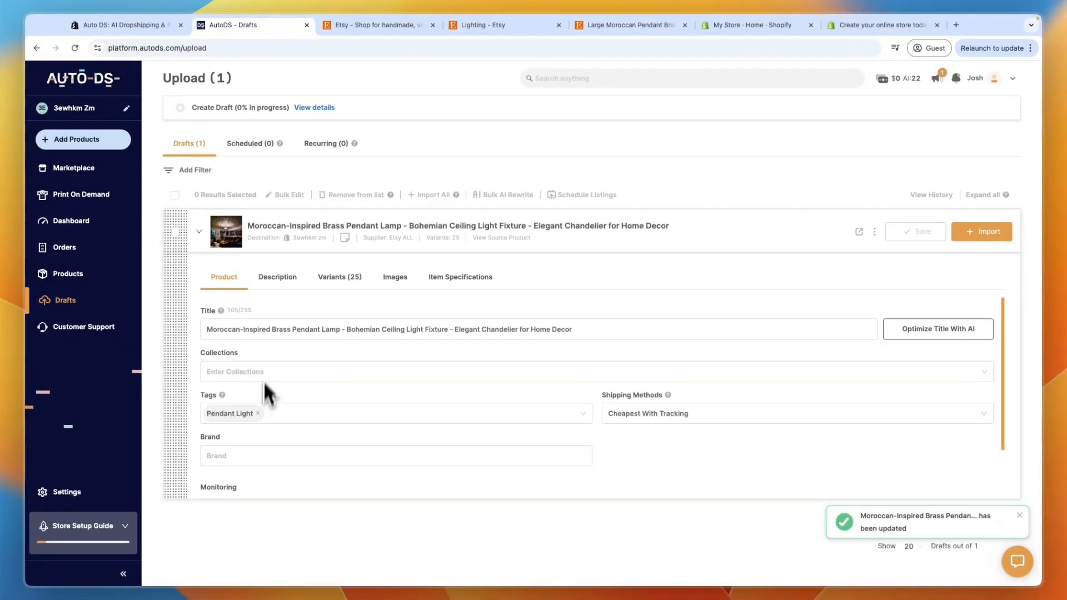
Save the retitled draft and review its Description, 25 Variants, Images and Item Specifications.
scroll("down", 3)
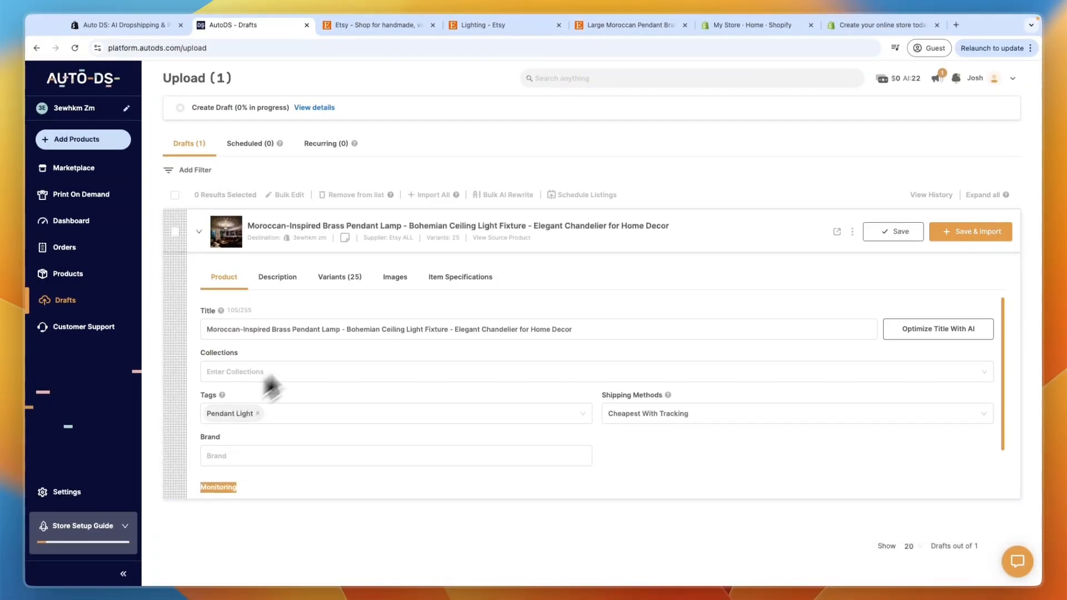
left_click(897, 231)
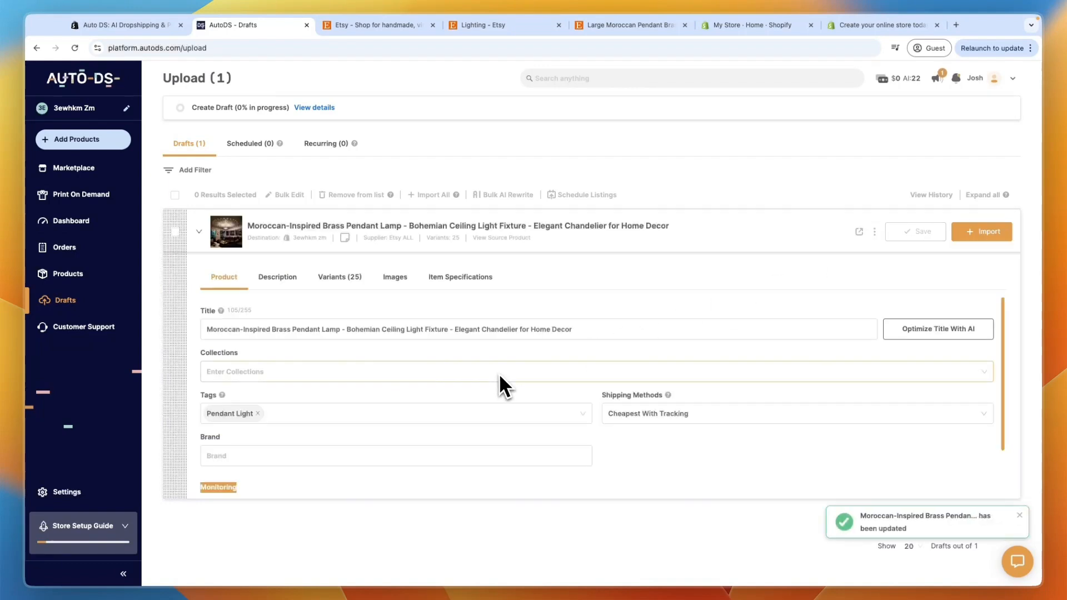
left_click(276, 276)
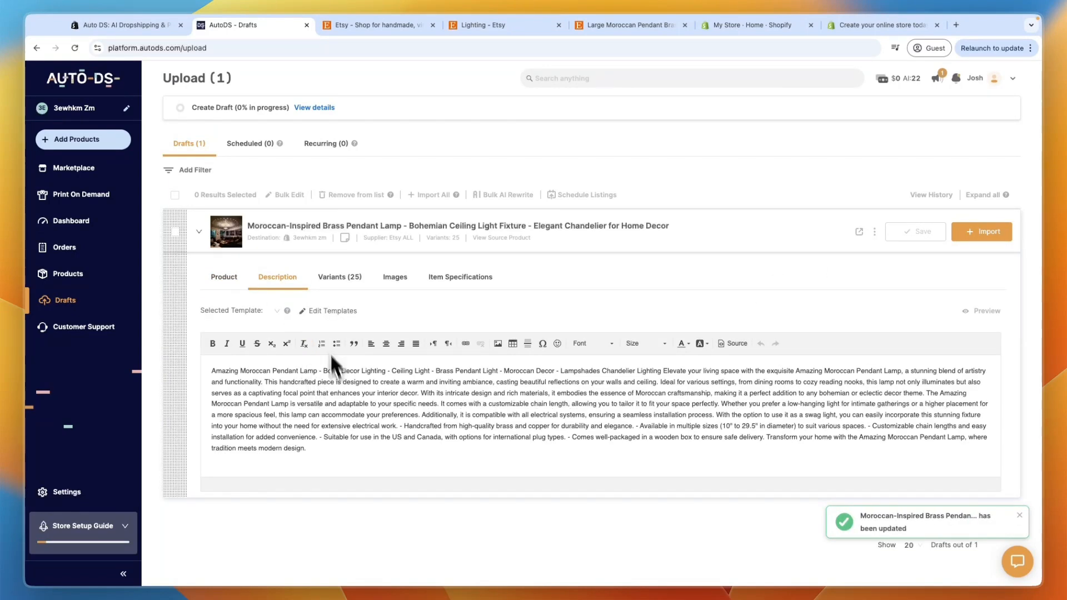
left_click(339, 276)
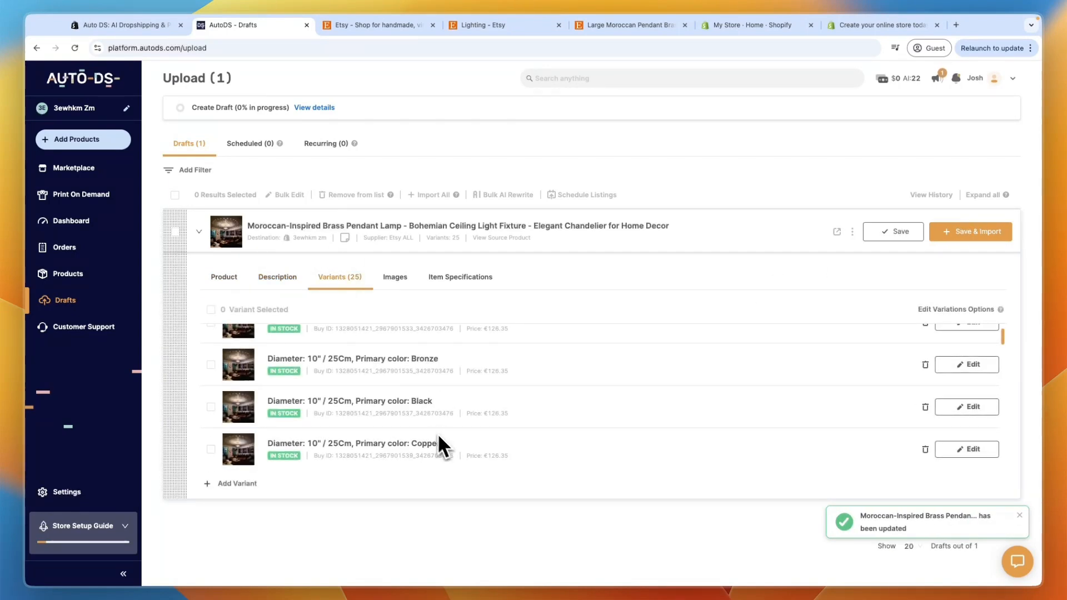
left_click(395, 277)
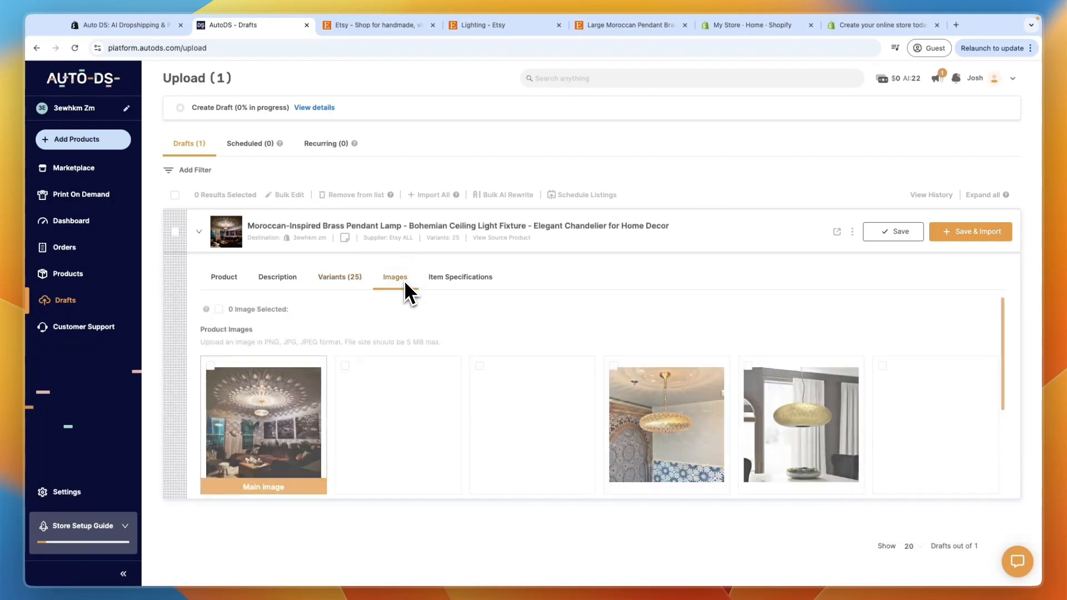
left_click(395, 276)
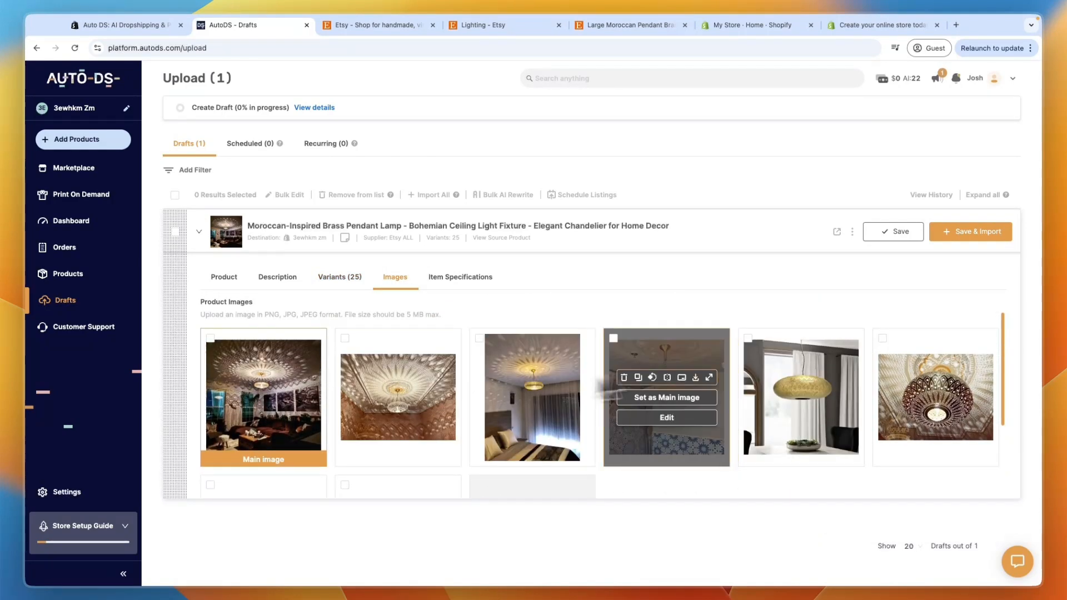
left_click(460, 277)
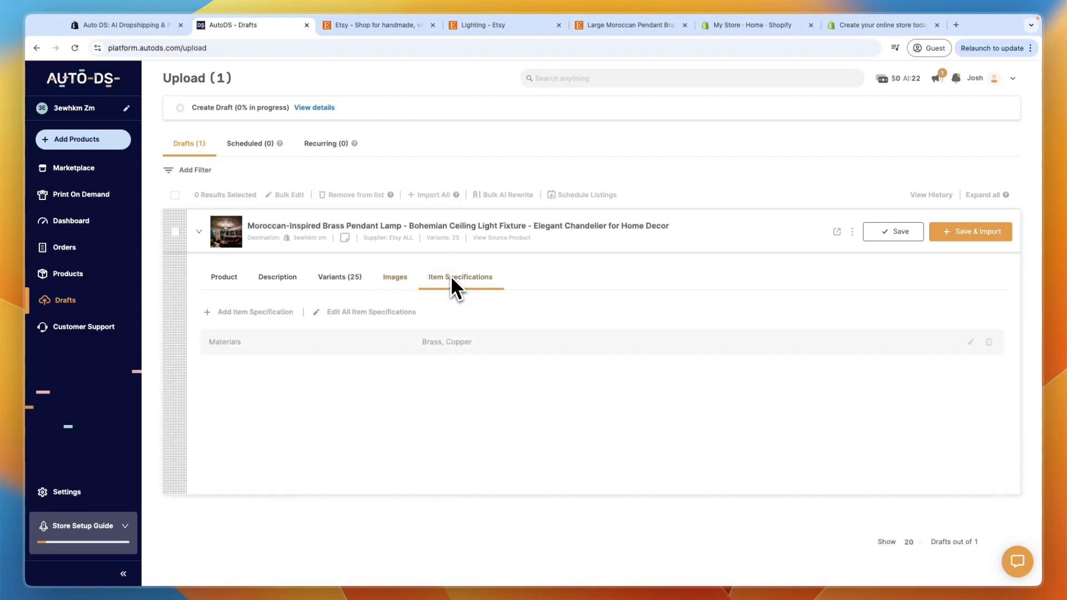
mouse_move(482, 398)
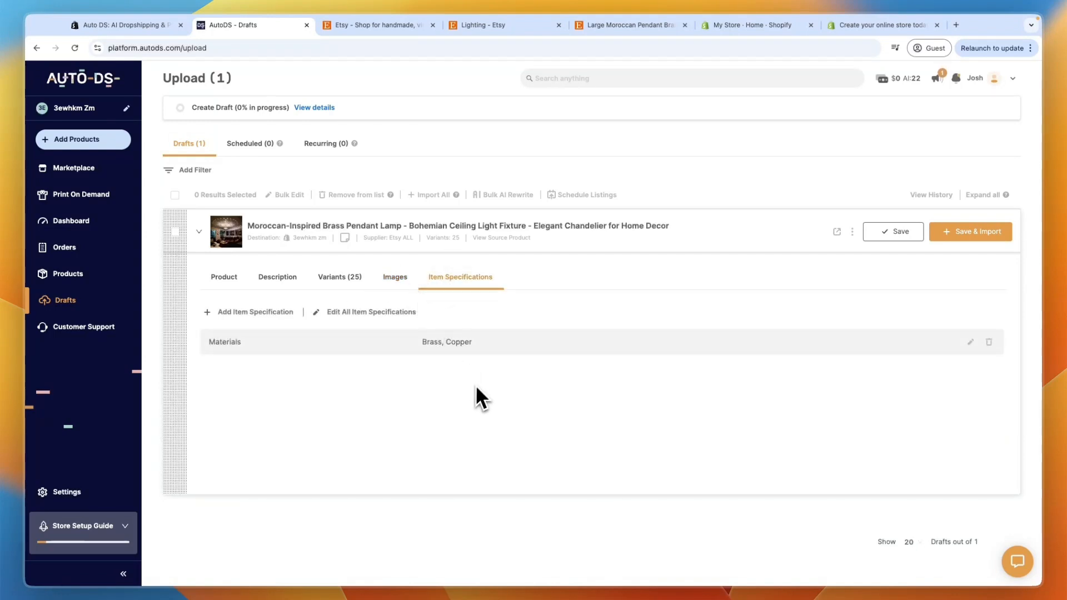
mouse_move(421, 381)
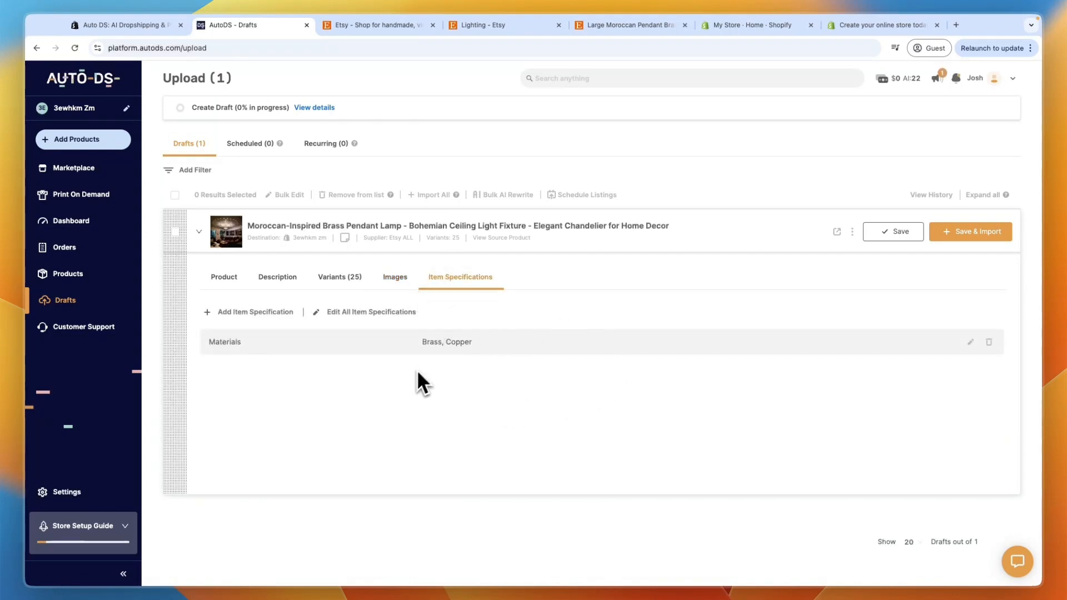
Import the lamp draft to the Shopify store and check the store's products list.
left_click(970, 232)
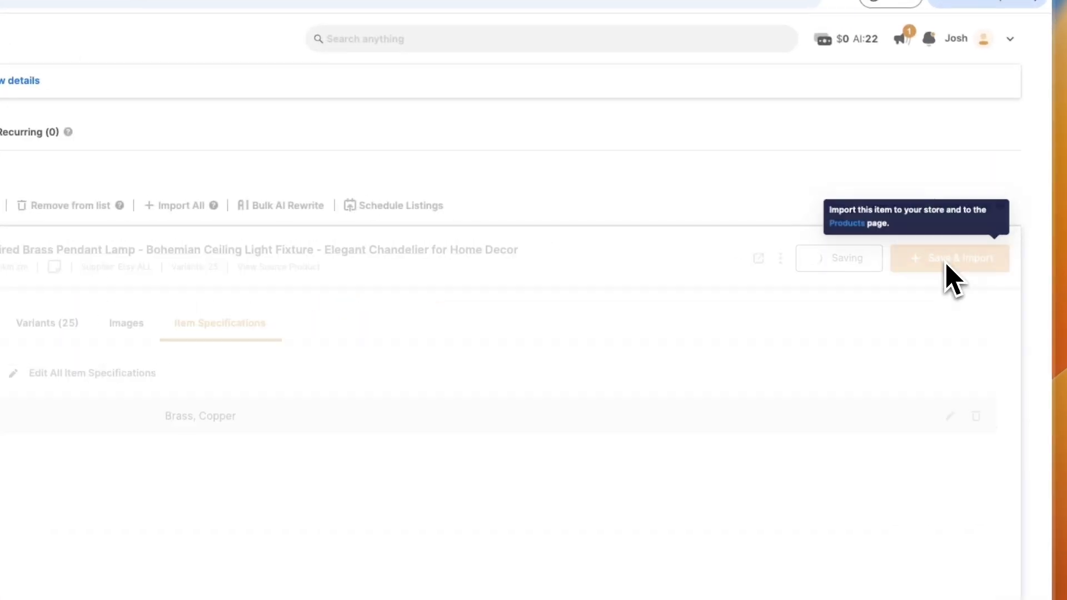
left_click(949, 258)
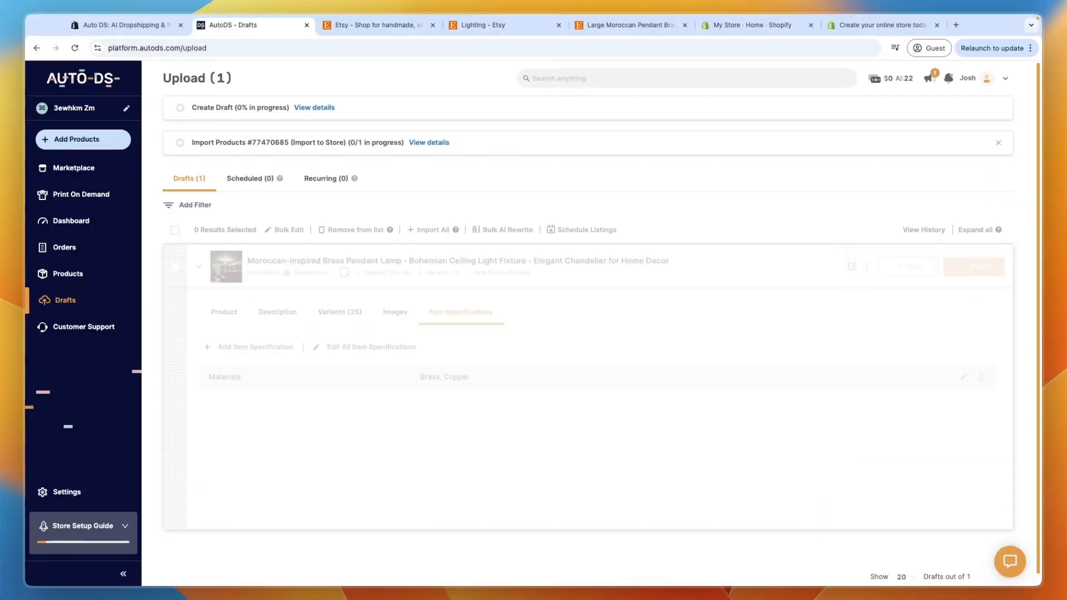
left_click(752, 25)
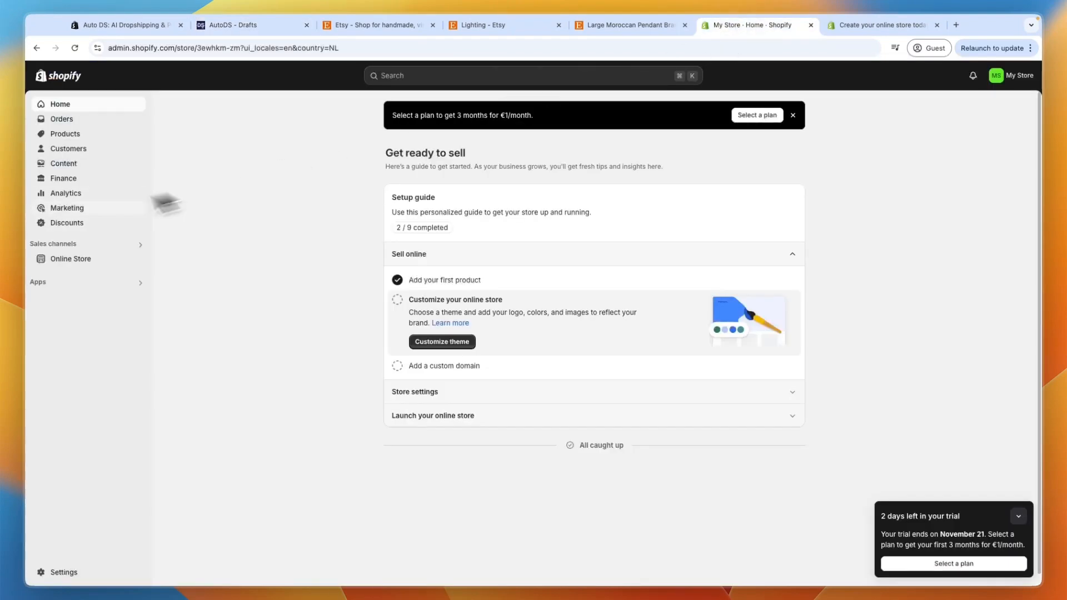
left_click(65, 133)
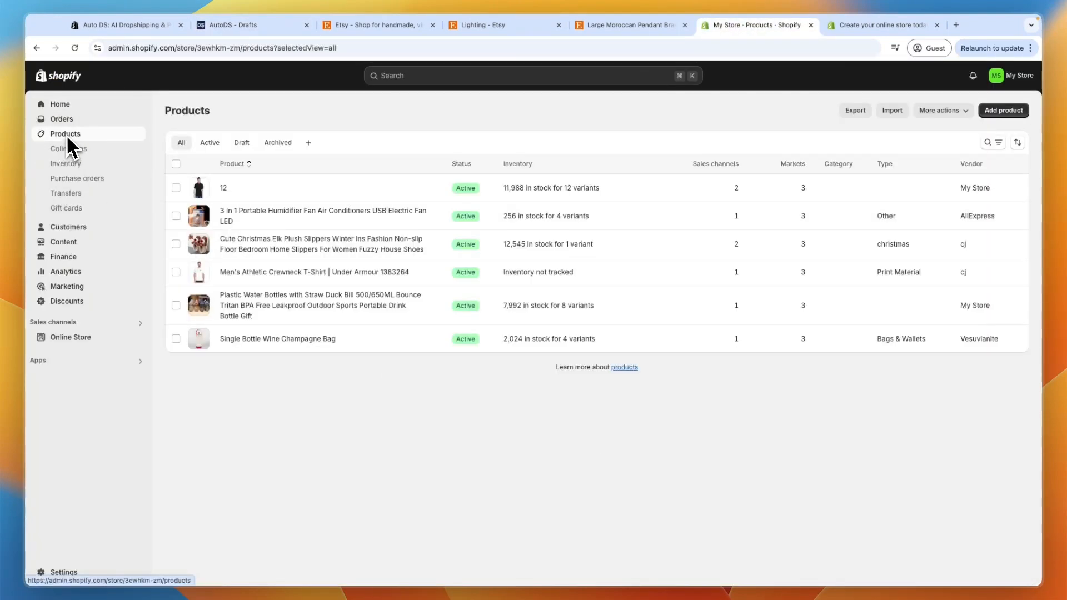
left_click(252, 25)
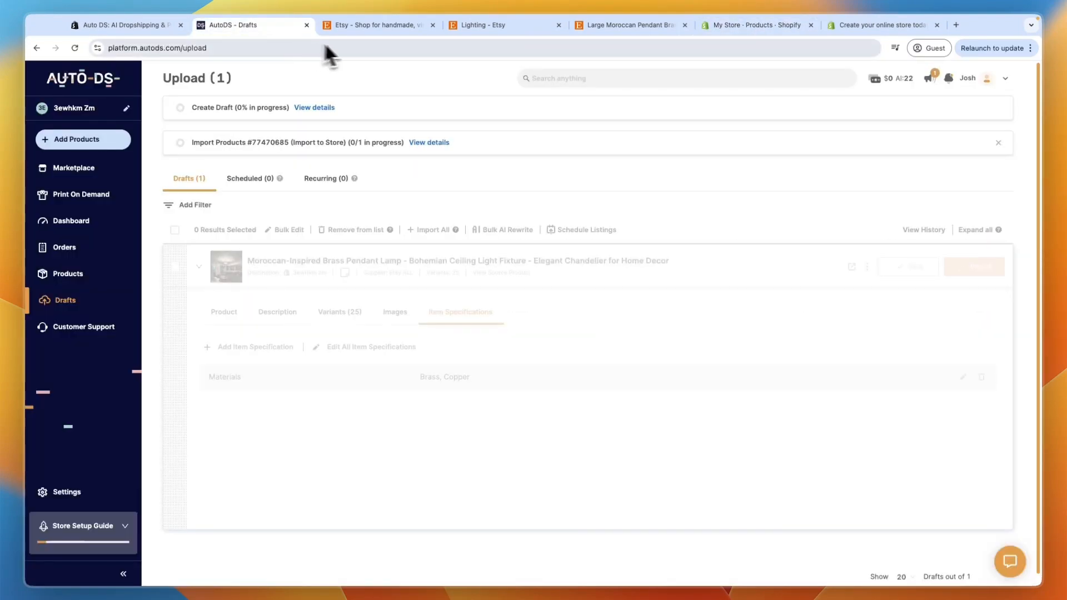
mouse_move(371, 265)
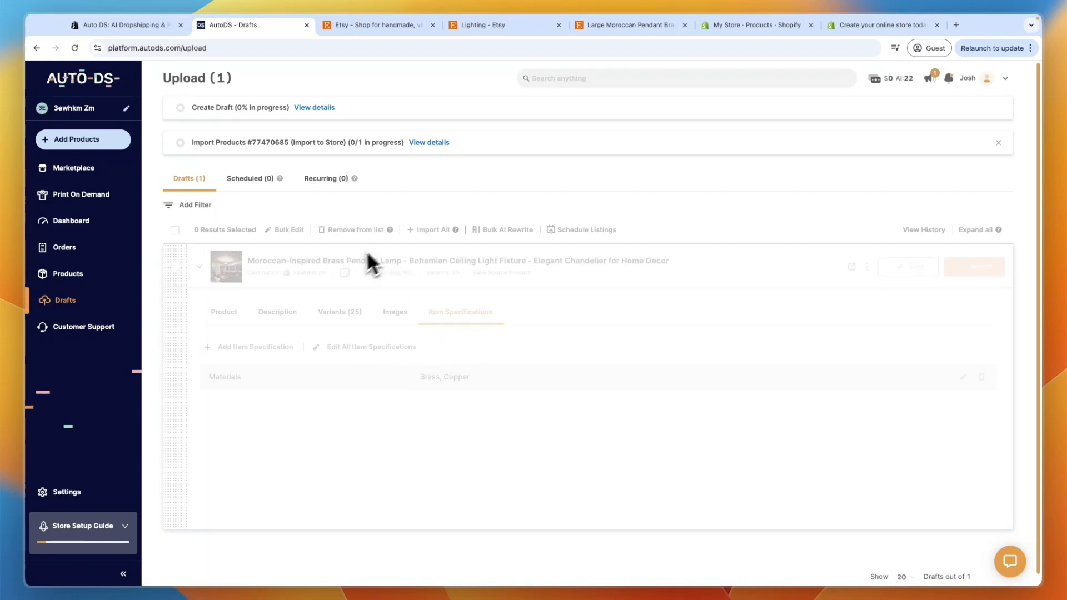
mouse_move(133, 470)
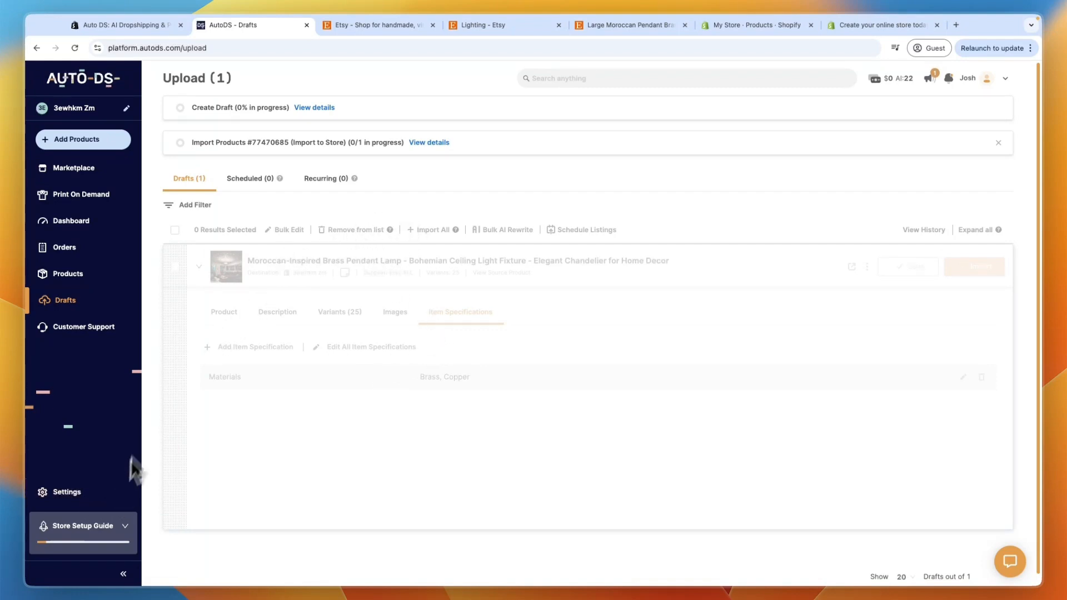
Open the AutoDS store setup guide checklist while the import finishes.
left_click(82, 533)
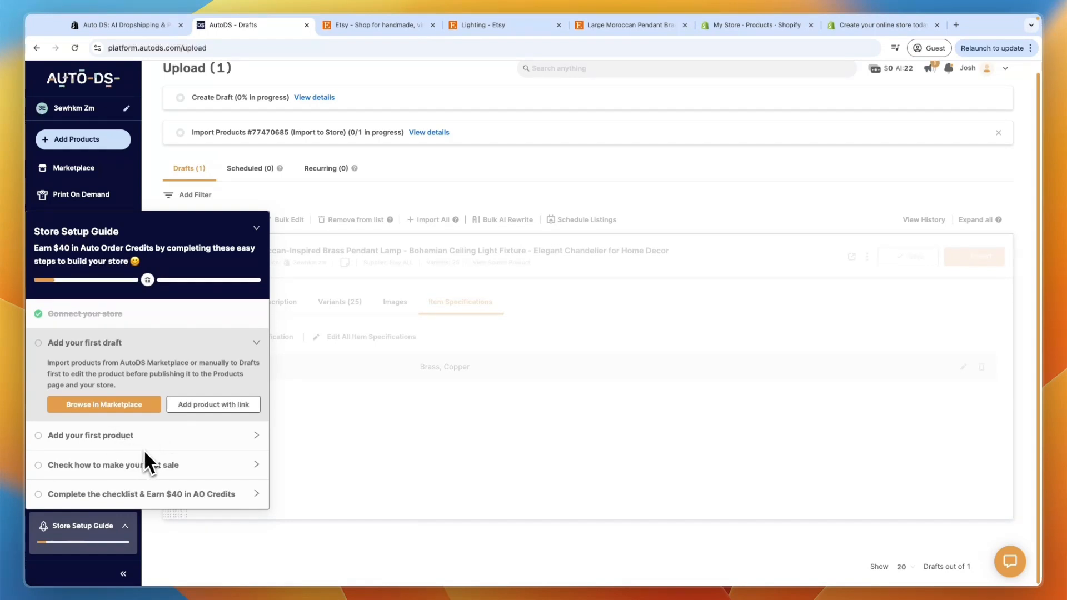
mouse_move(130, 483)
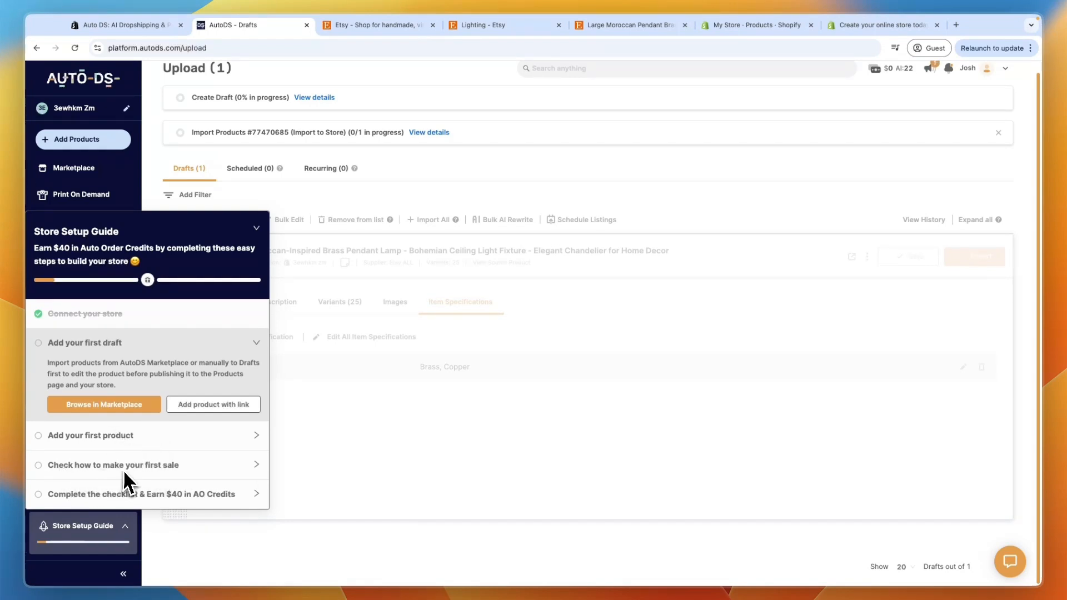
mouse_move(126, 504)
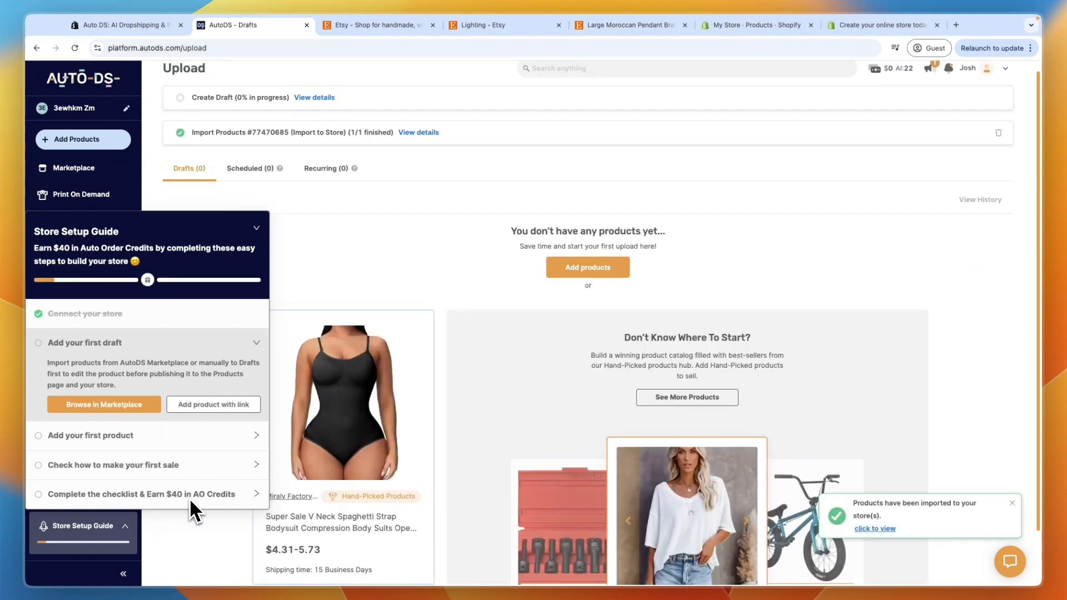
mouse_move(737, 45)
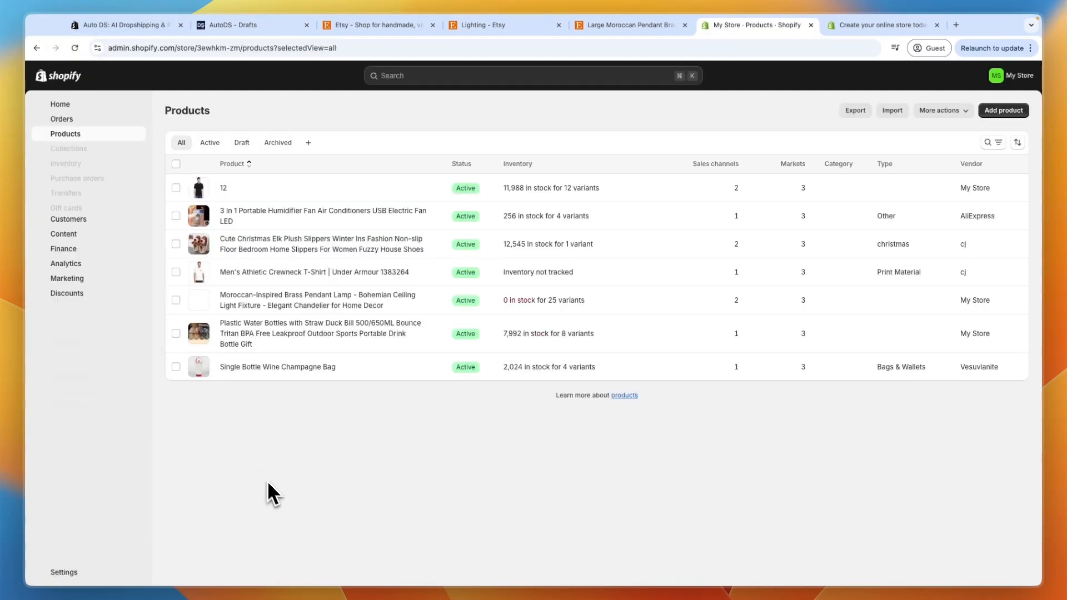
mouse_move(310, 324)
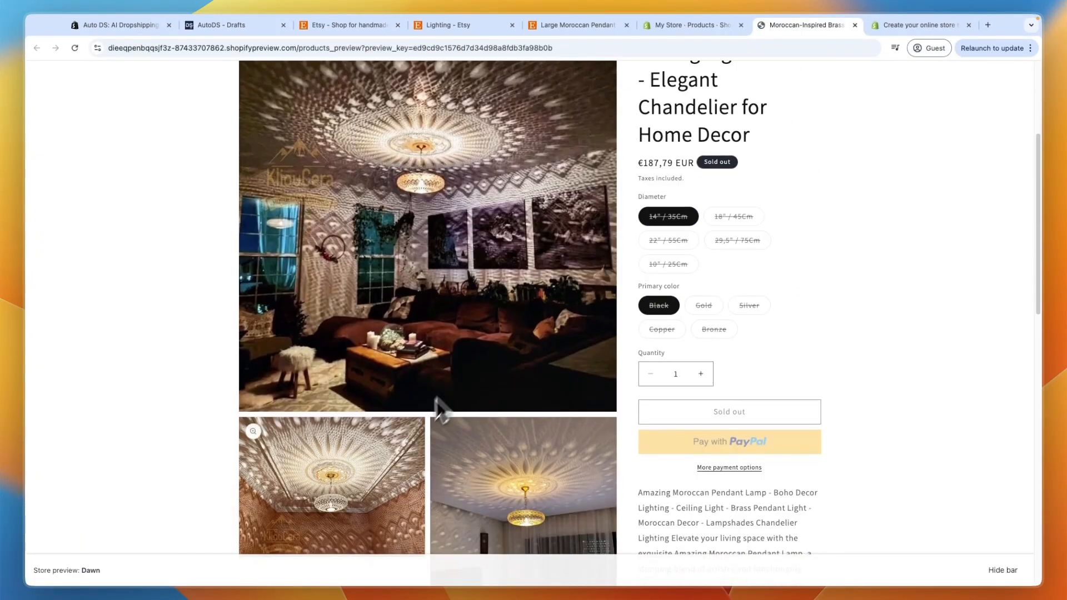
Scroll through the lamp's Shopify storefront preview and return to AutoDS Drafts.
scroll("down", 3)
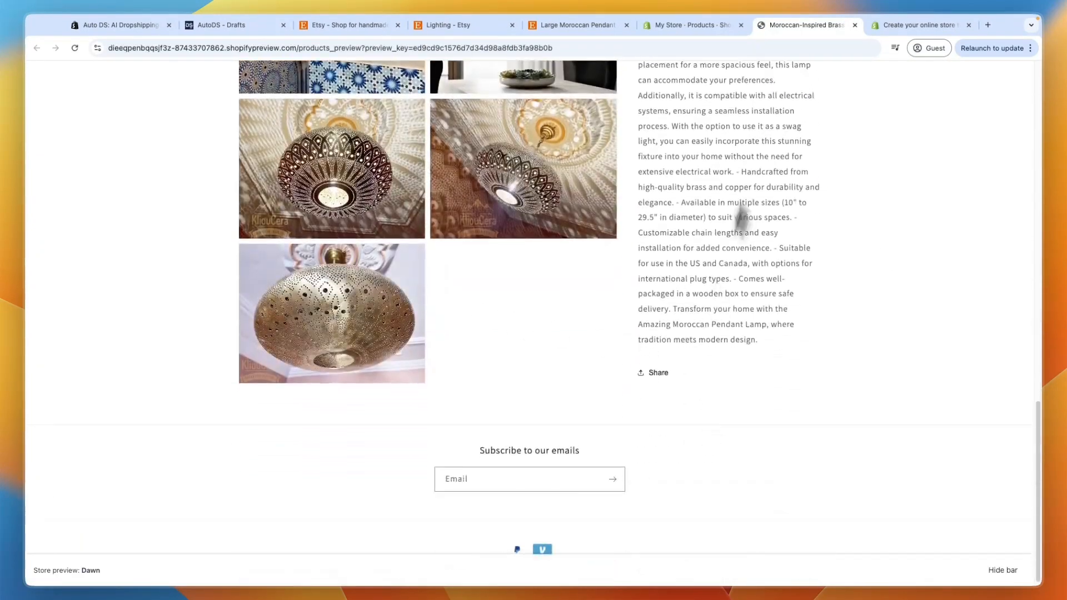
left_click(235, 25)
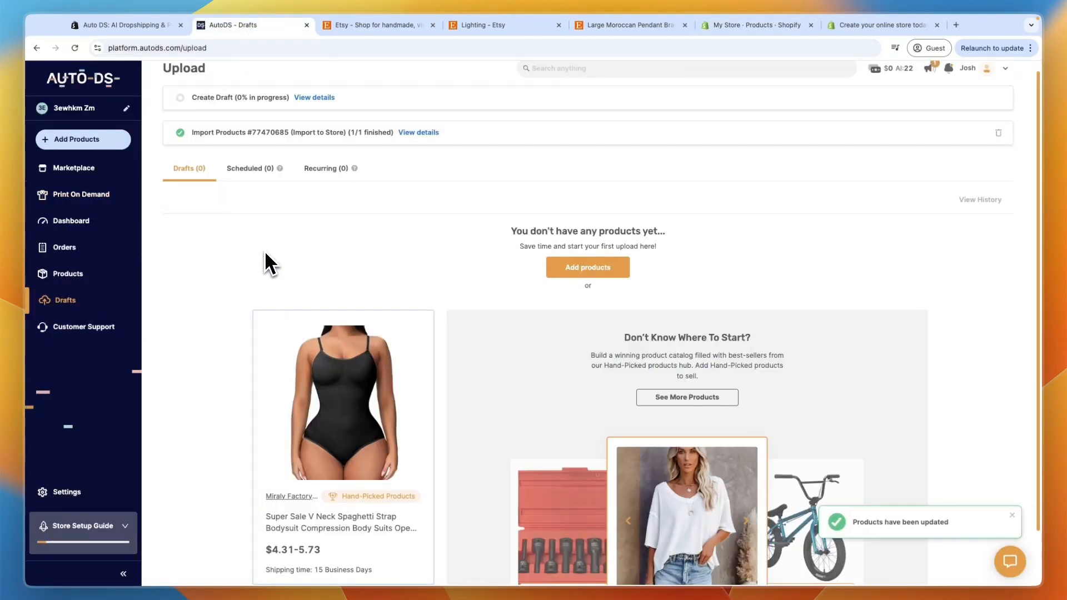
mouse_move(66, 246)
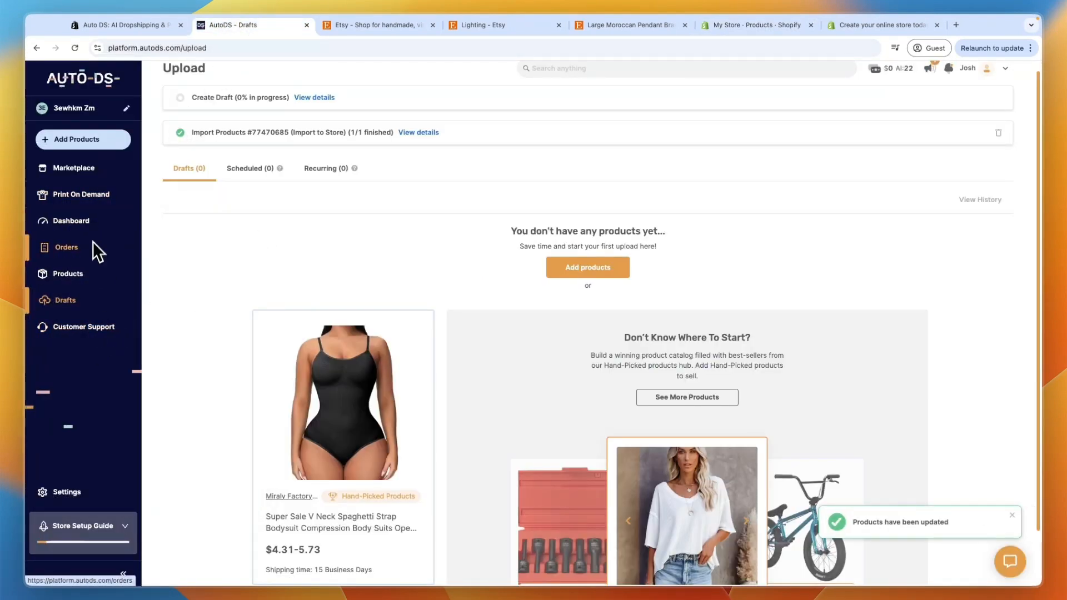
Open the AutoDS Orders page showing no orders and 5 auto order credits.
left_click(66, 246)
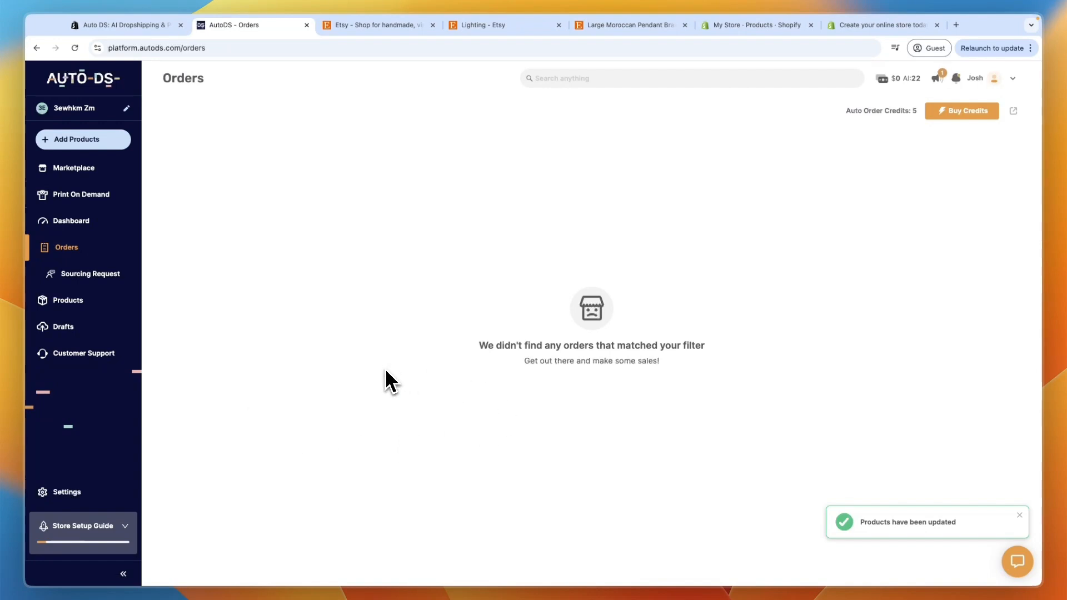
mouse_move(851, 121)
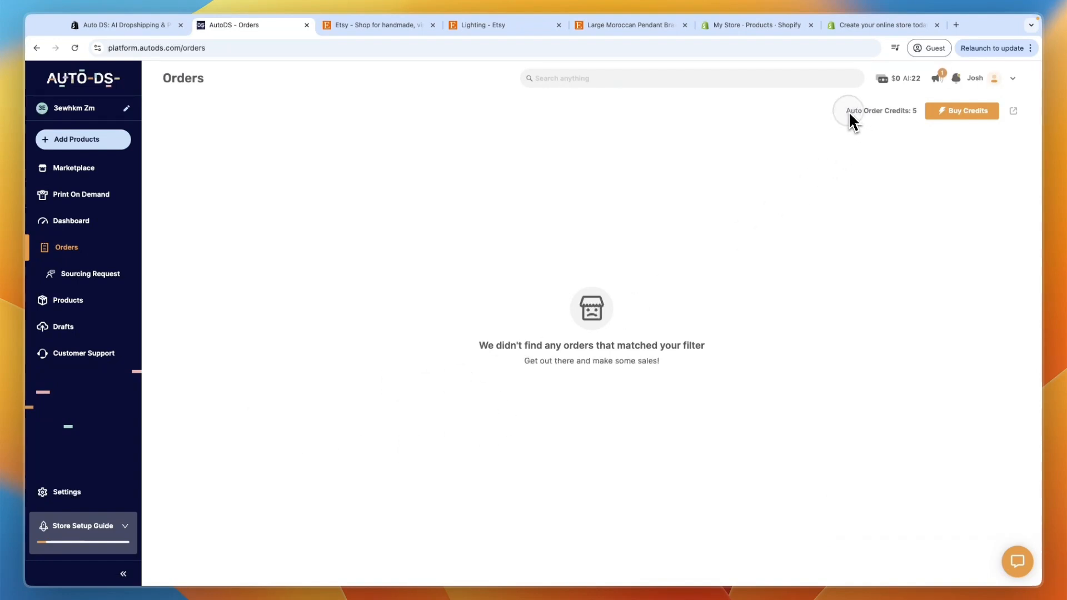
mouse_move(549, 371)
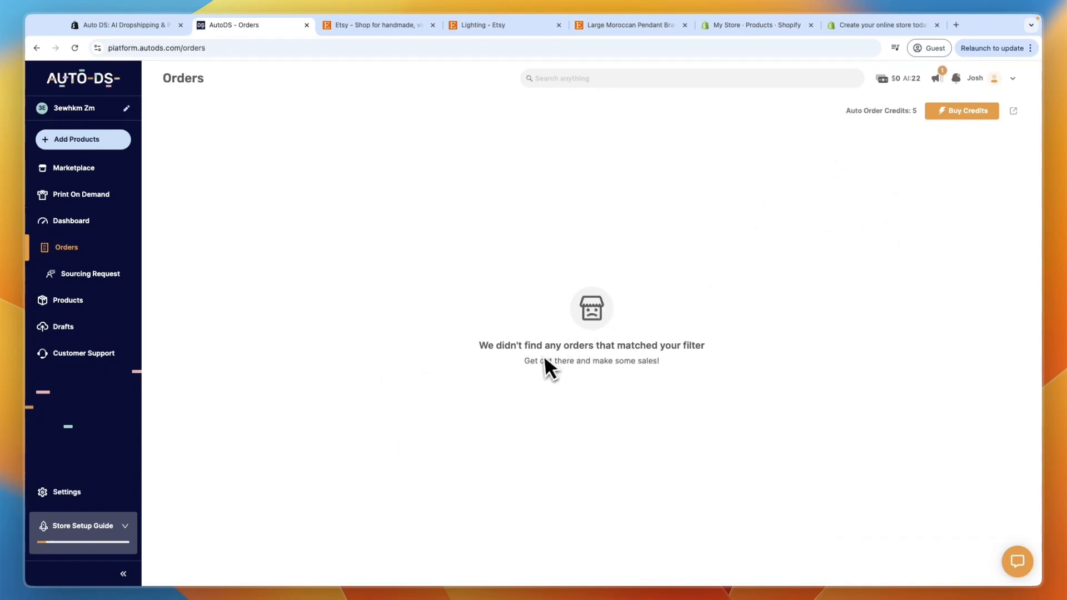
mouse_move(495, 203)
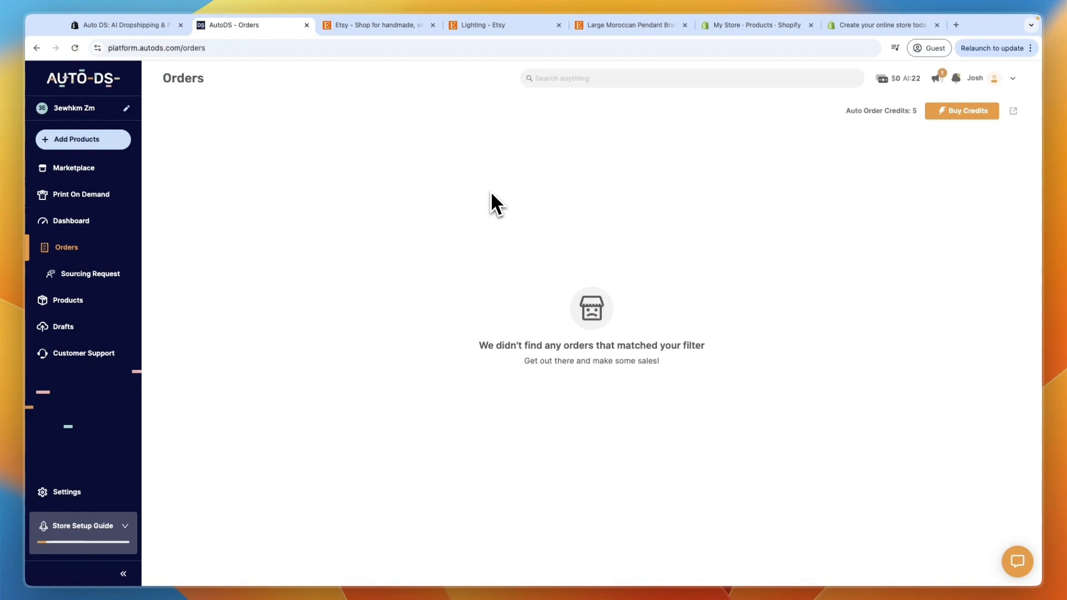
mouse_move(408, 378)
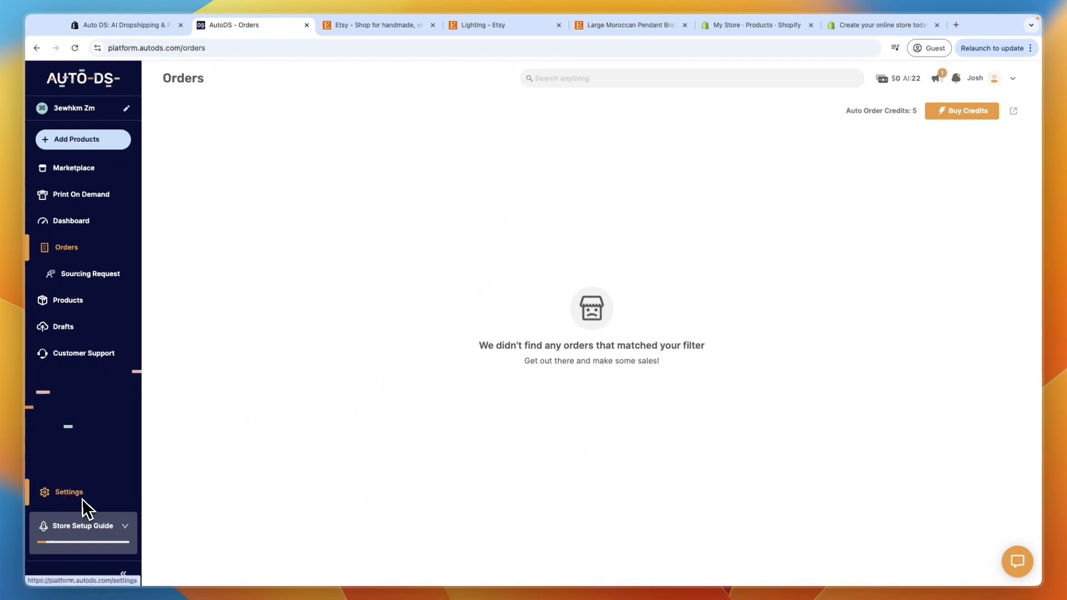
Enable automatic orders for the Etsy supplier in Supplier Settings.
left_click(68, 492)
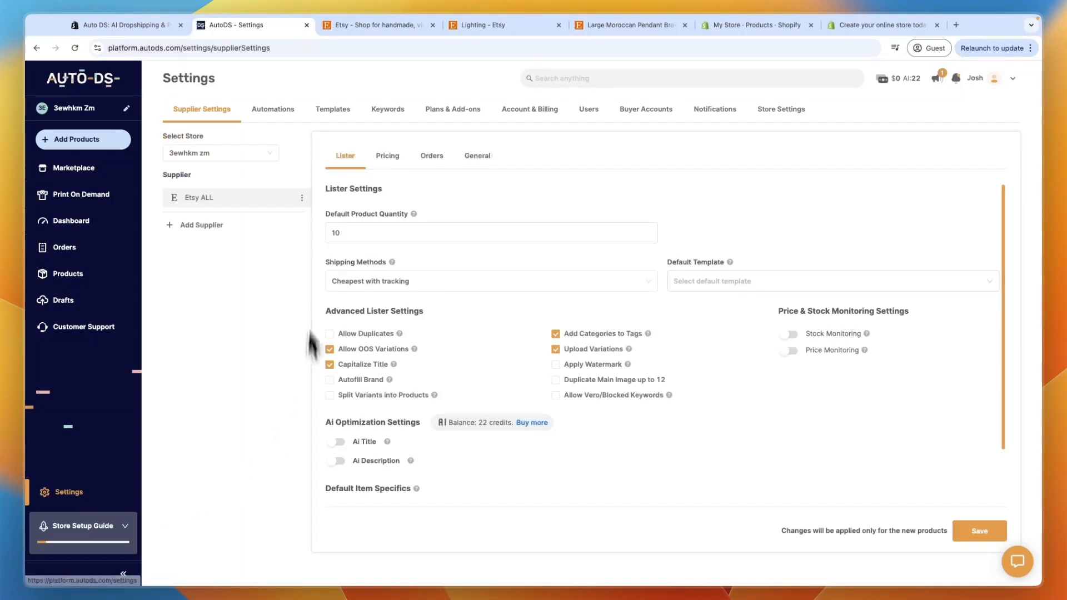
mouse_move(204, 197)
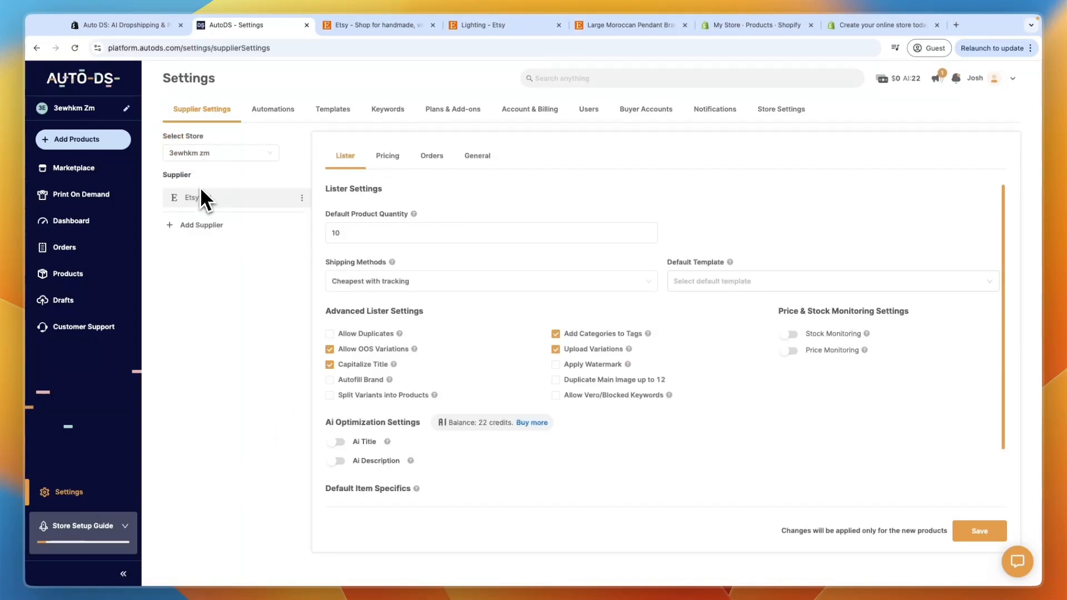
scroll("down", 3)
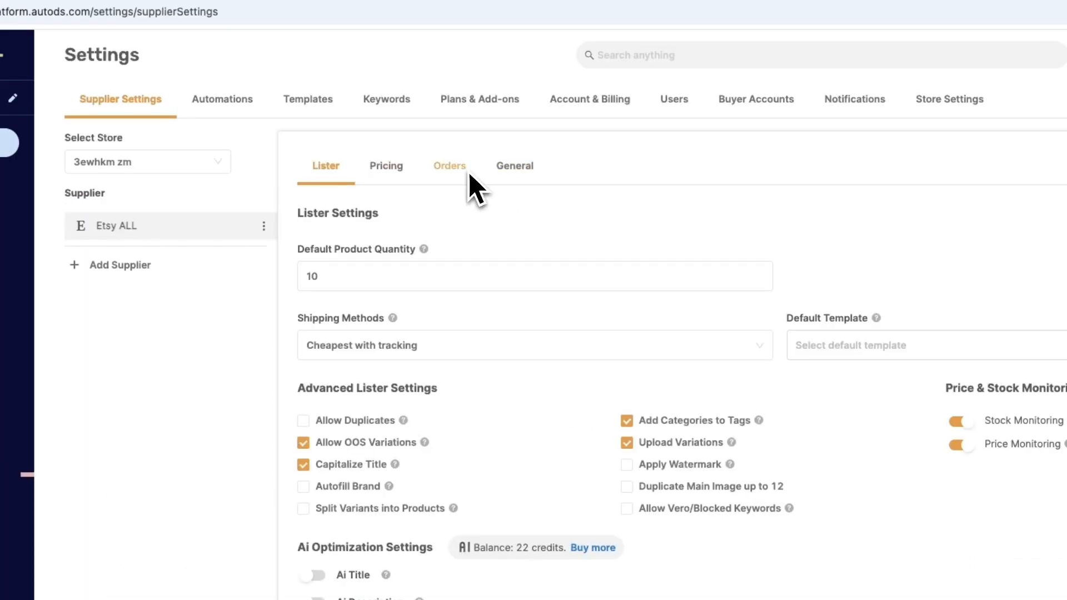
left_click(449, 166)
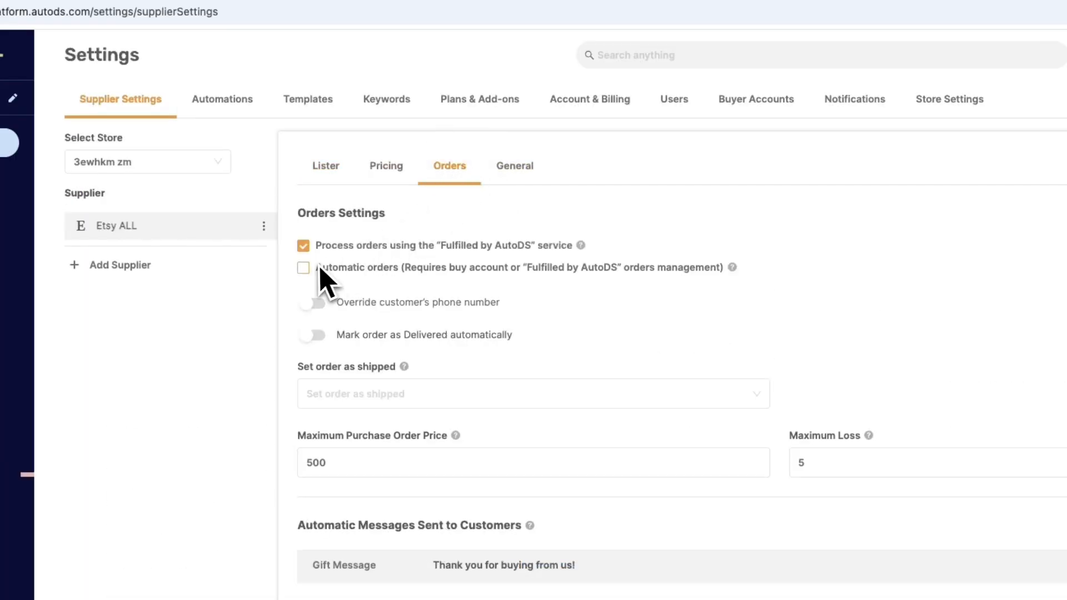
left_click(303, 267)
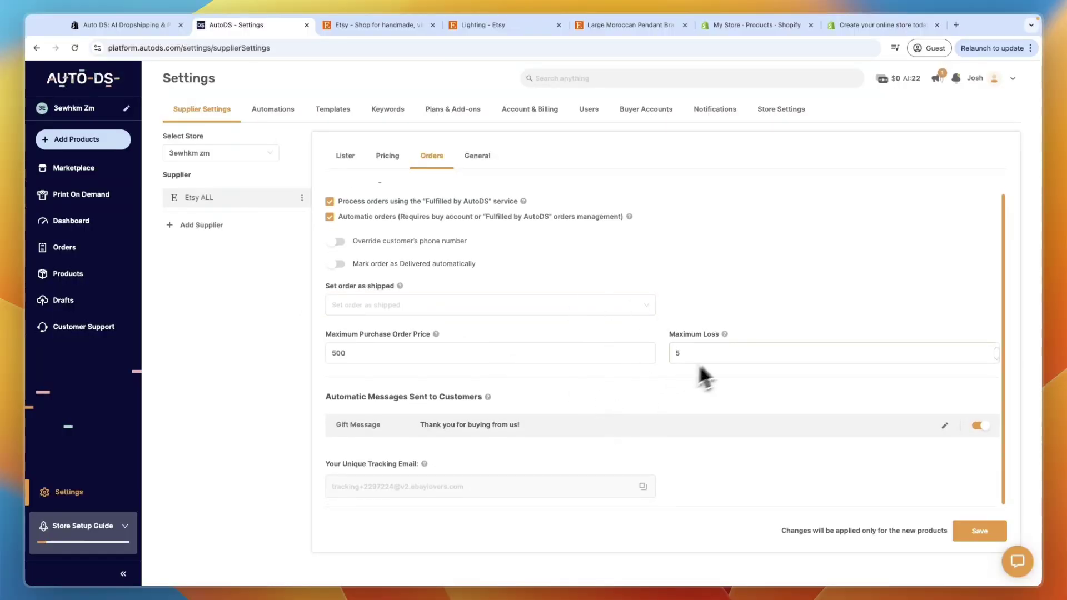
Confirm stock and price monitoring are on, then view the empty Automations page.
left_click(477, 155)
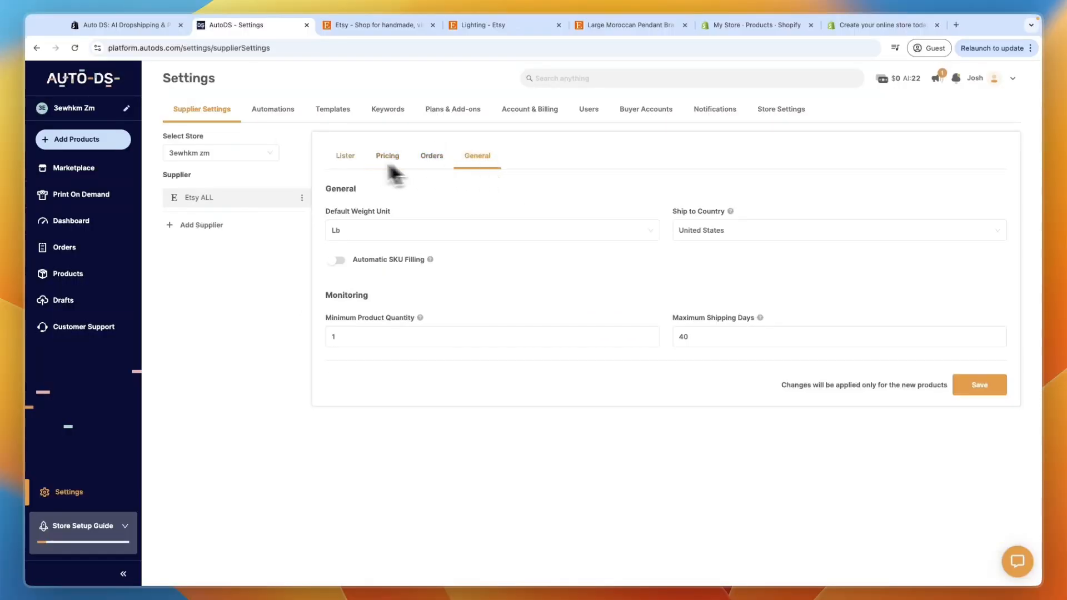
left_click(345, 155)
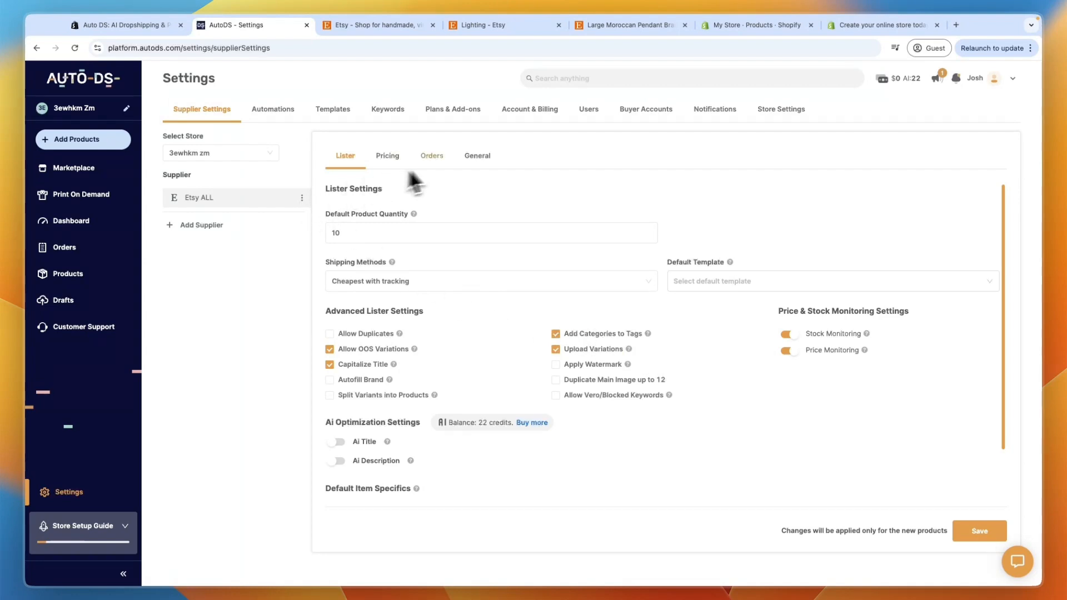
left_click(431, 155)
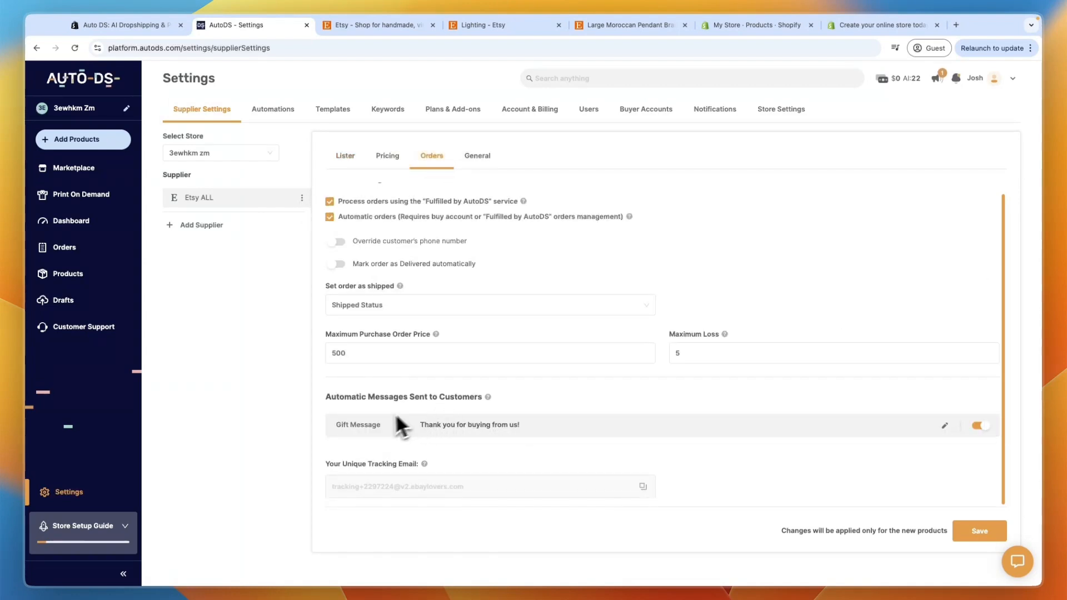
mouse_move(457, 420)
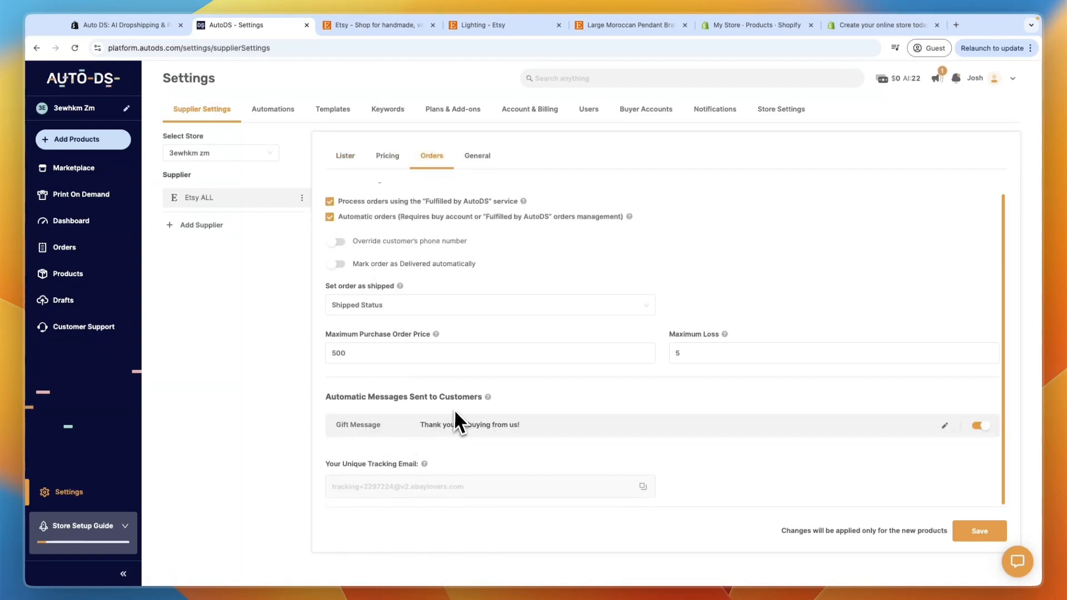
mouse_move(783, 466)
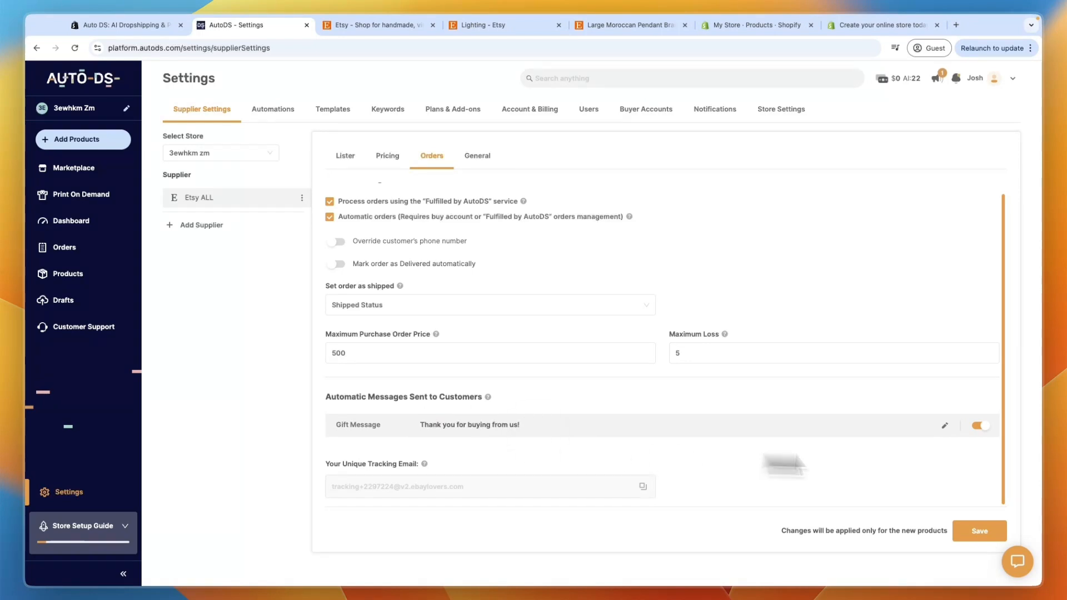
mouse_move(860, 412)
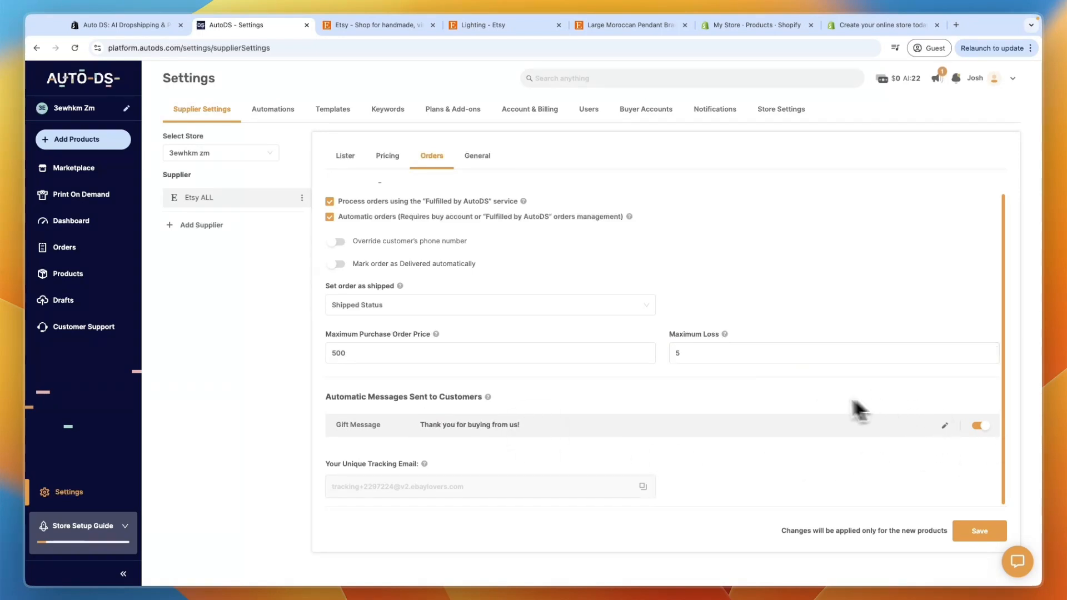
left_click(272, 109)
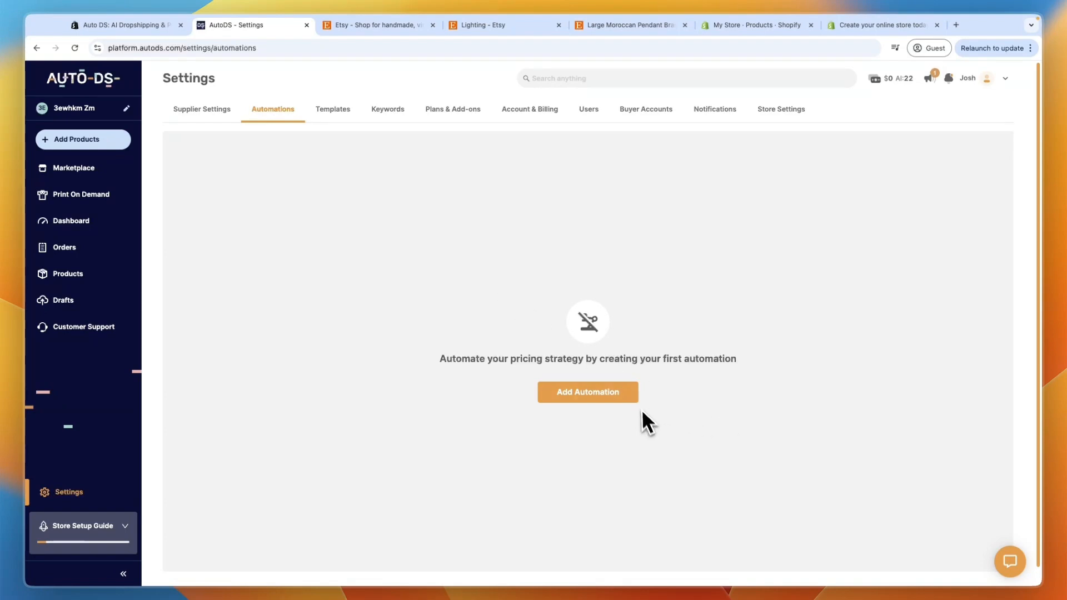
Review the dashboard's $0 profit, 0 orders and $0 revenue, then view the lamp's Shopify page.
left_click(587, 392)
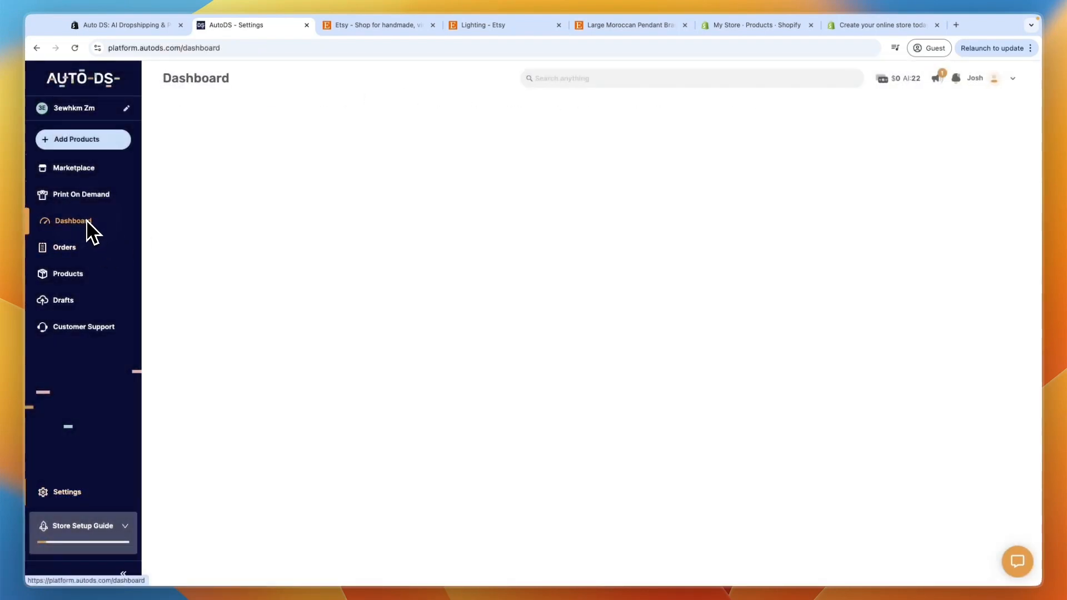
left_click(73, 220)
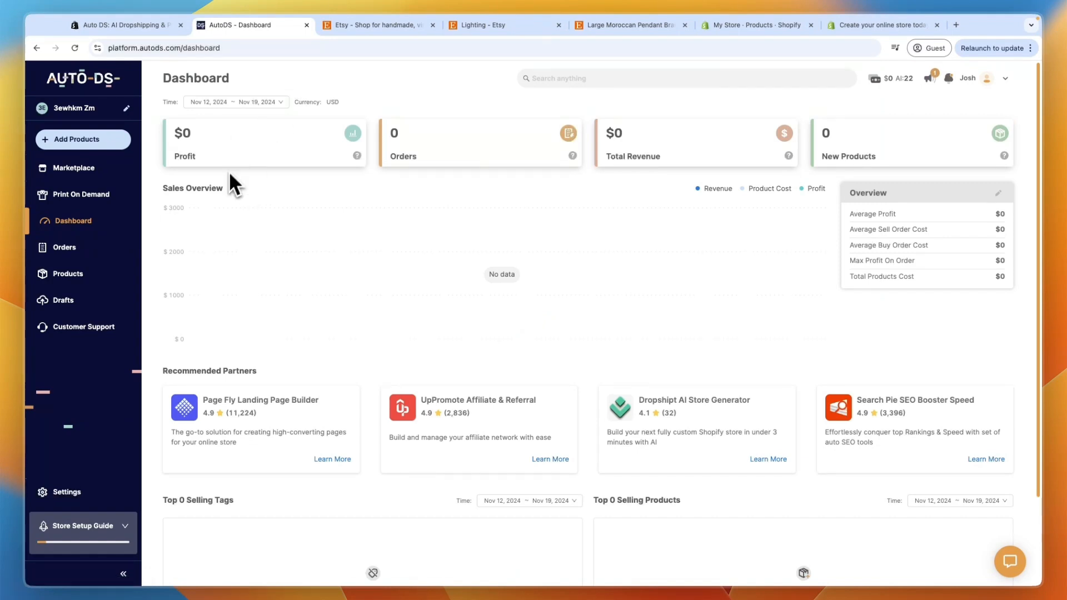
mouse_move(587, 189)
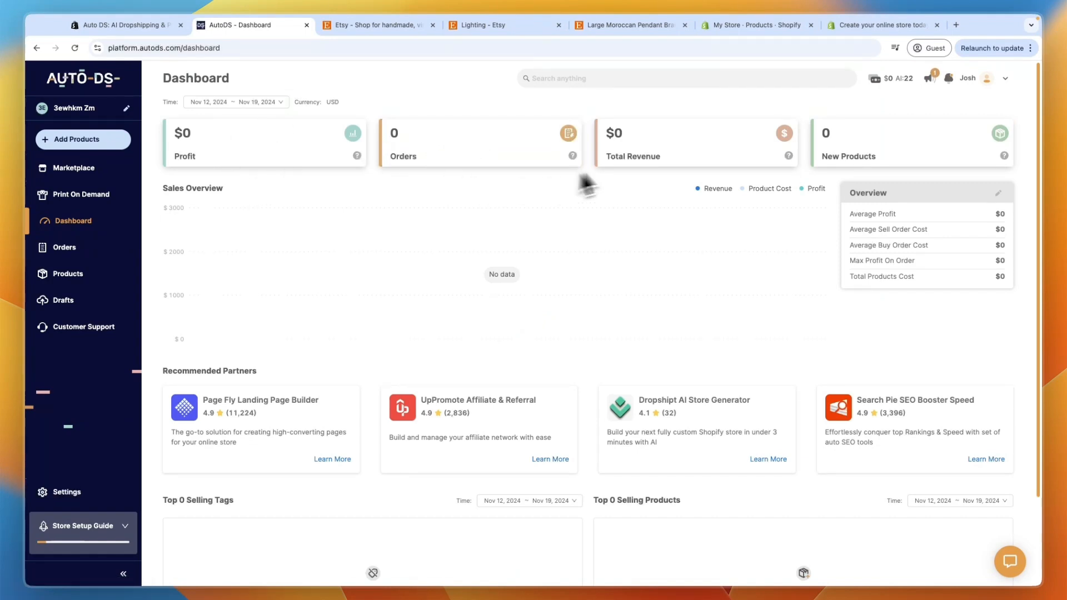
scroll("down", 3)
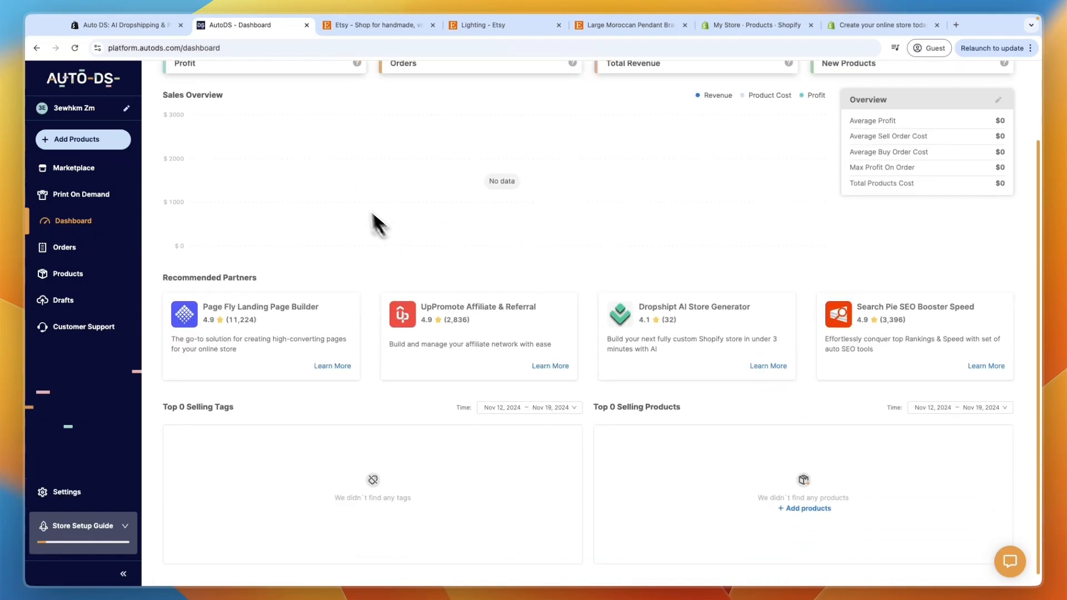
scroll("up", 3)
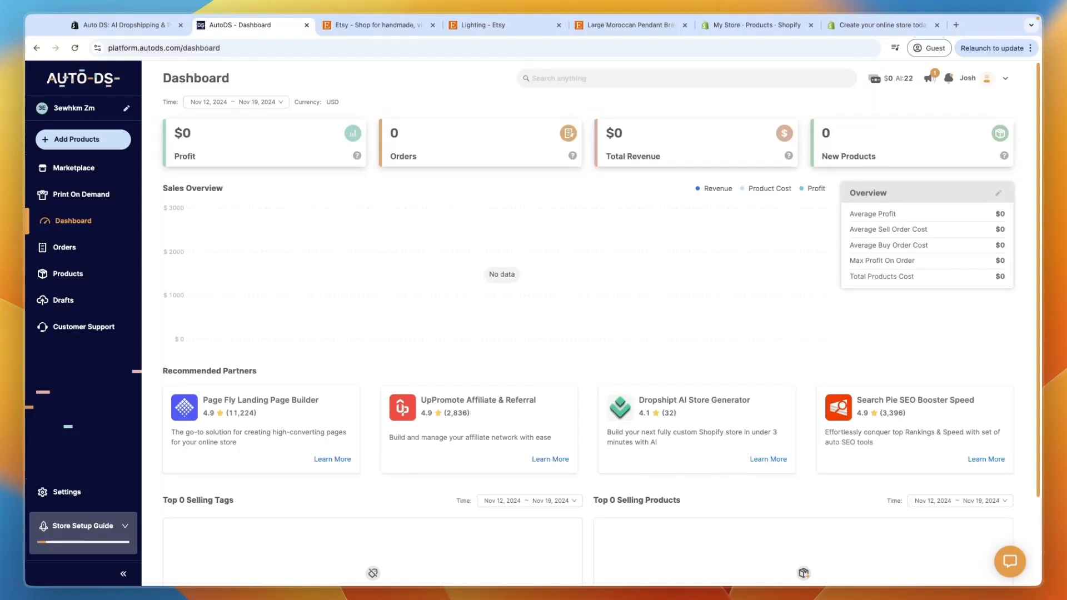
mouse_move(322, 216)
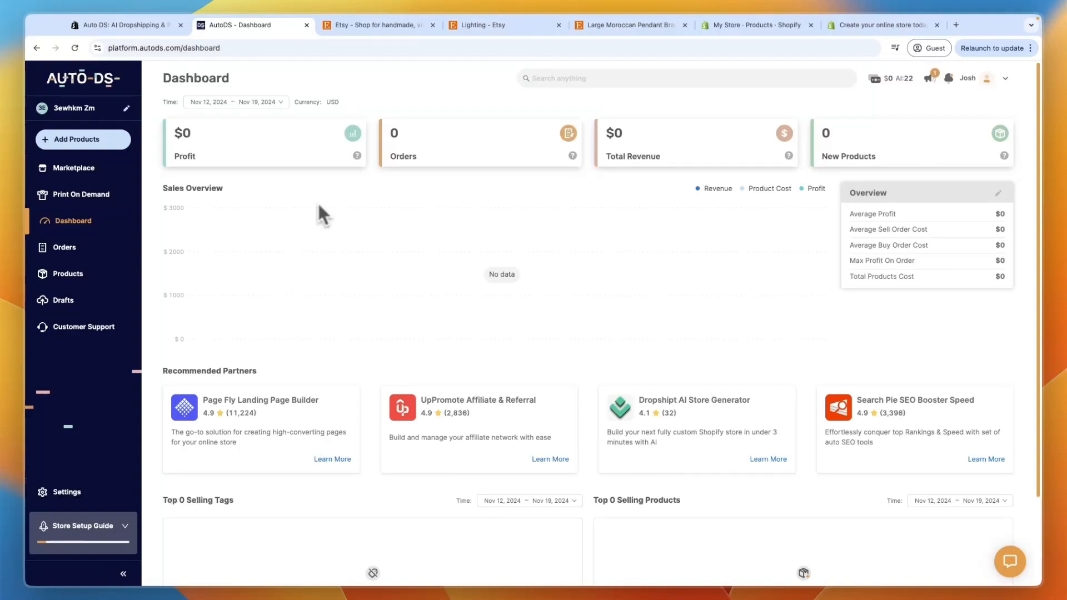
mouse_move(262, 279)
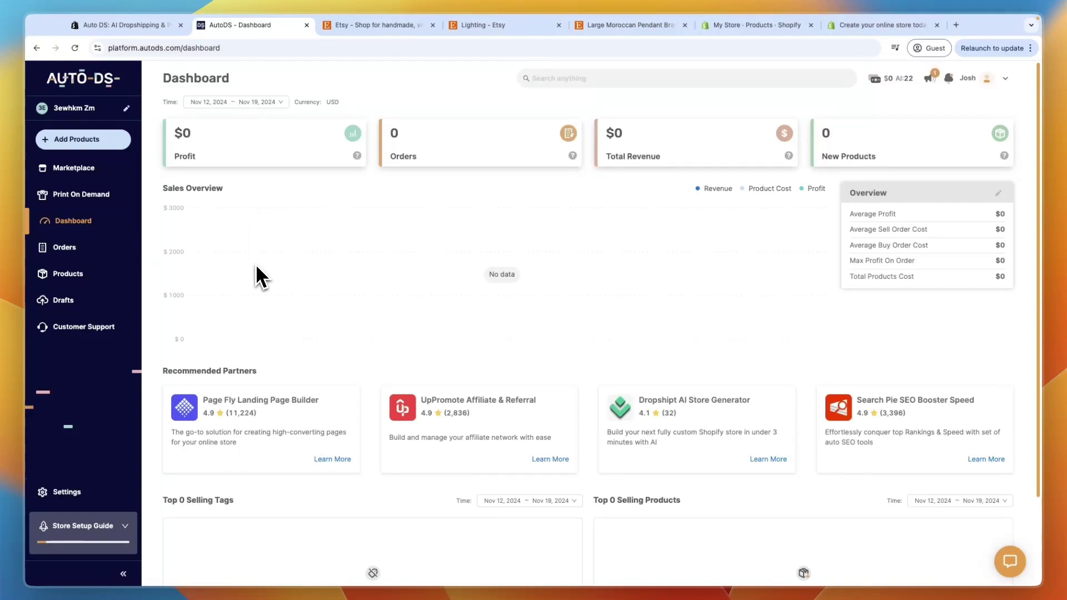
left_click(755, 25)
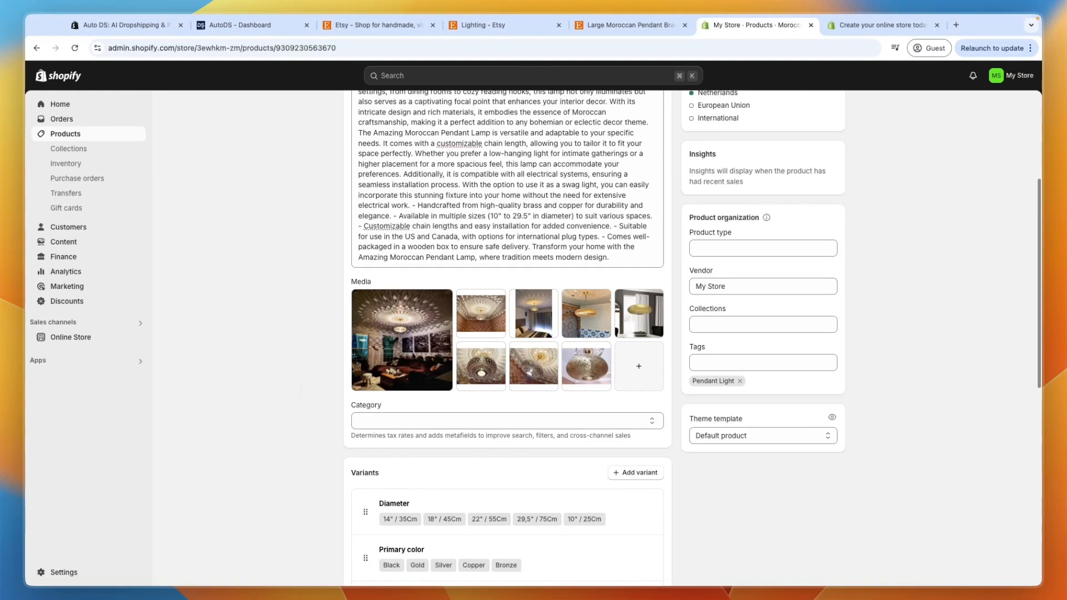
Switch to the Shopify €1/month free-trial sign-up page.
left_click(880, 25)
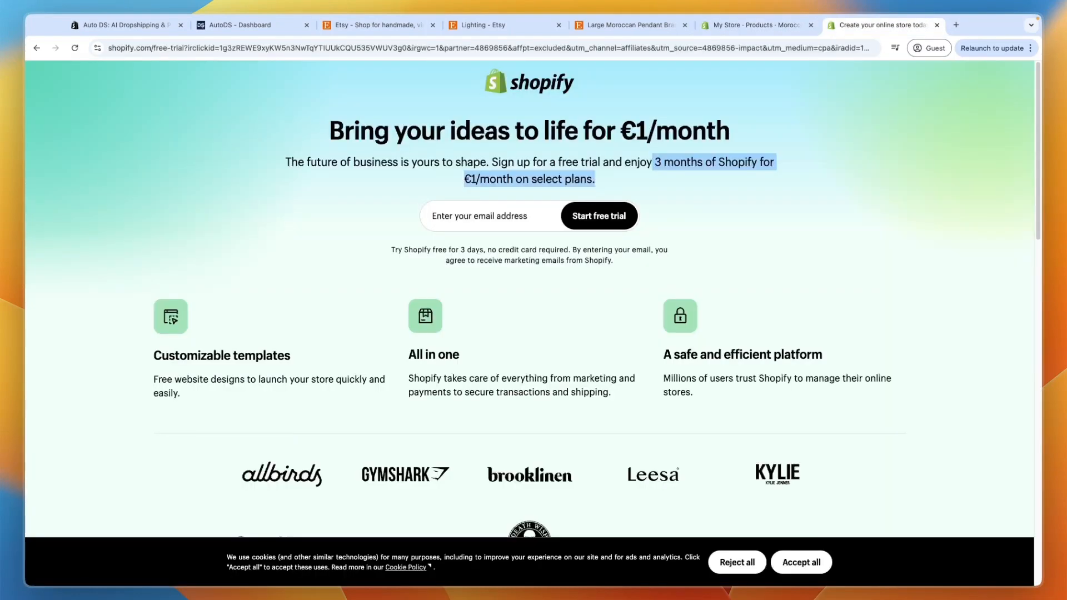